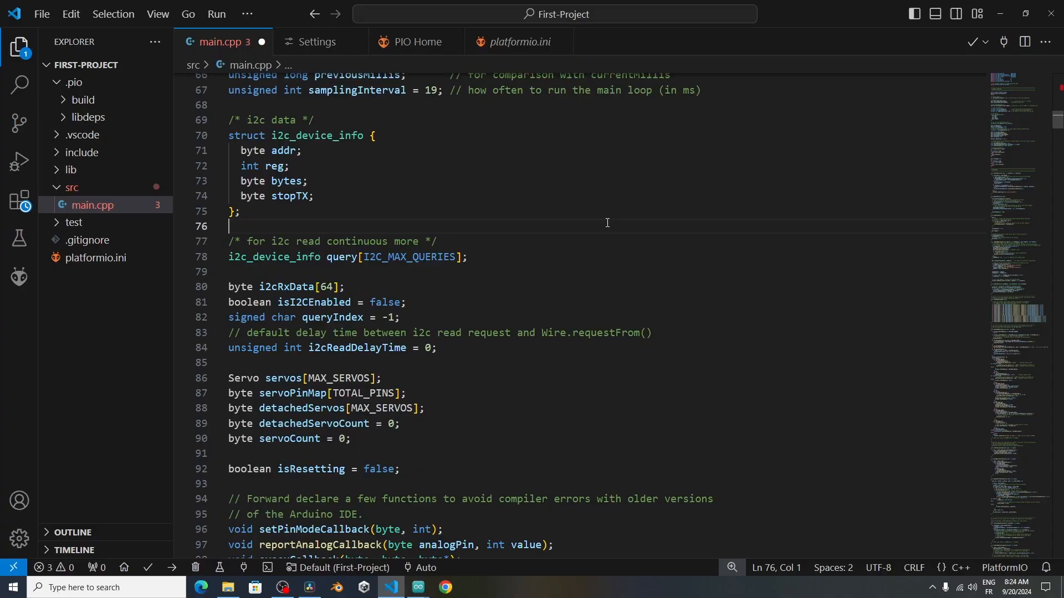
Step: Locate the finished VSCodeUserSetup download in Chrome's download history and show it in Downloads
{"action": "scroll", "scroll_direction": "down", "scroll_amount": 3}
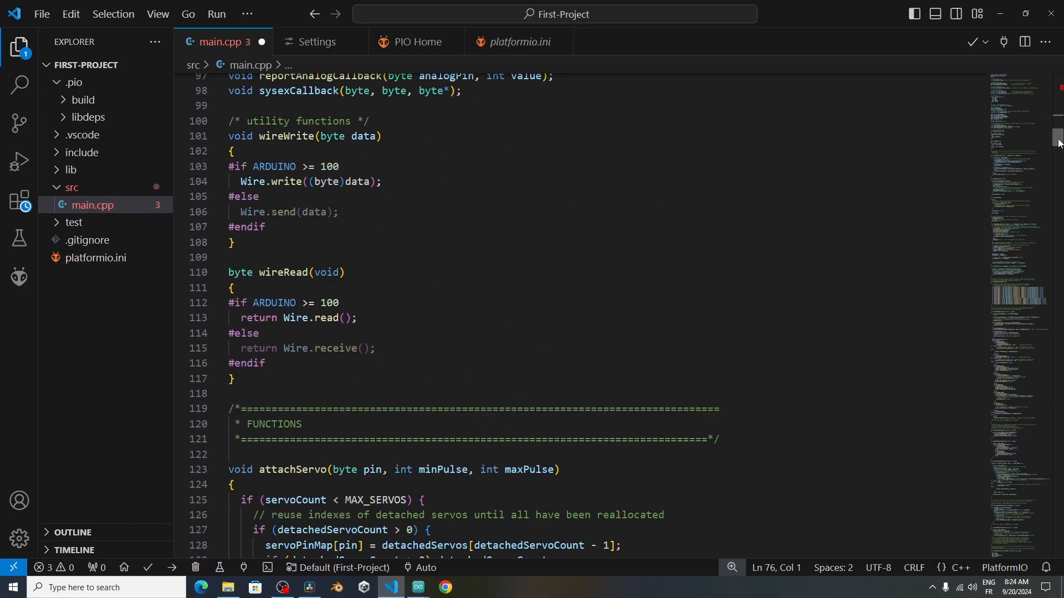
{"action": "scroll", "scroll_direction": "down", "scroll_amount": 3}
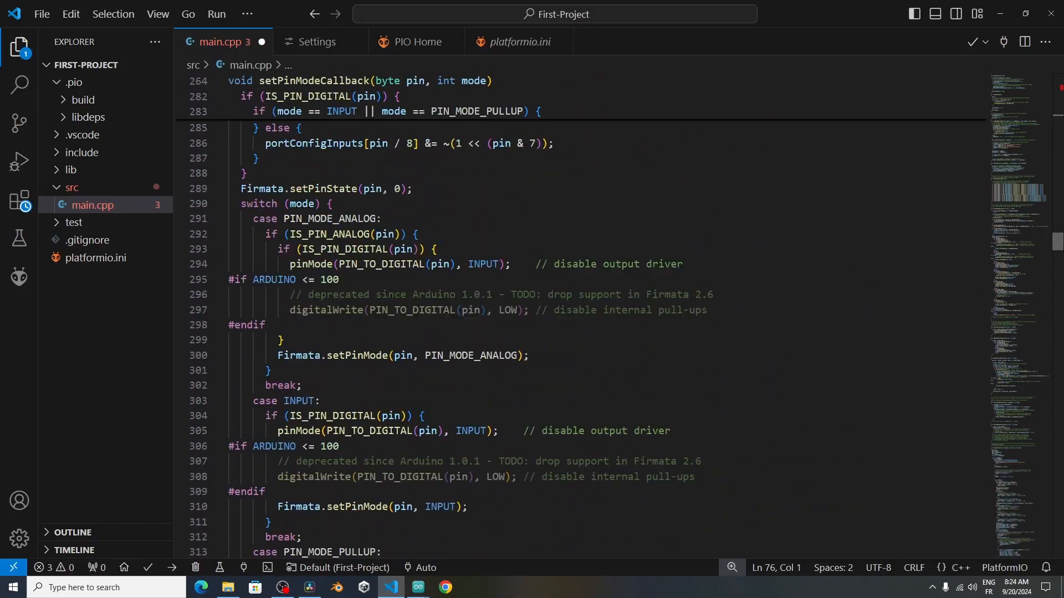
{"action": "scroll", "scroll_direction": "down", "scroll_amount": 3}
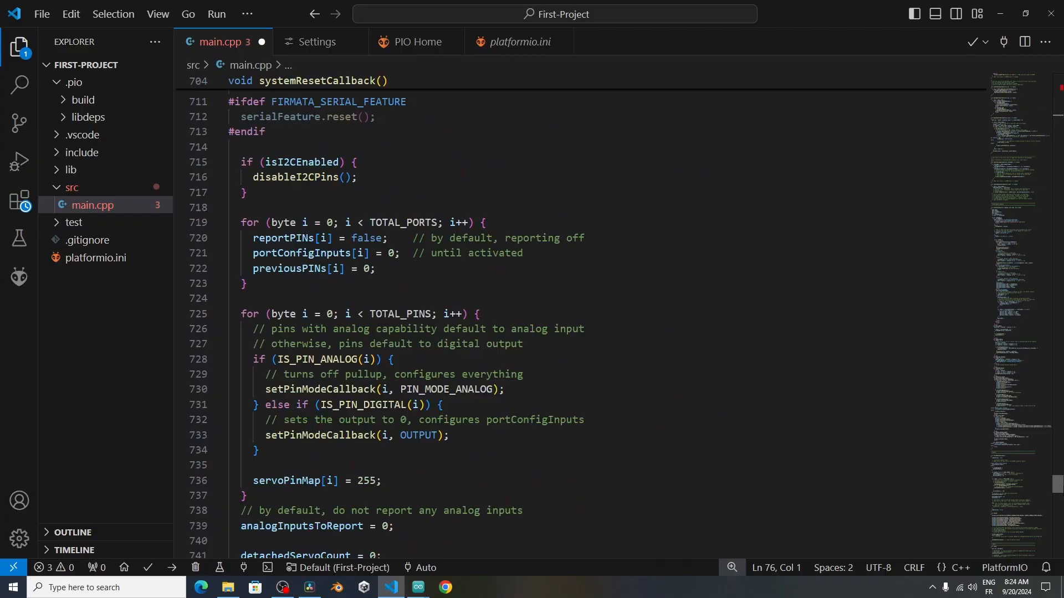
{"action": "scroll", "scroll_direction": "down", "scroll_amount": 3}
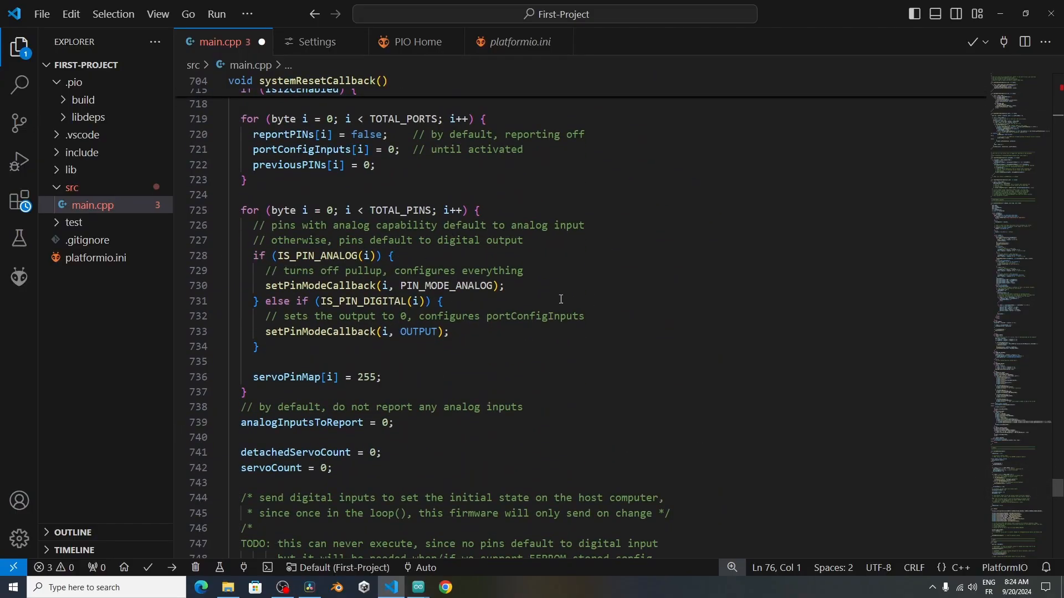
{"action": "left_click", "coordinate": [389, 588]}
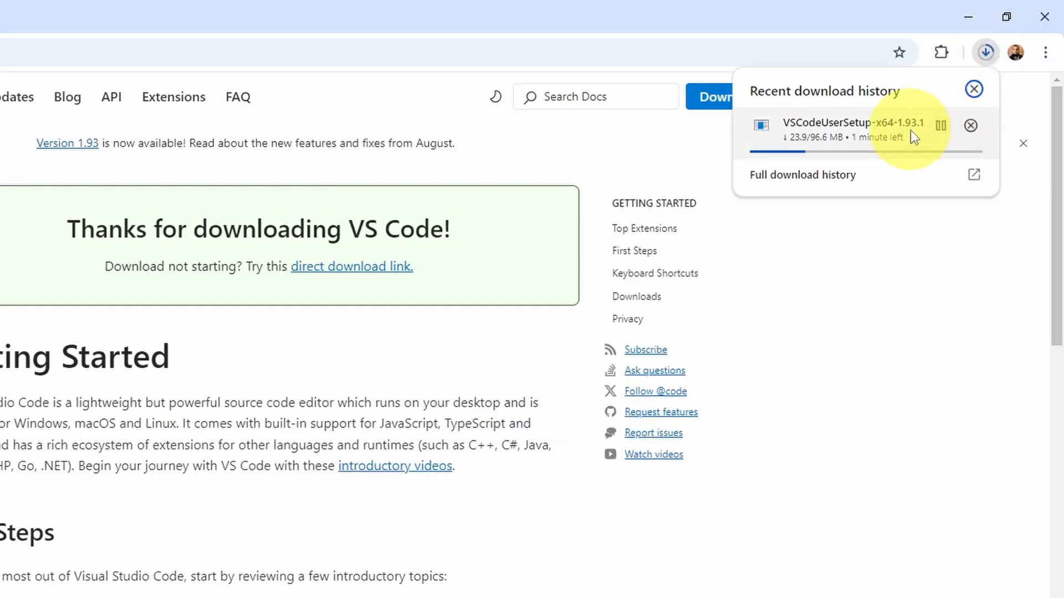
{"action": "mouse_move", "coordinate": [833, 147]}
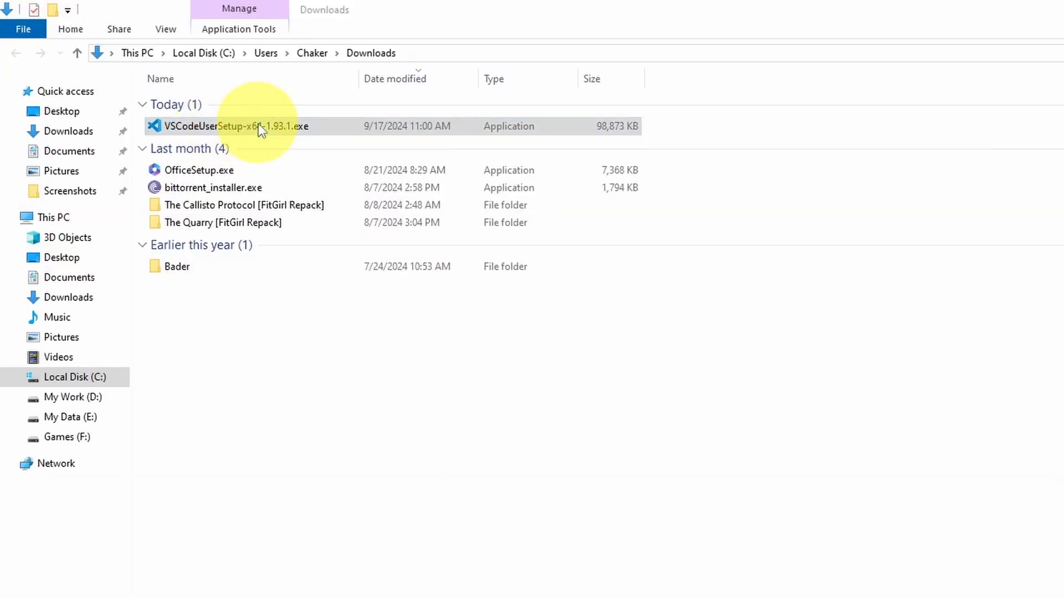
Step: Launch the VS Code installer, accept the license and keep default location and shortcuts
{"action": "double_click", "coordinate": [231, 127]}
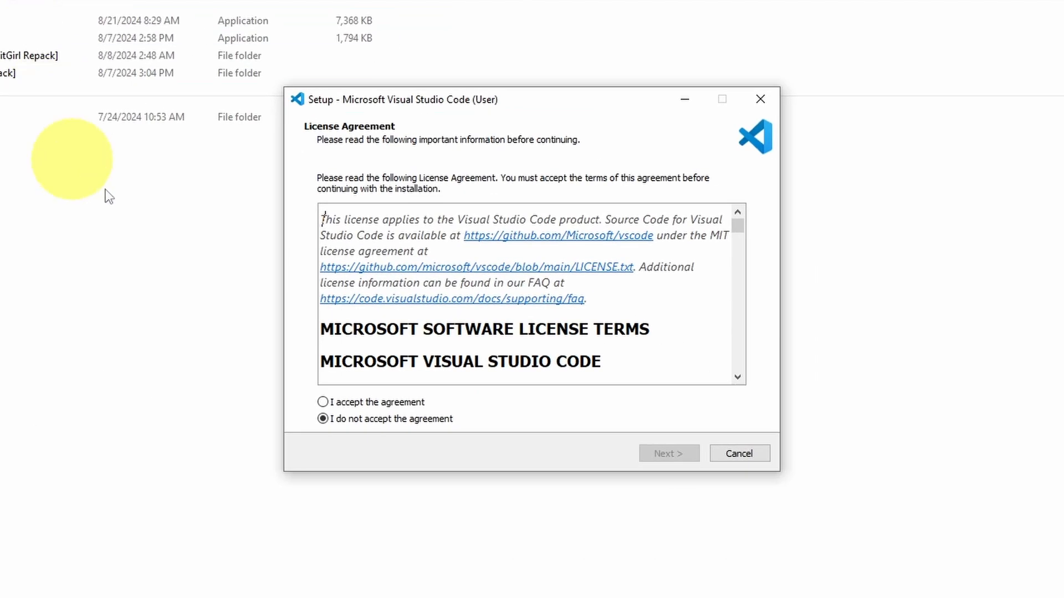
{"action": "left_click", "coordinate": [667, 453]}
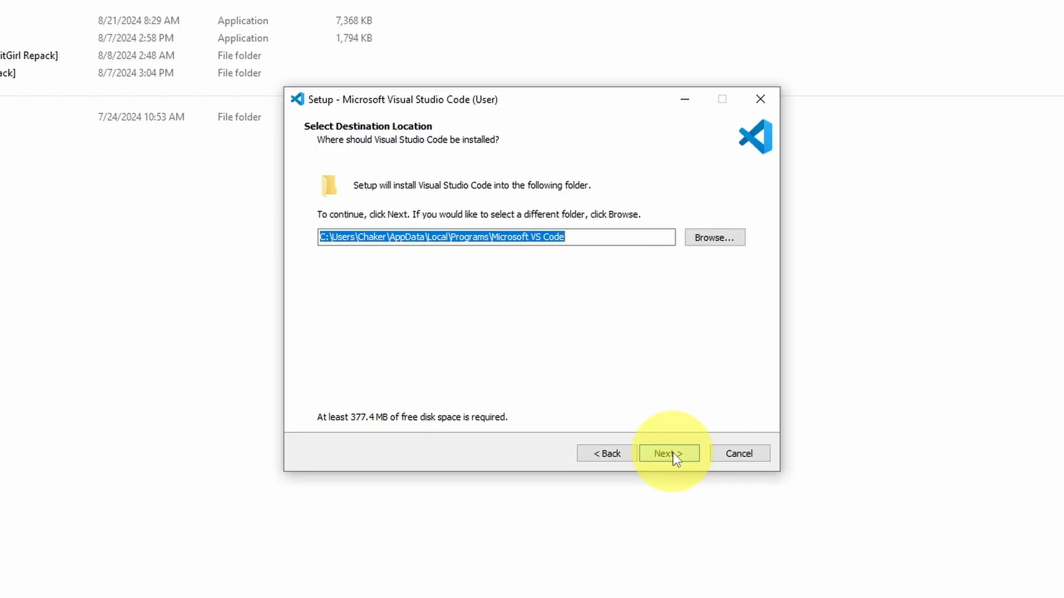
{"action": "left_click", "coordinate": [667, 454]}
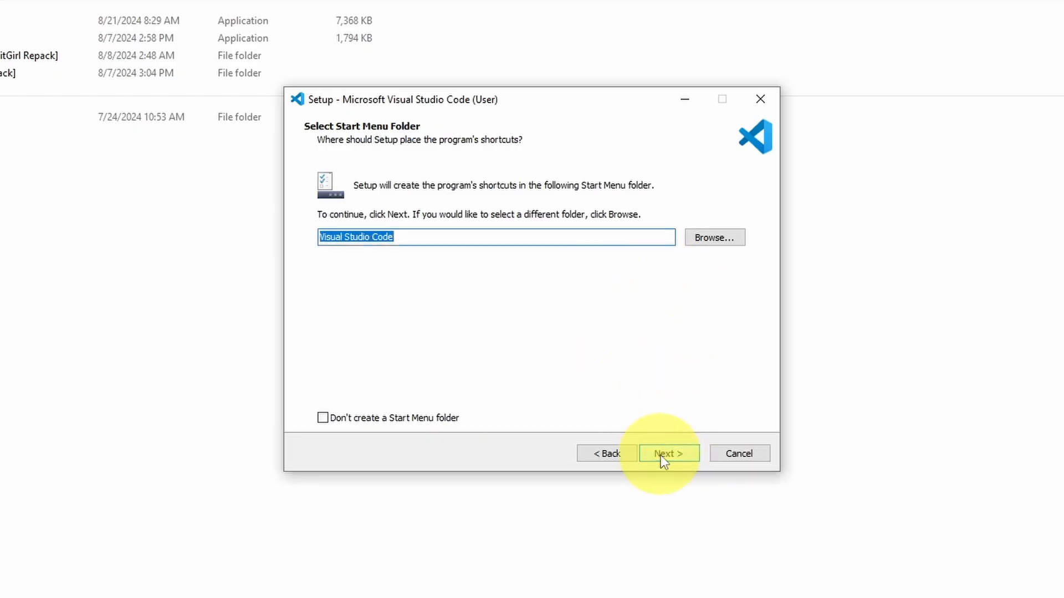
{"action": "left_click", "coordinate": [667, 453]}
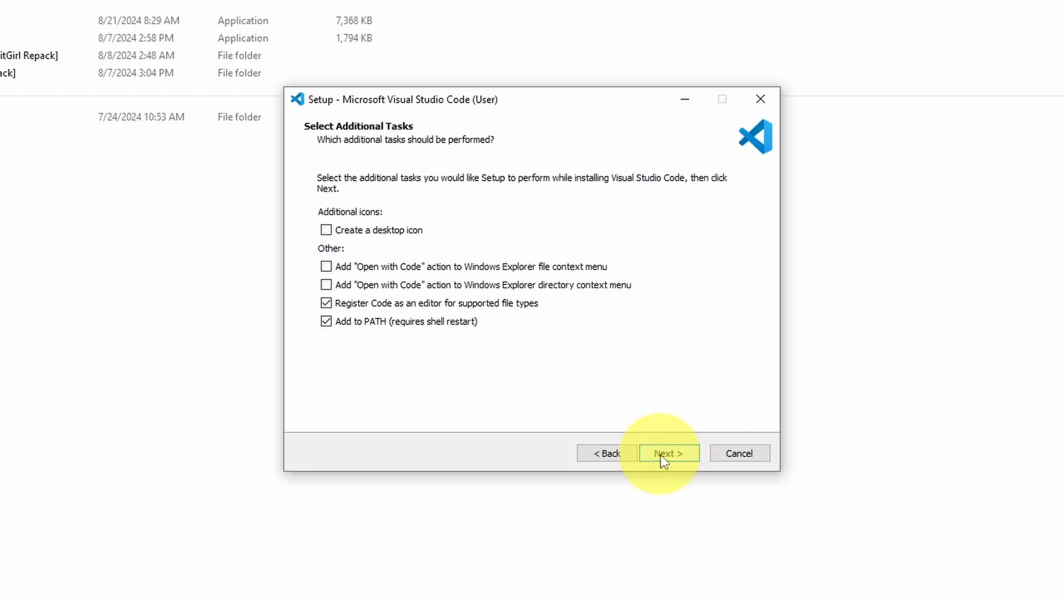
{"action": "mouse_move", "coordinate": [331, 237]}
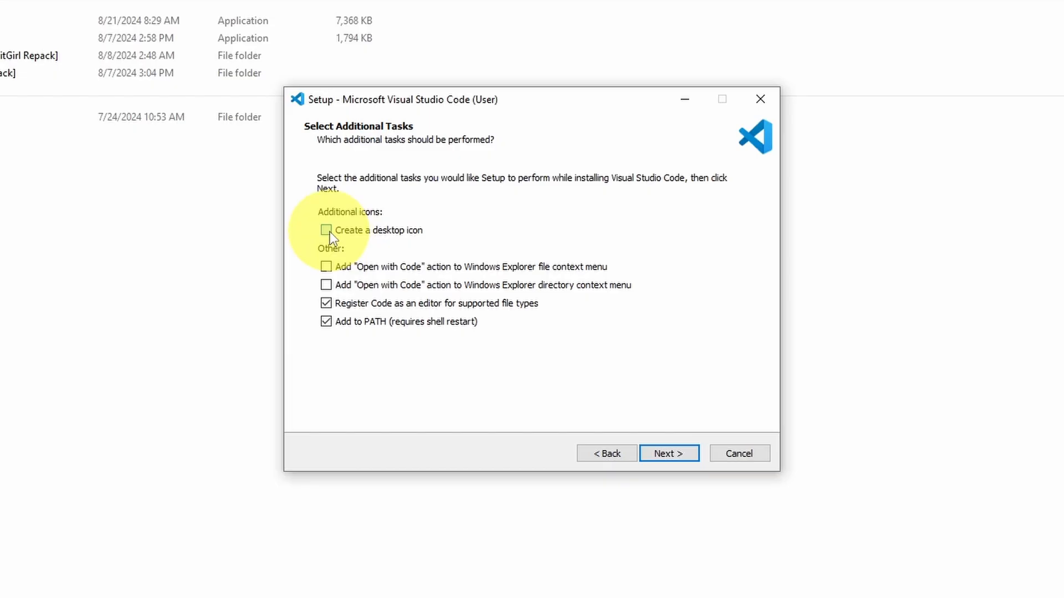
Step: Add a desktop icon, run the installation and finish with VS Code launching
{"action": "left_click", "coordinate": [326, 230]}
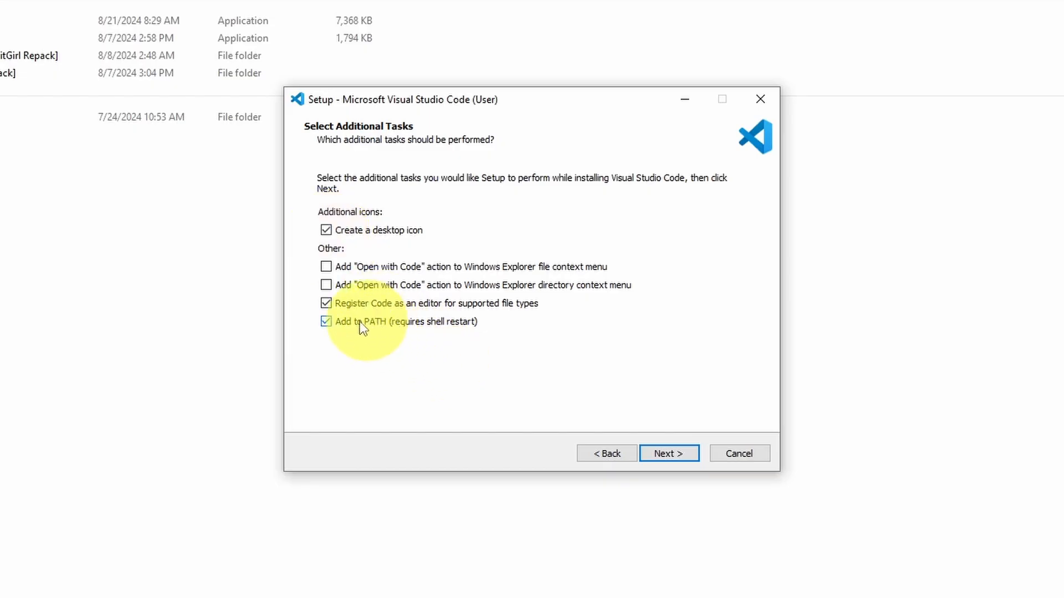
{"action": "left_click", "coordinate": [667, 454]}
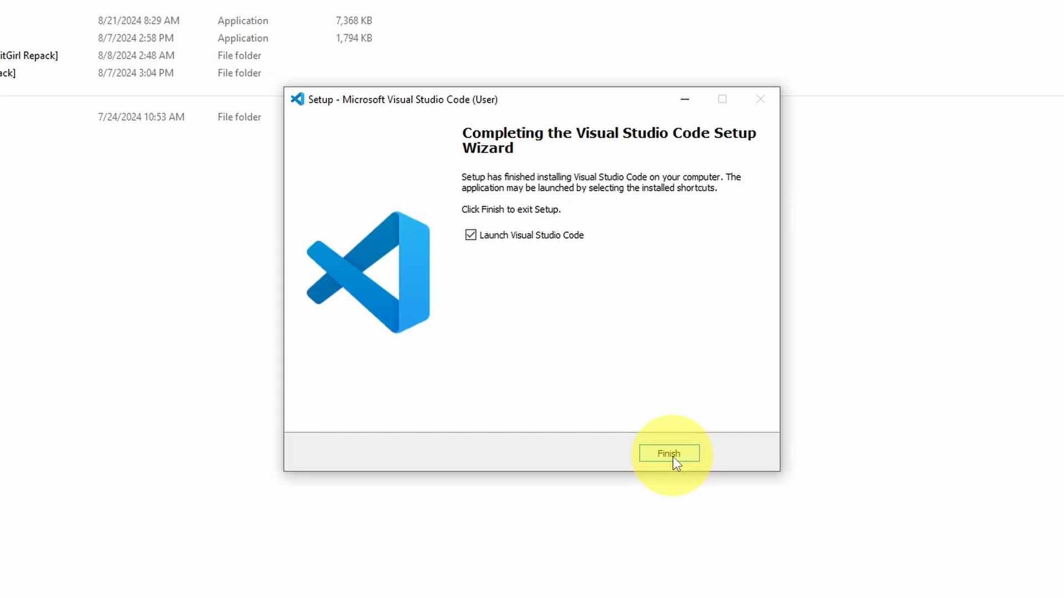
{"action": "mouse_move", "coordinate": [574, 306]}
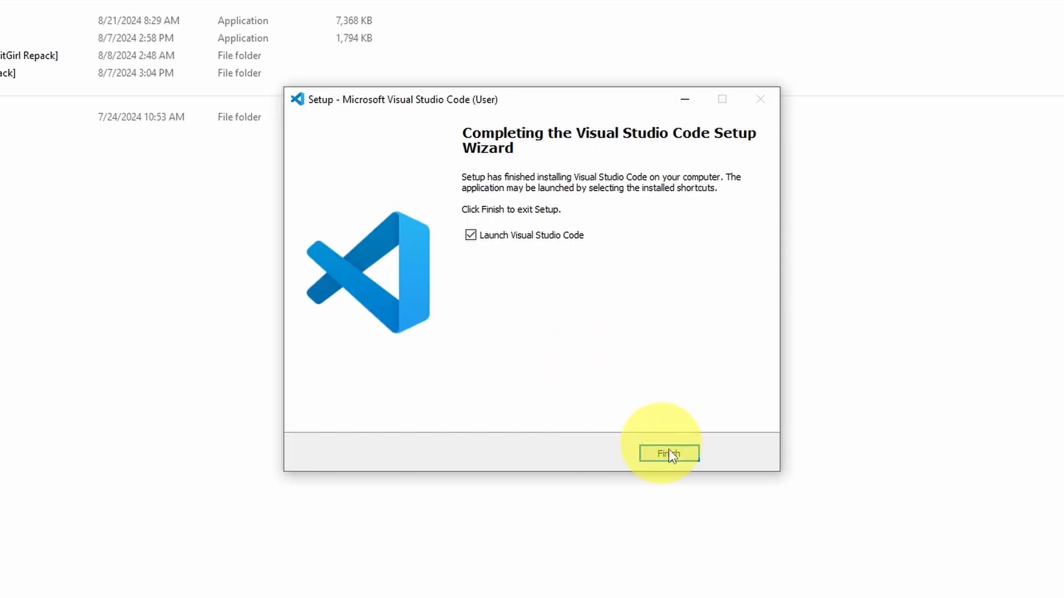
{"action": "left_click", "coordinate": [668, 453]}
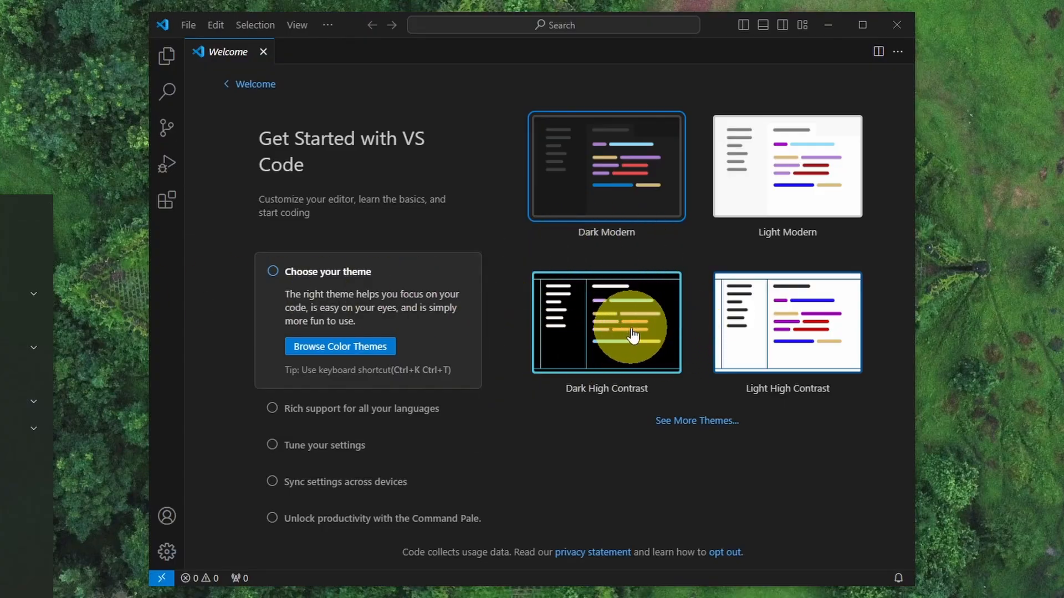
{"action": "mouse_move", "coordinate": [597, 193]}
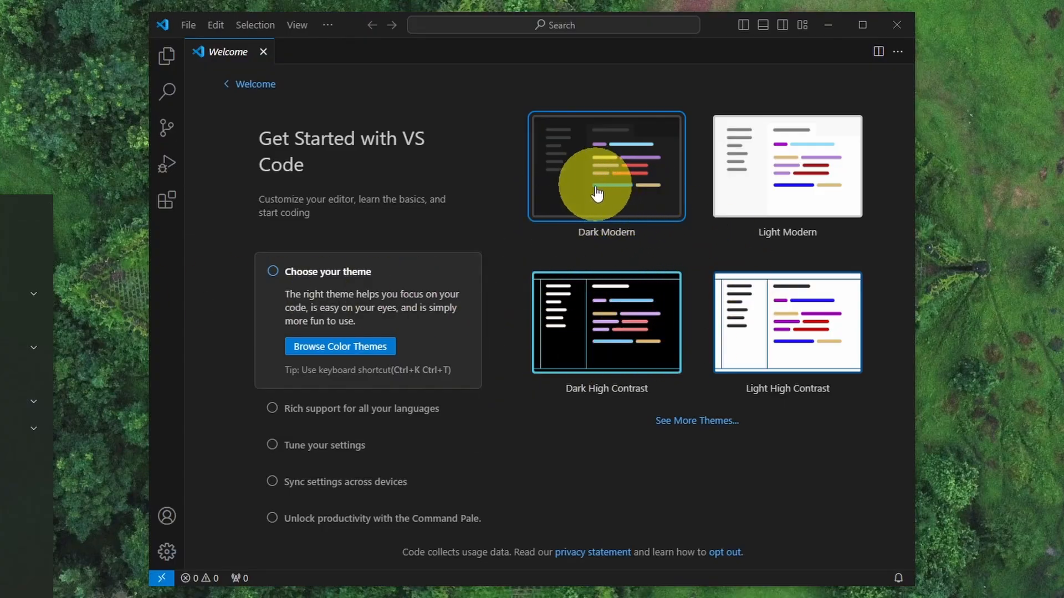
{"action": "mouse_move", "coordinate": [862, 38]}
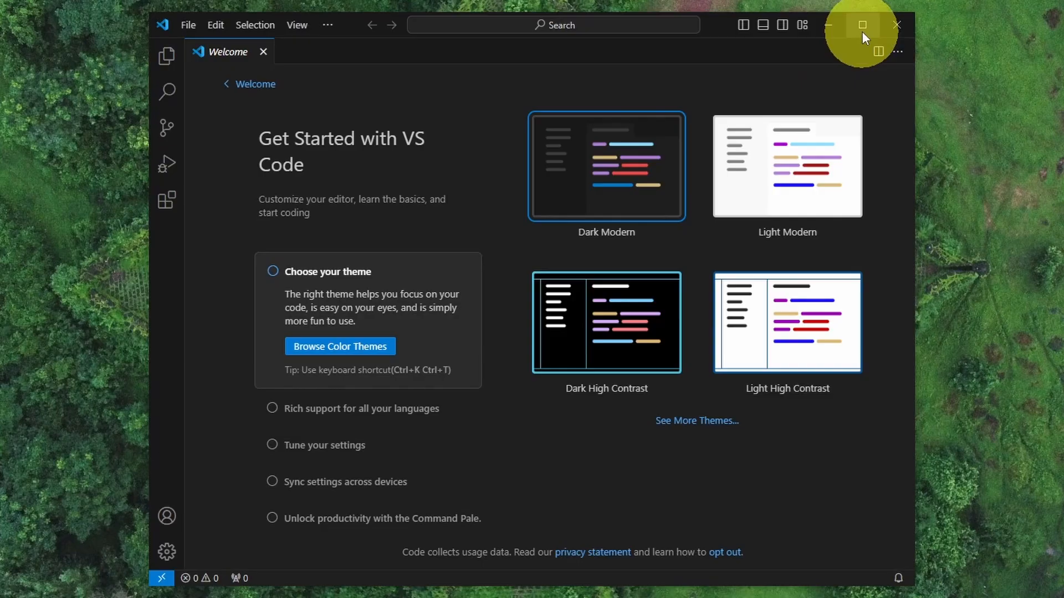
Step: Maximize VS Code and advance the Welcome page to the Learn the Fundamentals section
{"action": "left_click", "coordinate": [862, 25]}
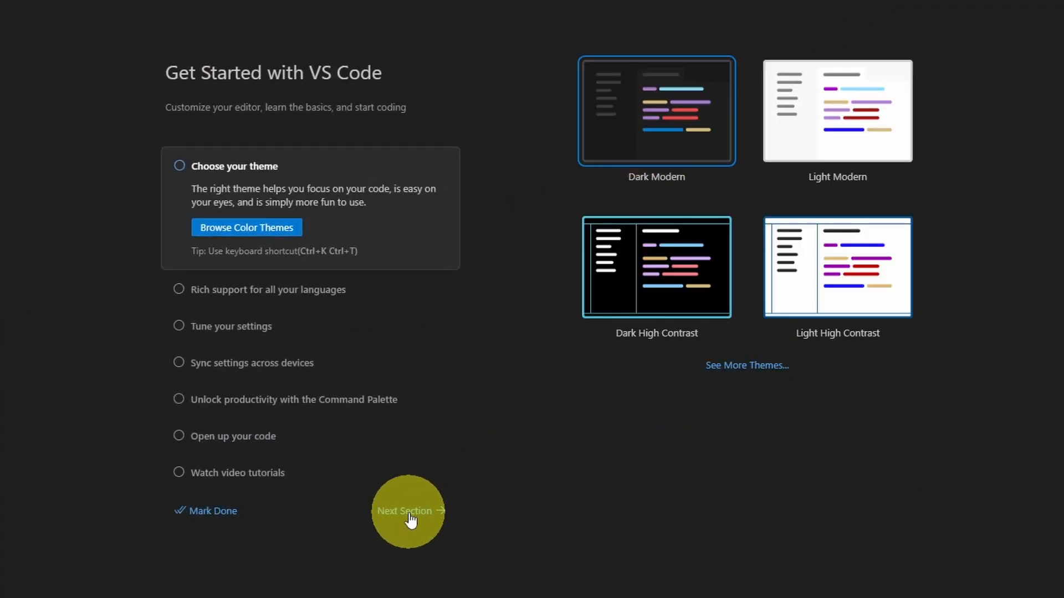
{"action": "left_click", "coordinate": [407, 511]}
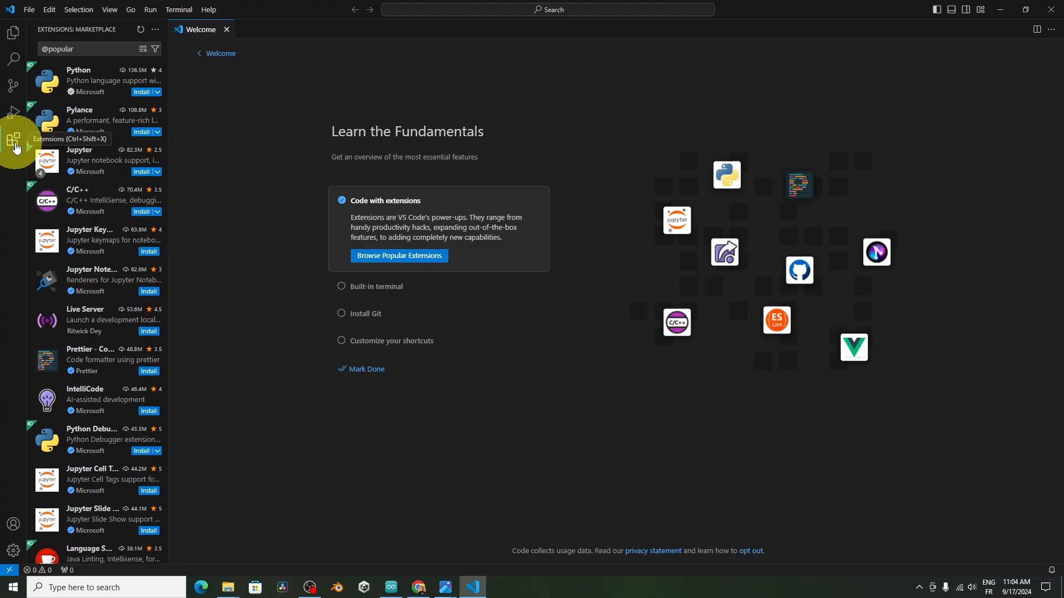
Step: Install the C/C++ extension from the Extensions view
{"action": "left_click", "coordinate": [97, 201]}
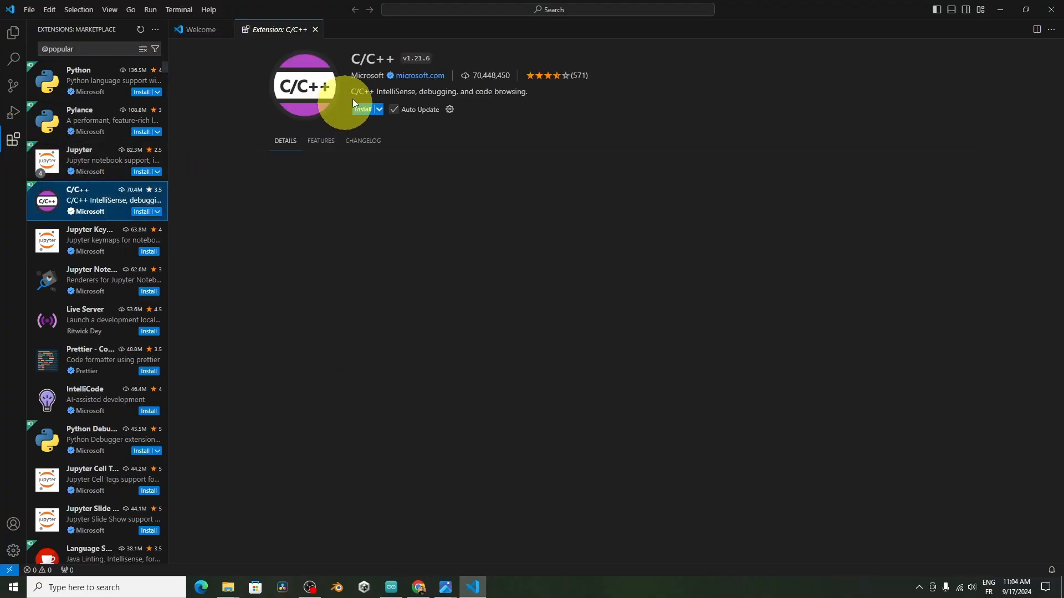
{"action": "left_click", "coordinate": [361, 109]}
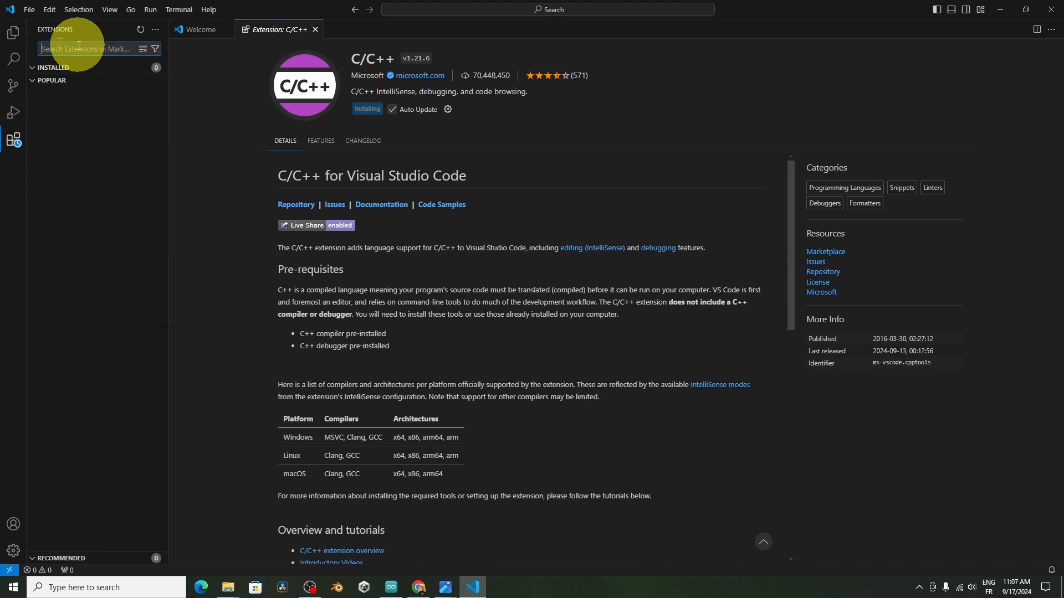
Step: Search the marketplace for 'platform io' and bring up the PlatformIO IDE extension
{"action": "type", "text": "platform io"}
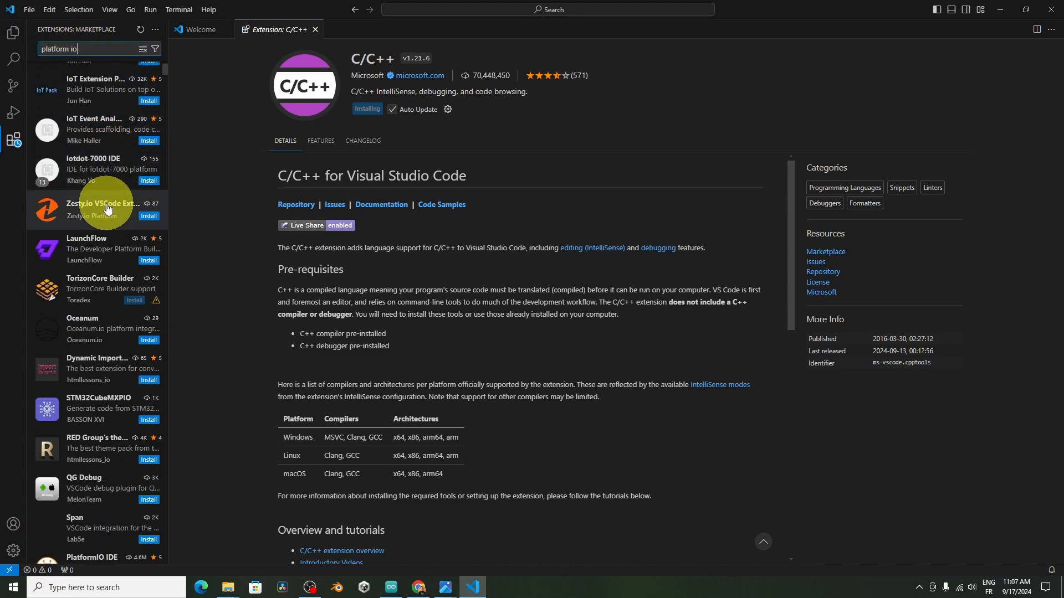
{"action": "scroll", "scroll_direction": "down", "scroll_amount": 3}
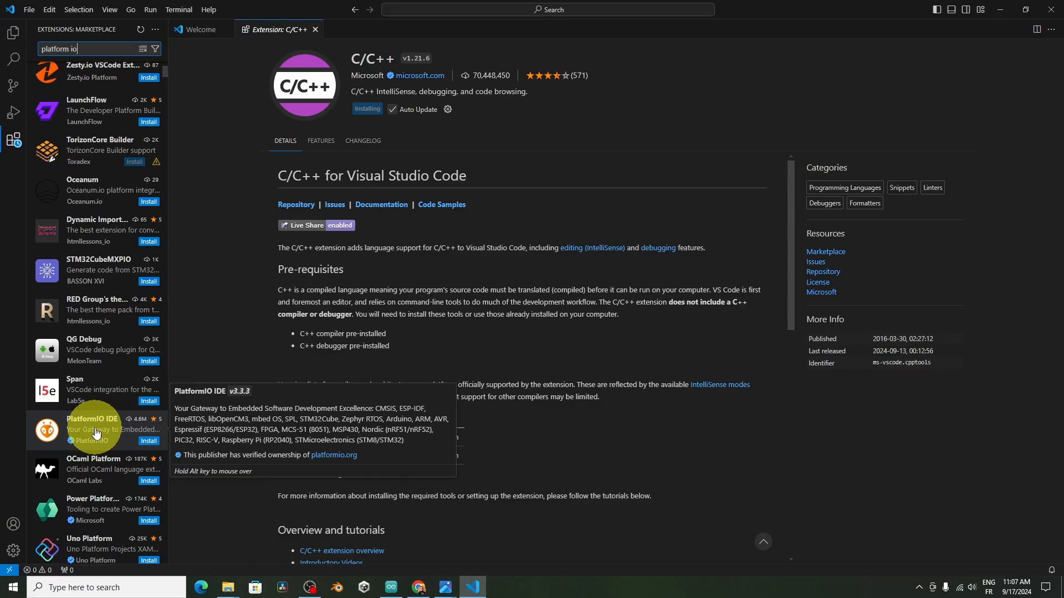
{"action": "left_click", "coordinate": [96, 429]}
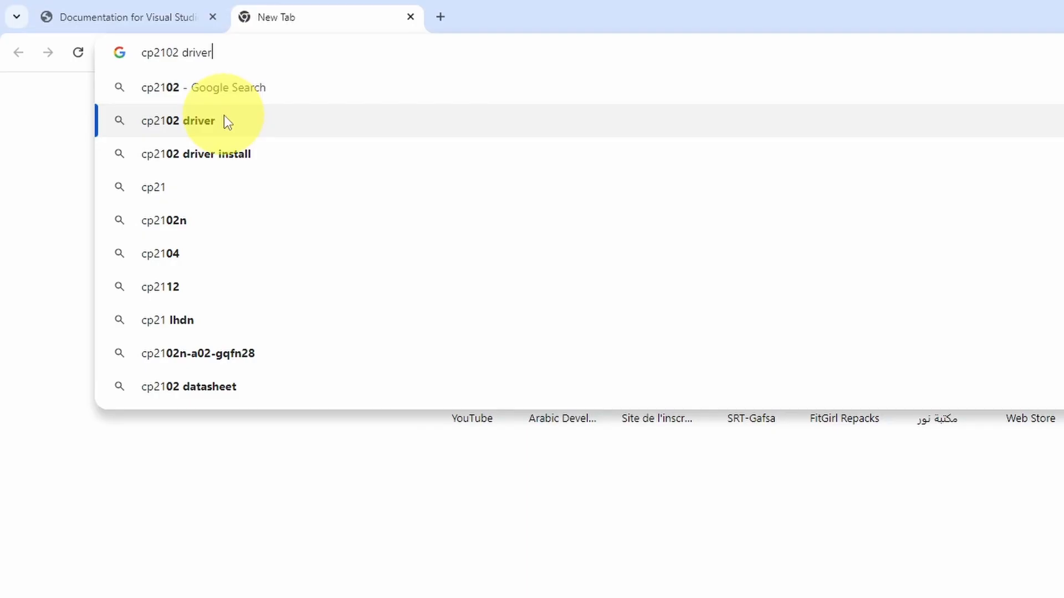
Step: Search for the cp2102 driver, reach the Silicon Labs page and download CP210x VCP Windows
{"action": "left_click", "coordinate": [179, 121]}
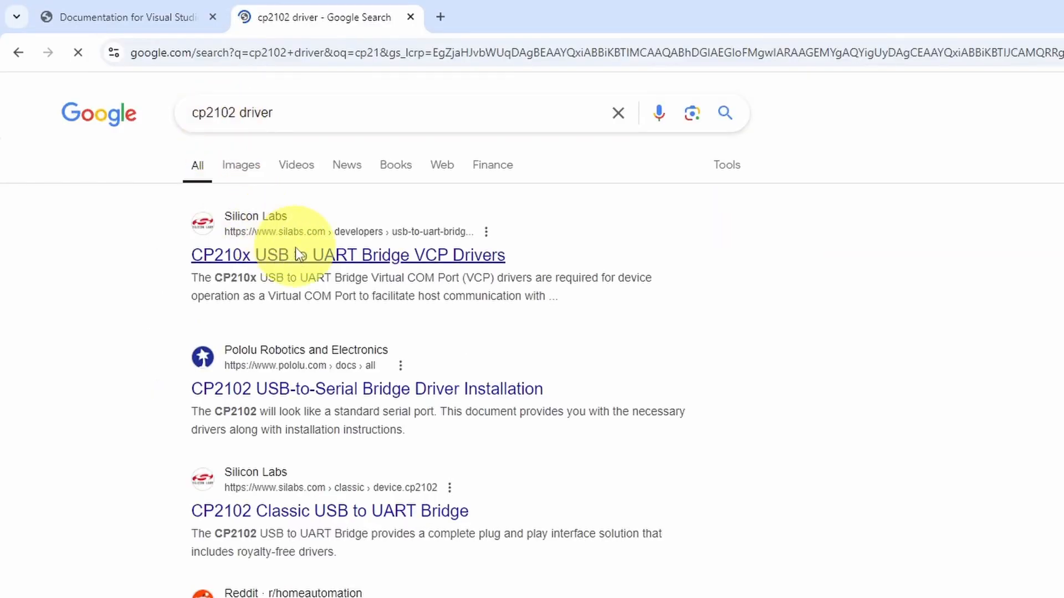
{"action": "left_click", "coordinate": [306, 255]}
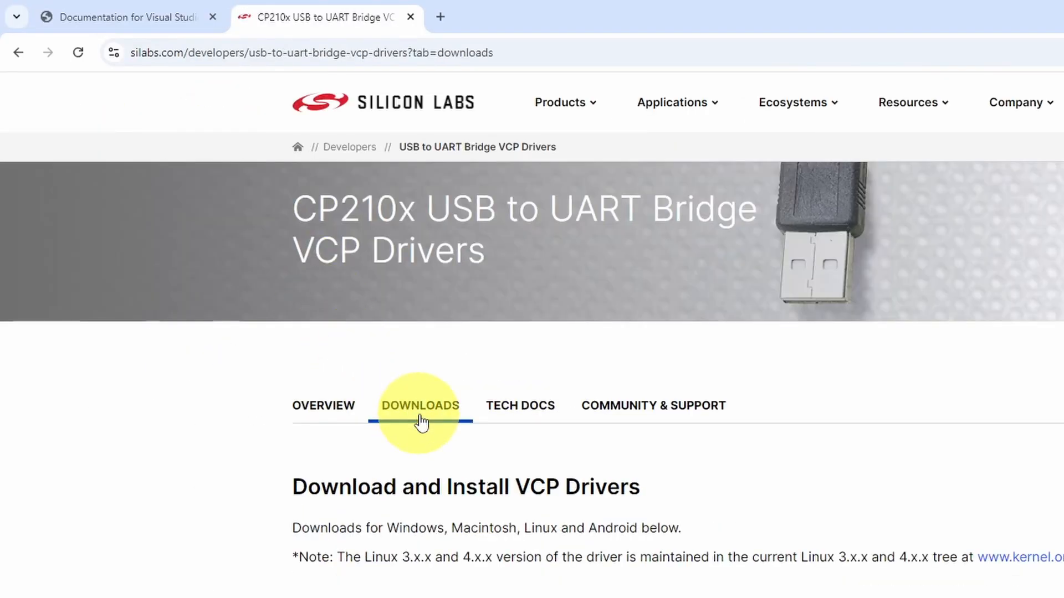
{"action": "scroll", "scroll_direction": "down", "scroll_amount": 3}
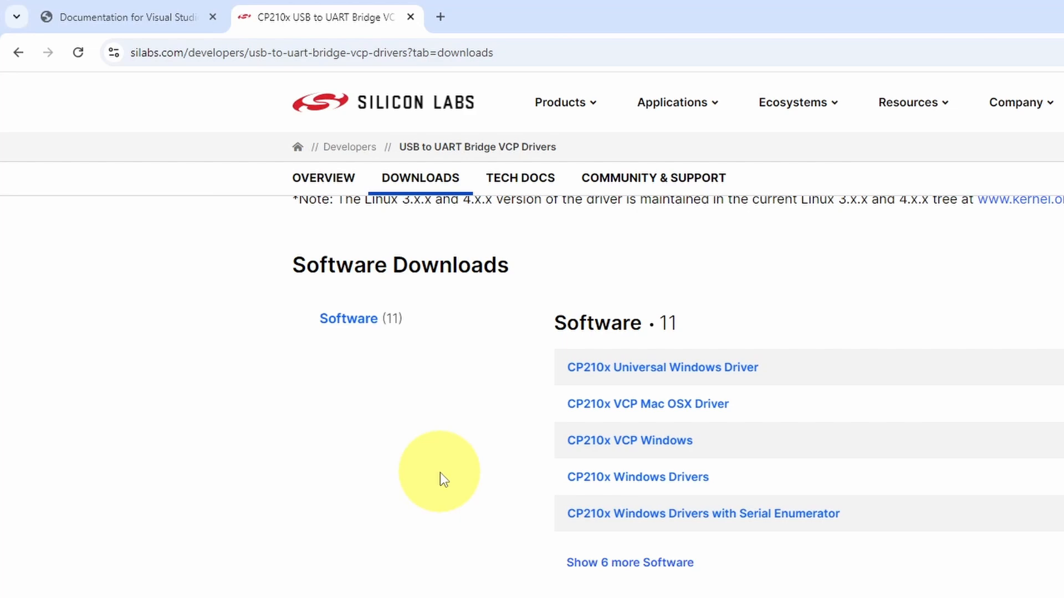
{"action": "mouse_move", "coordinate": [622, 448]}
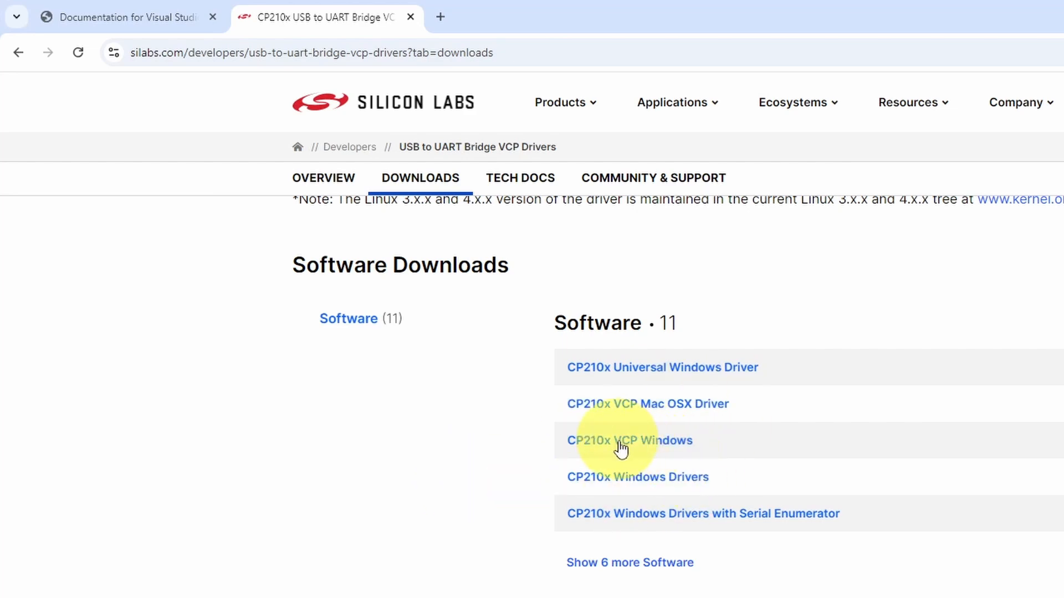
{"action": "mouse_move", "coordinate": [630, 448]}
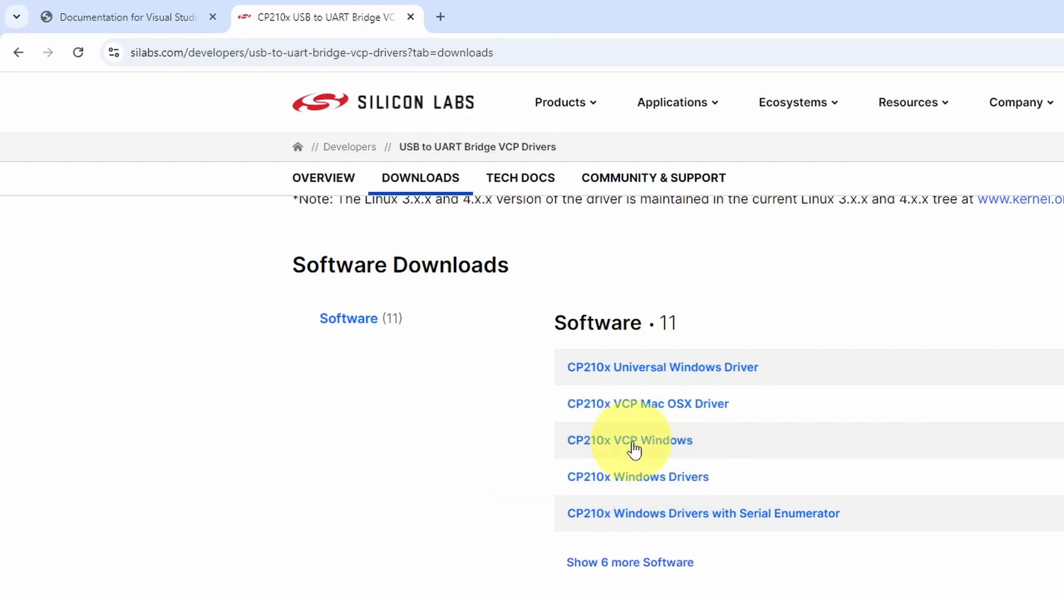
{"action": "right_click", "coordinate": [289, 220]}
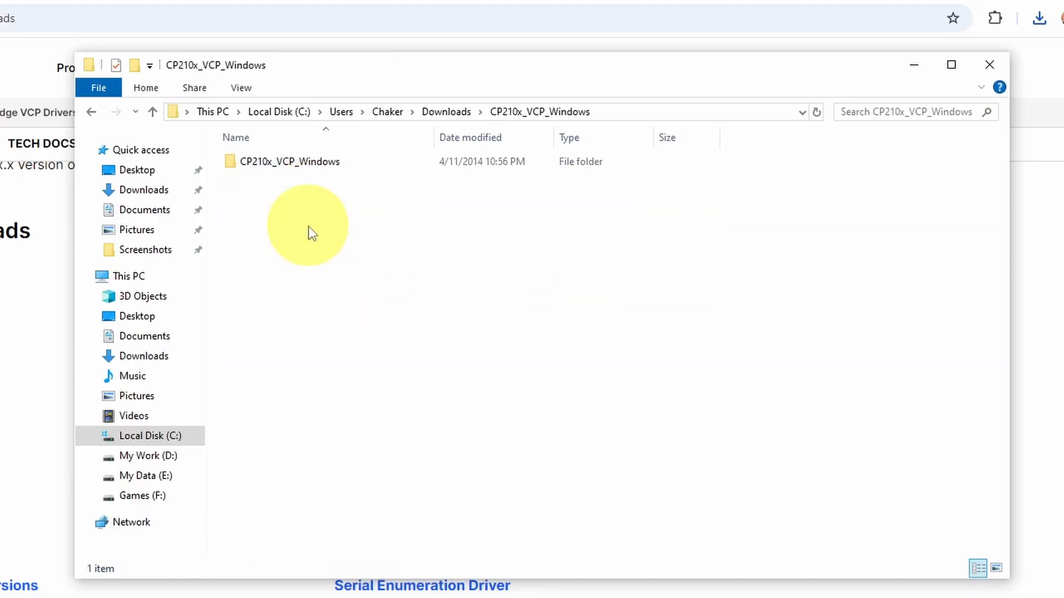
Step: Run CP210xVCPInstaller_x64.exe, then close the driver folder window
{"action": "double_click", "coordinate": [289, 162]}
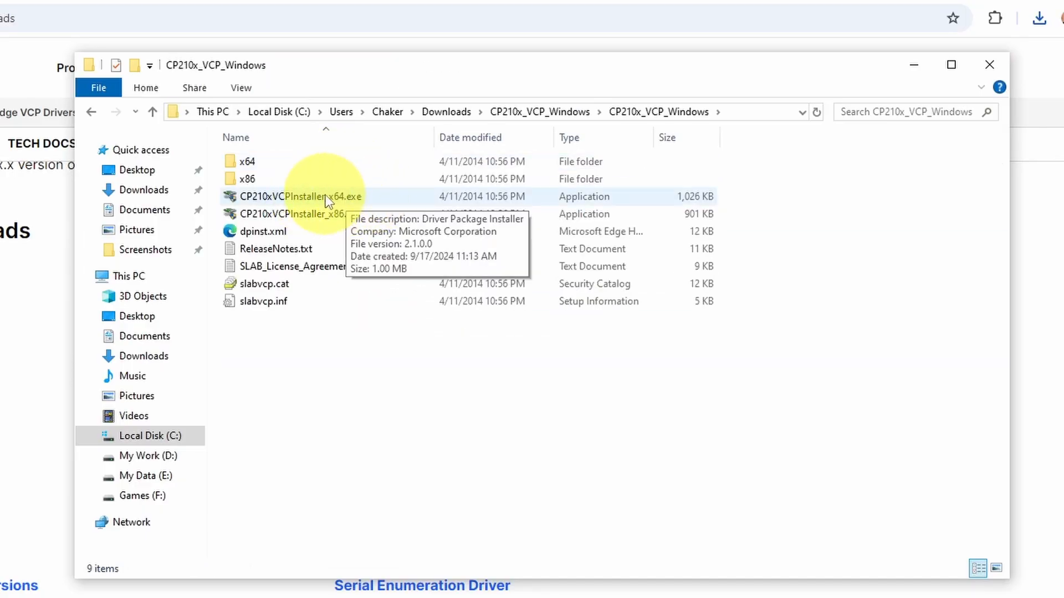
{"action": "mouse_move", "coordinate": [339, 200]}
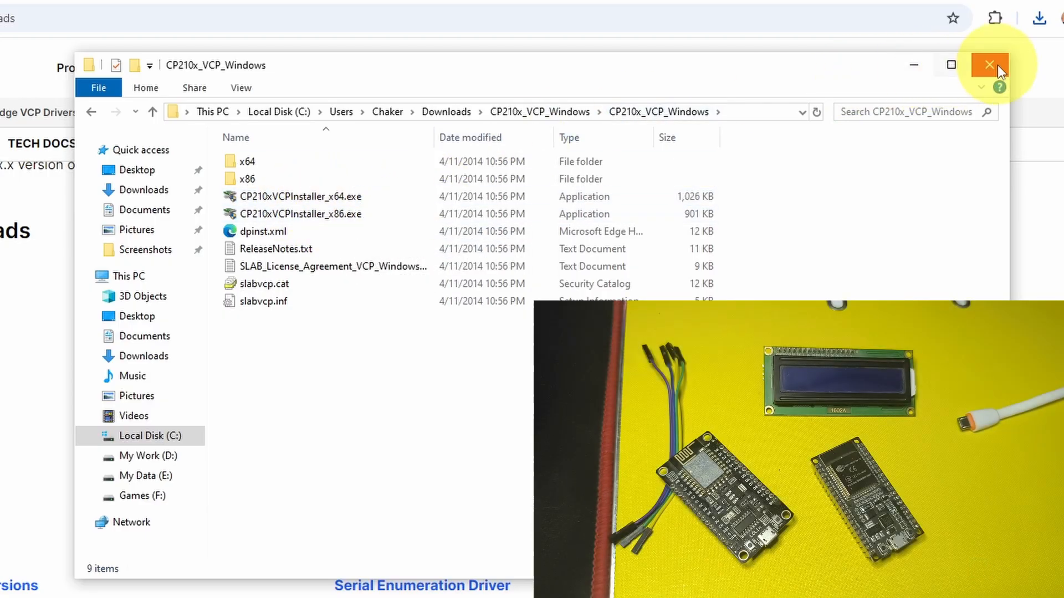
{"action": "left_click", "coordinate": [989, 64]}
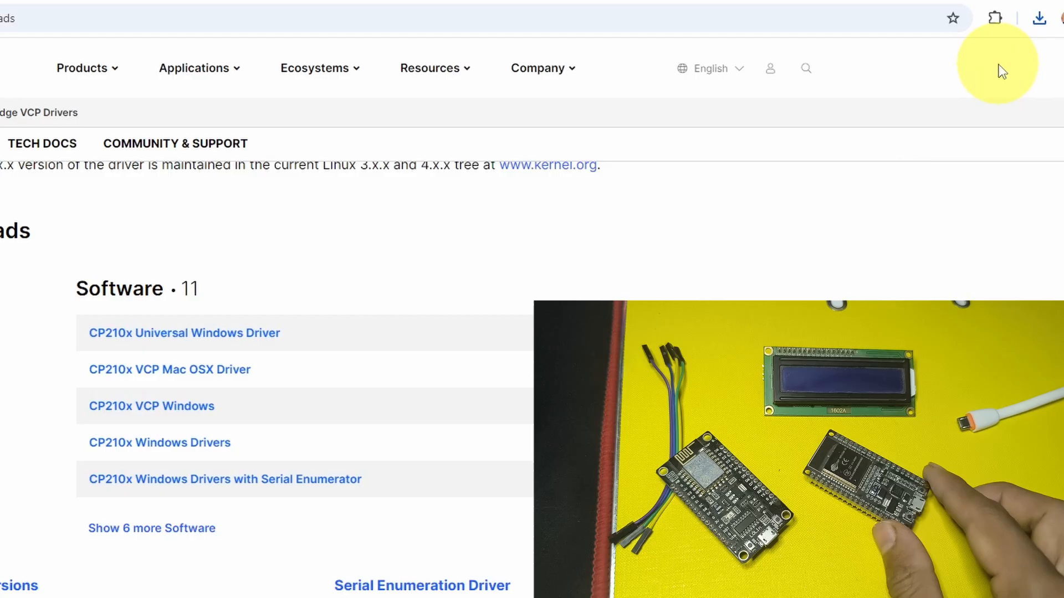
{"action": "mouse_move", "coordinate": [984, 30]}
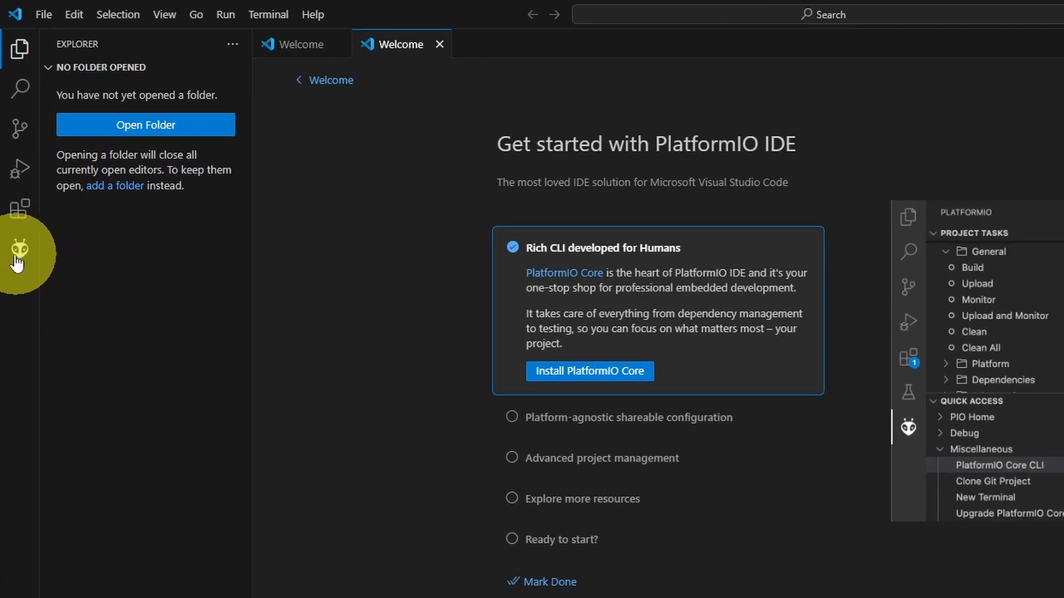
Step: Show the PlatformIO panel, collapse Project Tasks and open PIO Home's Projects page
{"action": "left_click", "coordinate": [20, 255]}
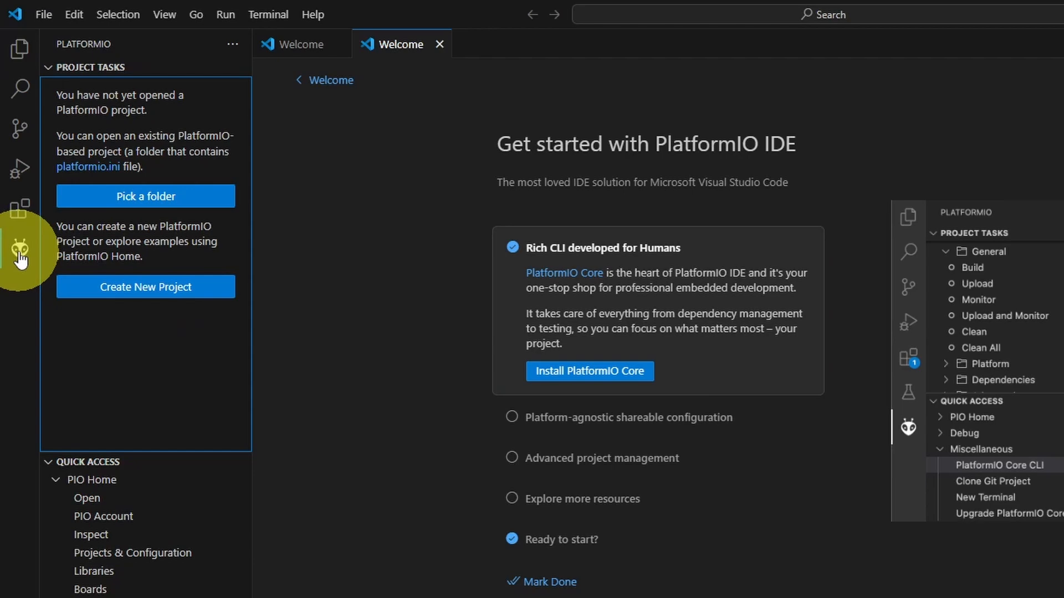
{"action": "mouse_move", "coordinate": [65, 84]}
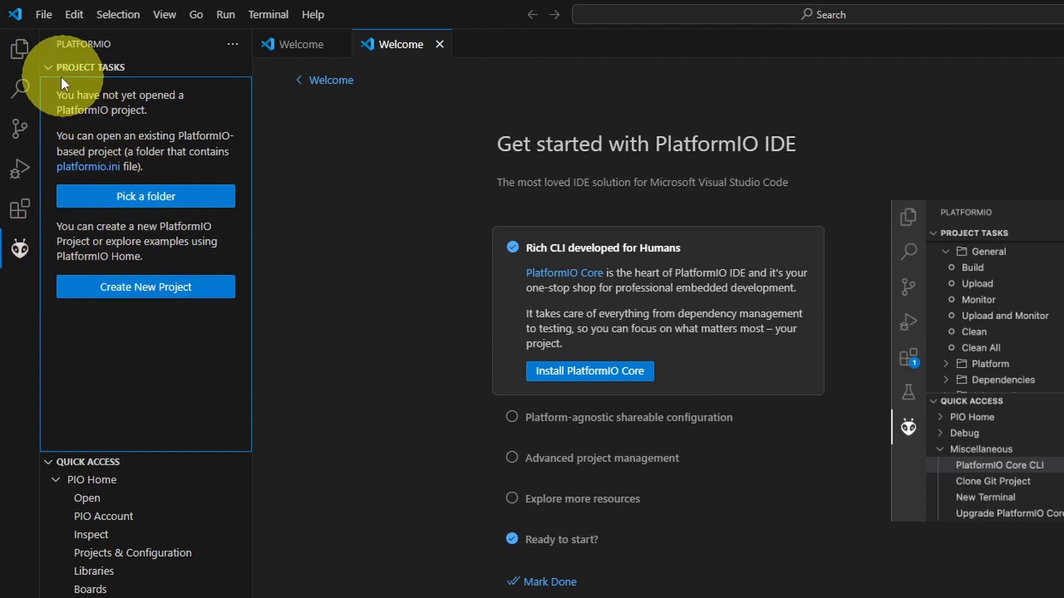
{"action": "left_click", "coordinate": [86, 68]}
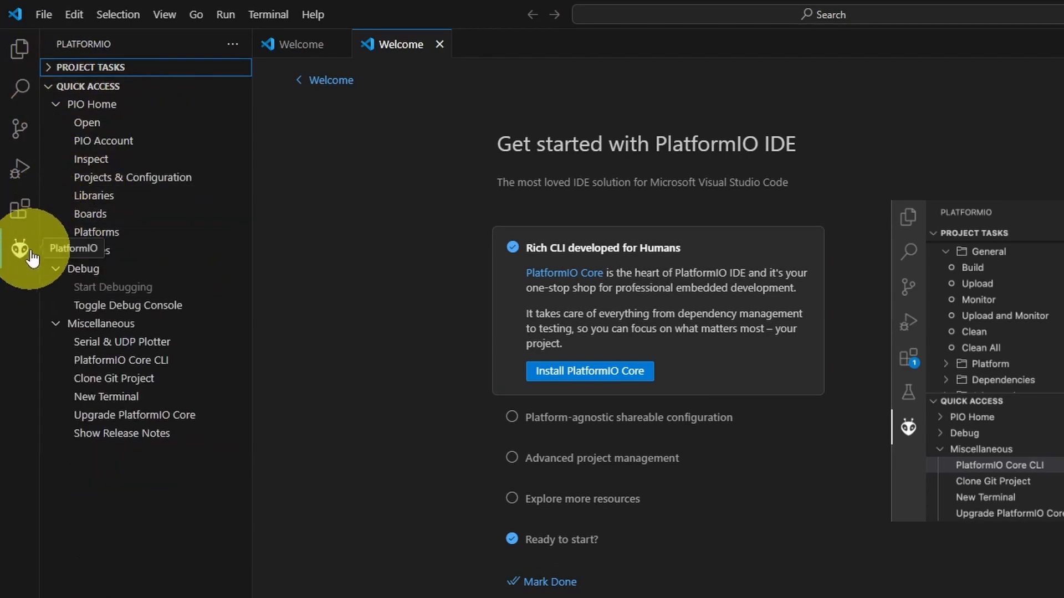
{"action": "mouse_move", "coordinate": [101, 137]}
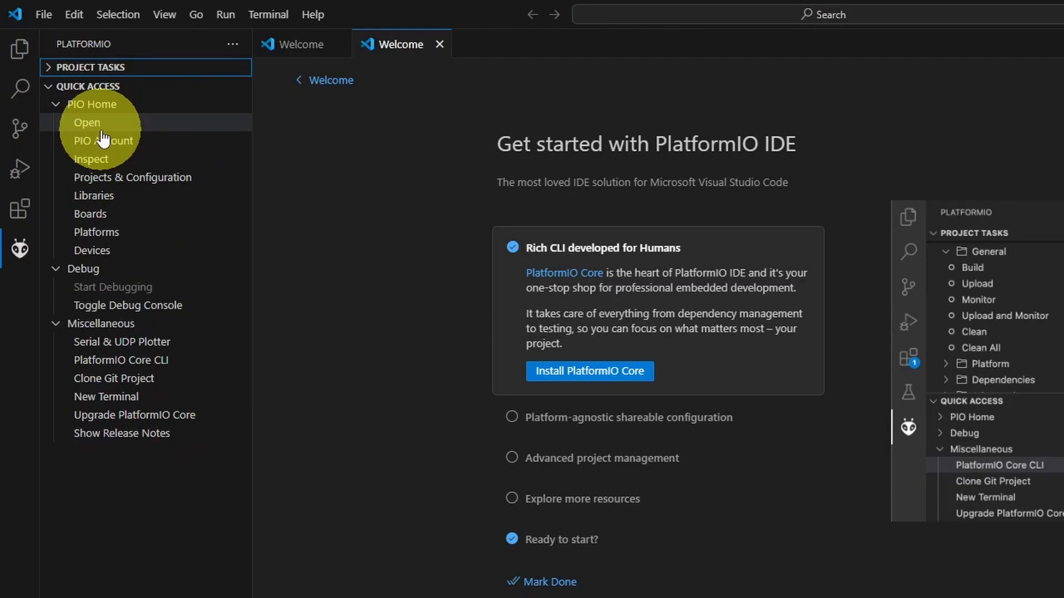
{"action": "mouse_move", "coordinate": [97, 231]}
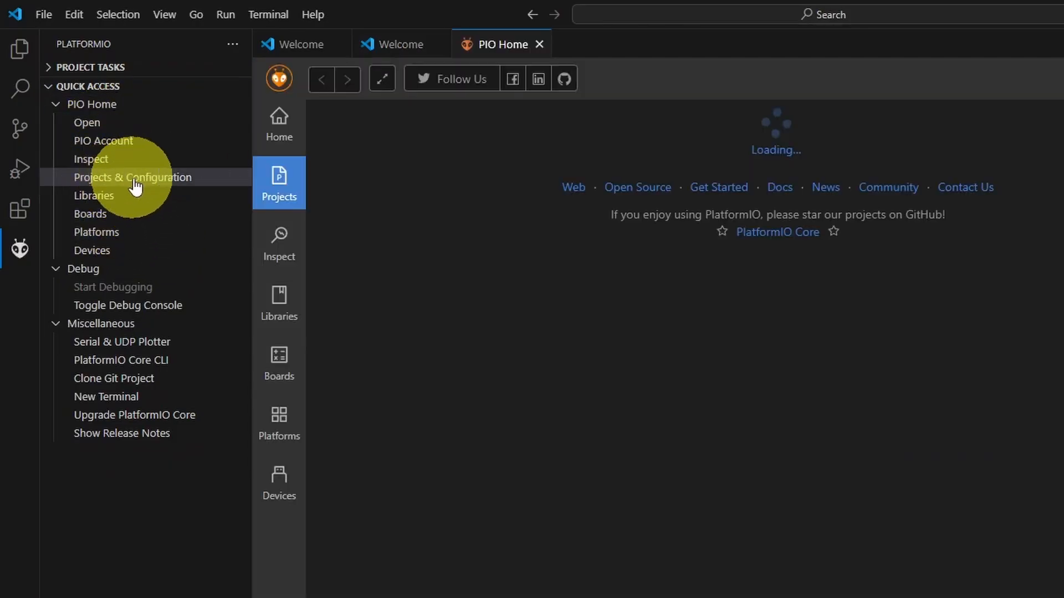
{"action": "left_click", "coordinate": [132, 177]}
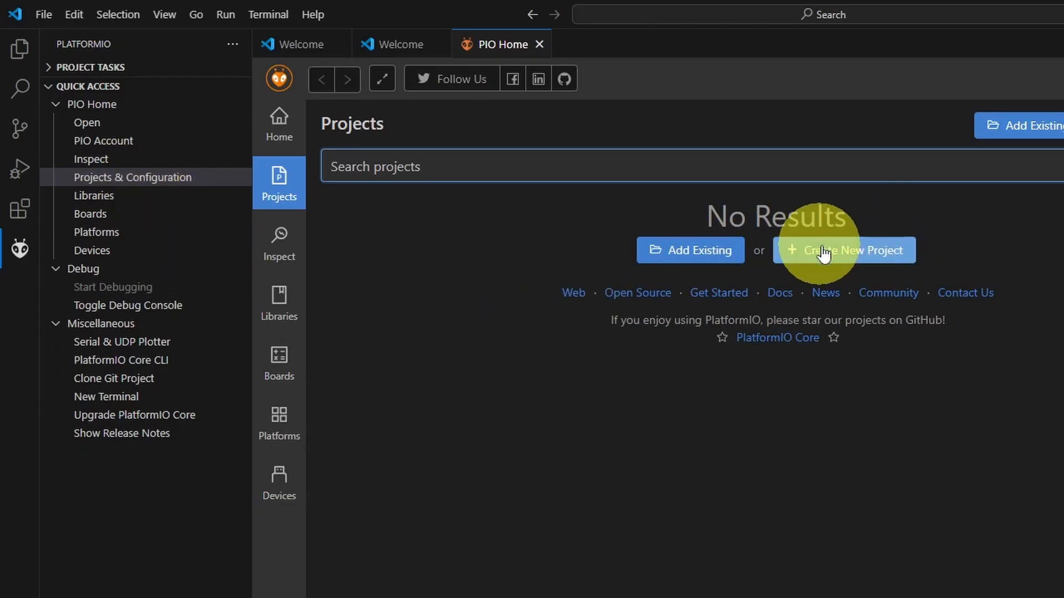
Step: Create project First-Project for the NodeMCU-32S board with the Arduino framework
{"action": "left_click", "coordinate": [845, 249]}
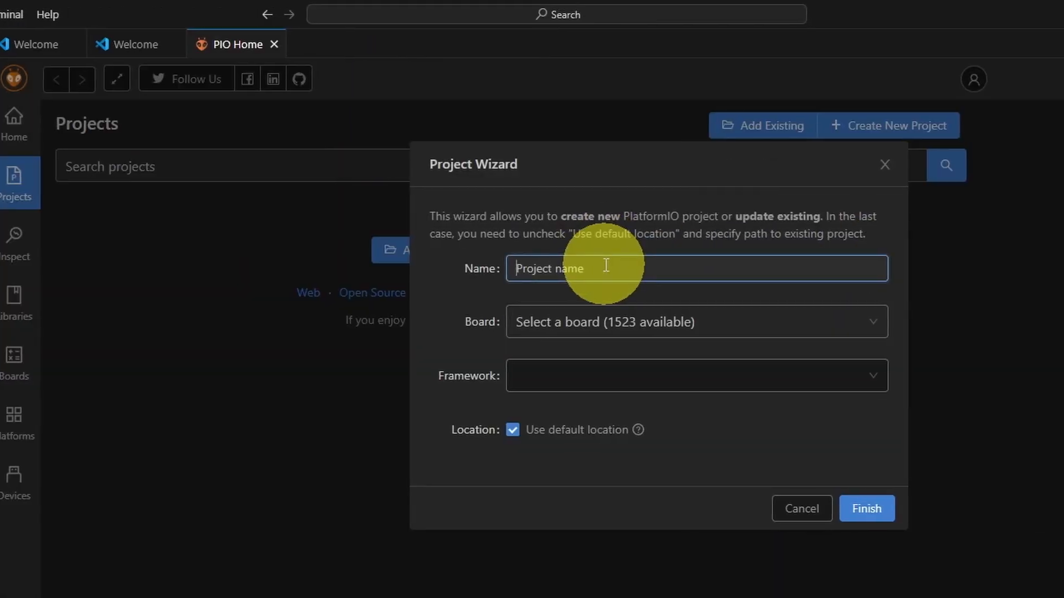
{"action": "type", "text": "F"}
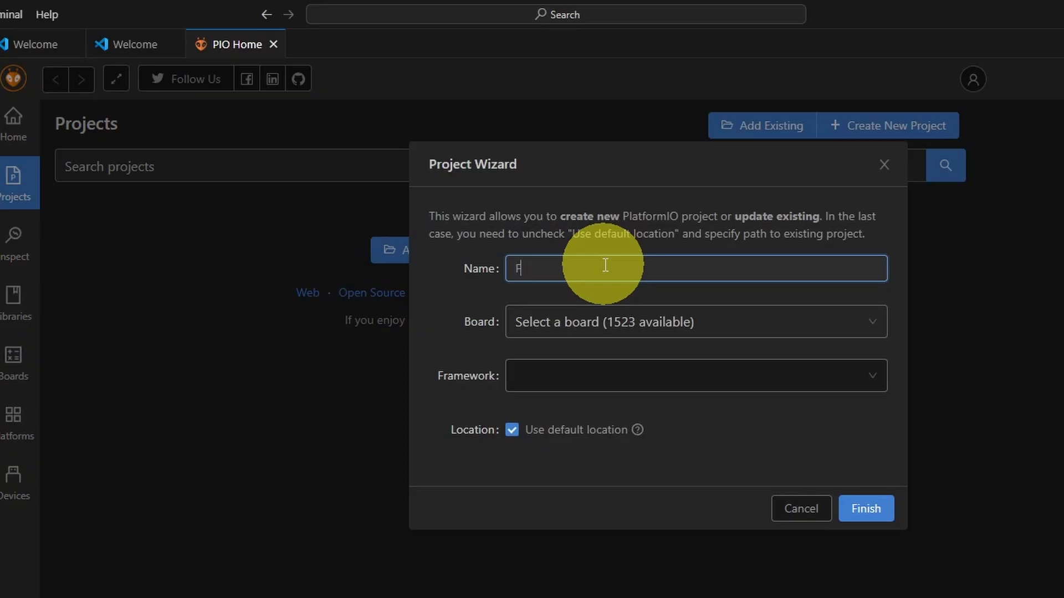
{"action": "type", "text": "irst-Project"}
{"action": "left_click", "coordinate": [696, 321]}
{"action": "type", "text": "no"}
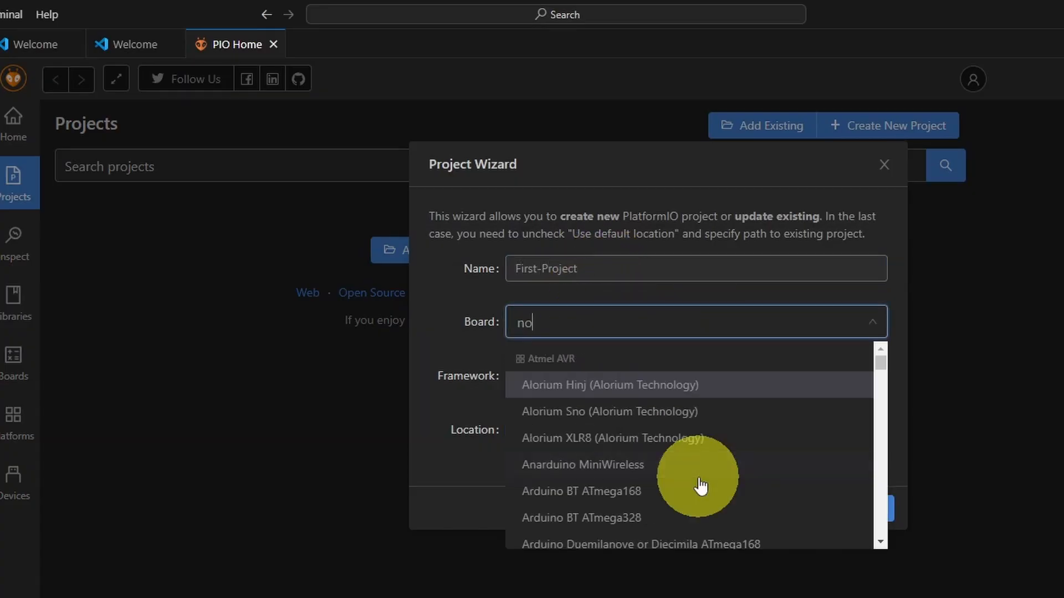
{"action": "type", "text": "de"}
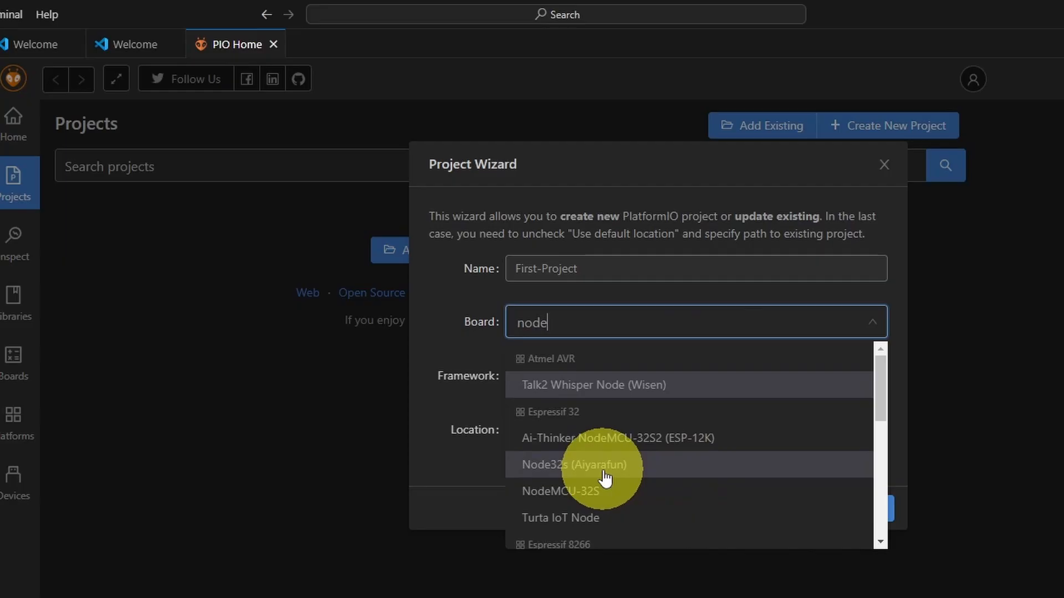
{"action": "left_click", "coordinate": [561, 491]}
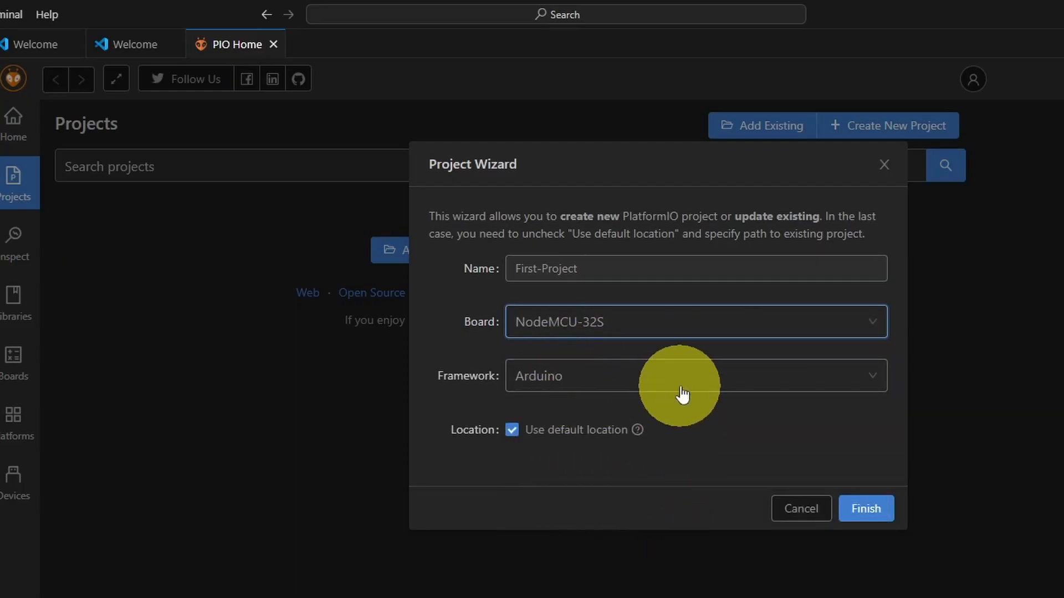
{"action": "mouse_move", "coordinate": [634, 385]}
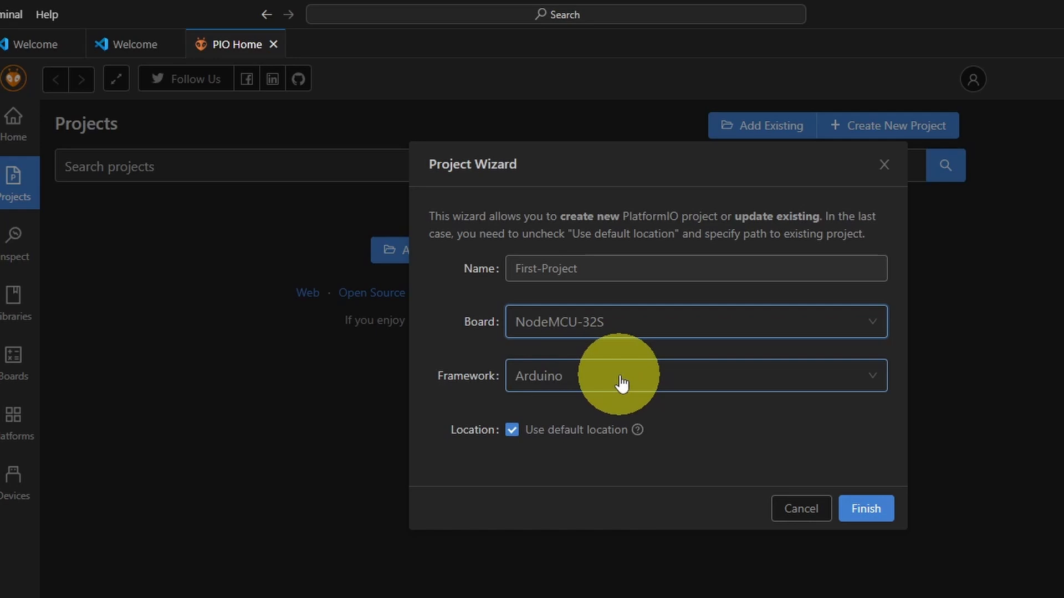
{"action": "mouse_move", "coordinate": [919, 532]}
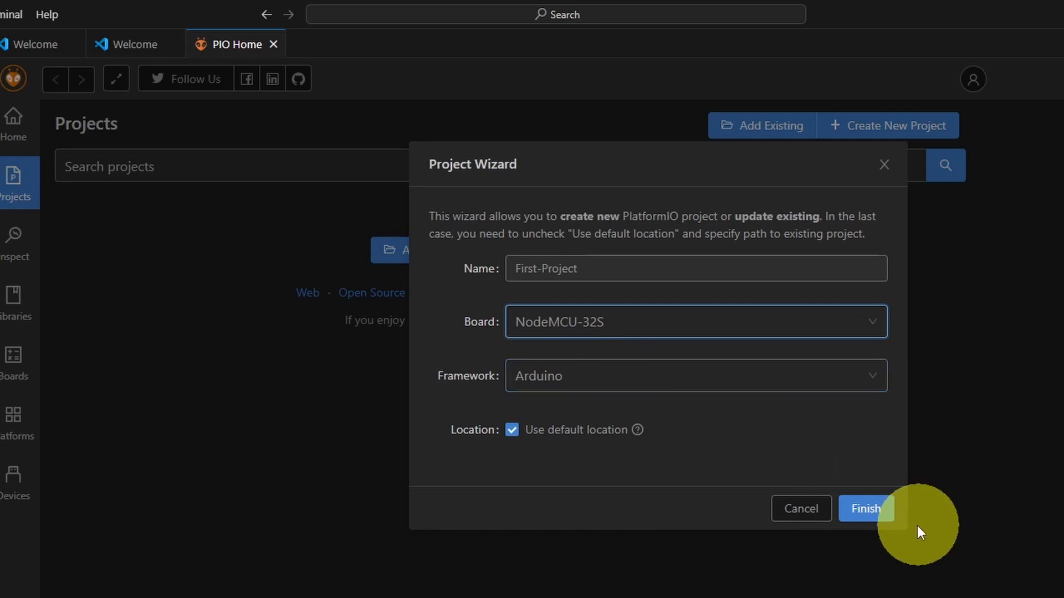
{"action": "left_click", "coordinate": [866, 508]}
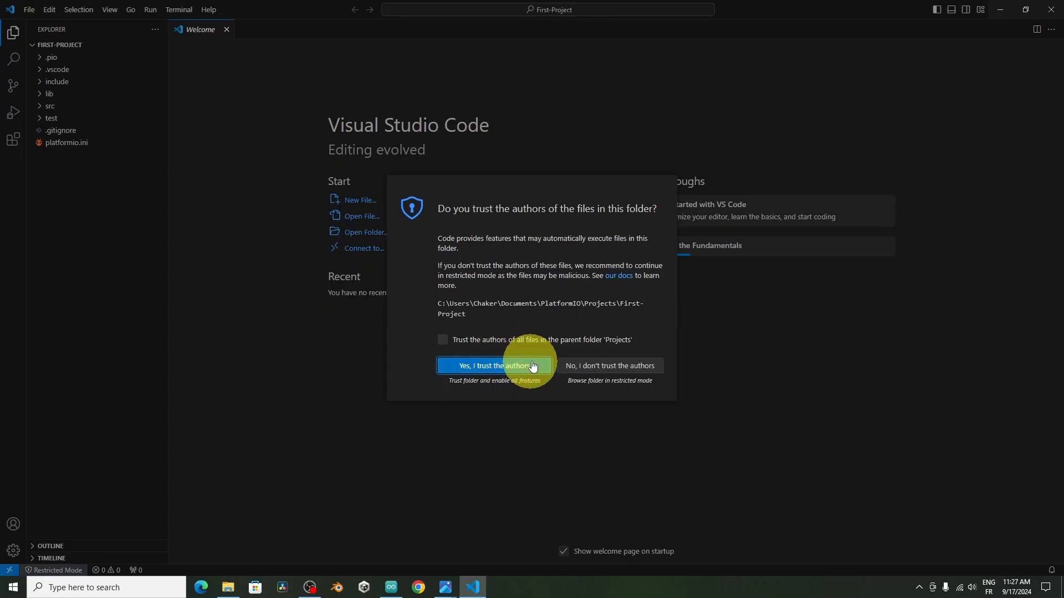
Step: Trust the project and its parent Projects folder, then inspect the platform setting in platformio.ini
{"action": "left_click", "coordinate": [442, 339]}
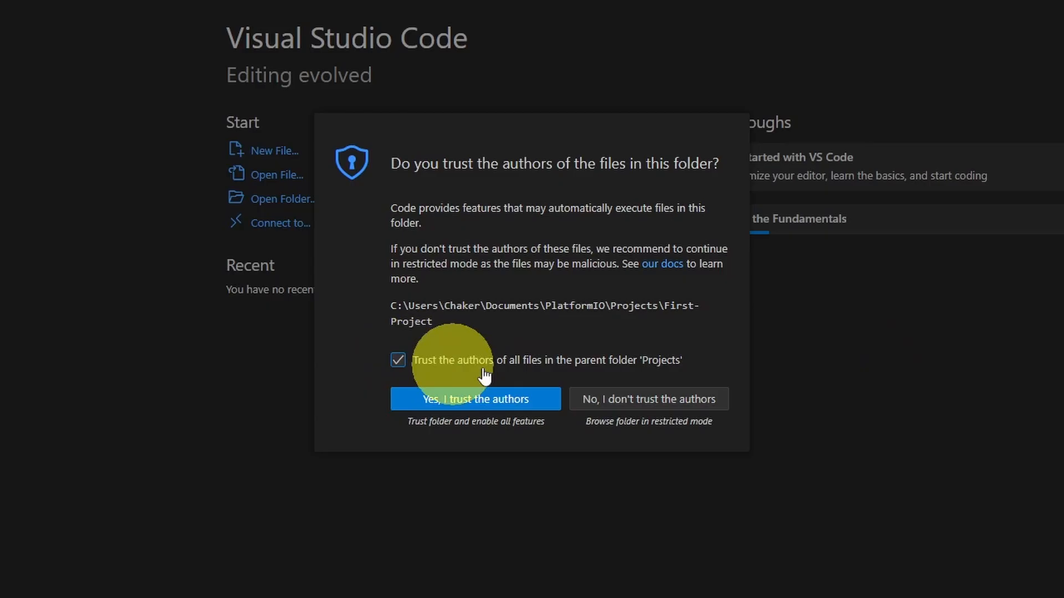
{"action": "left_click", "coordinate": [475, 397]}
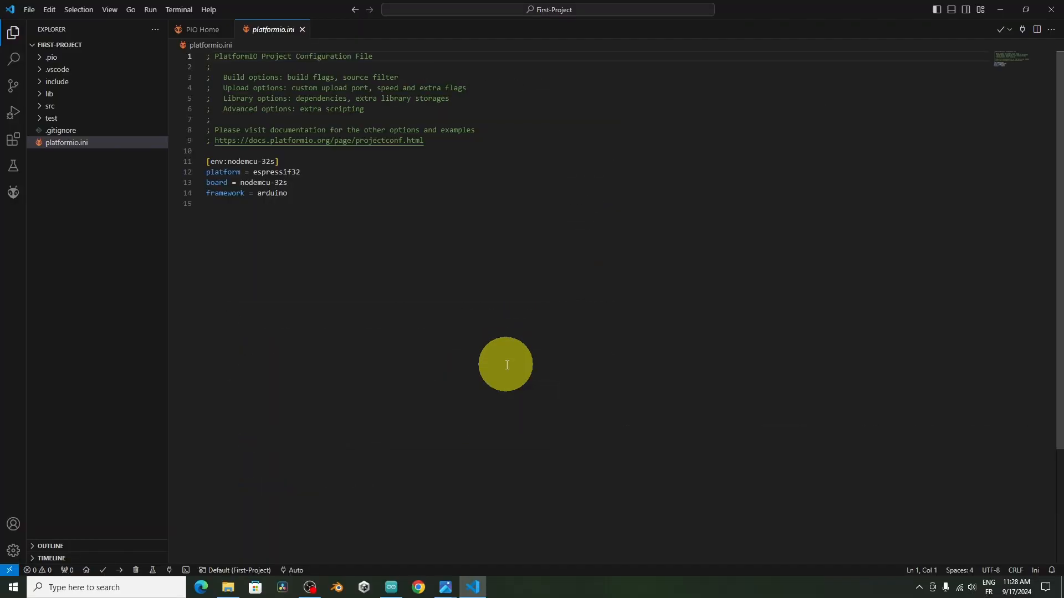
{"action": "mouse_move", "coordinate": [217, 173]}
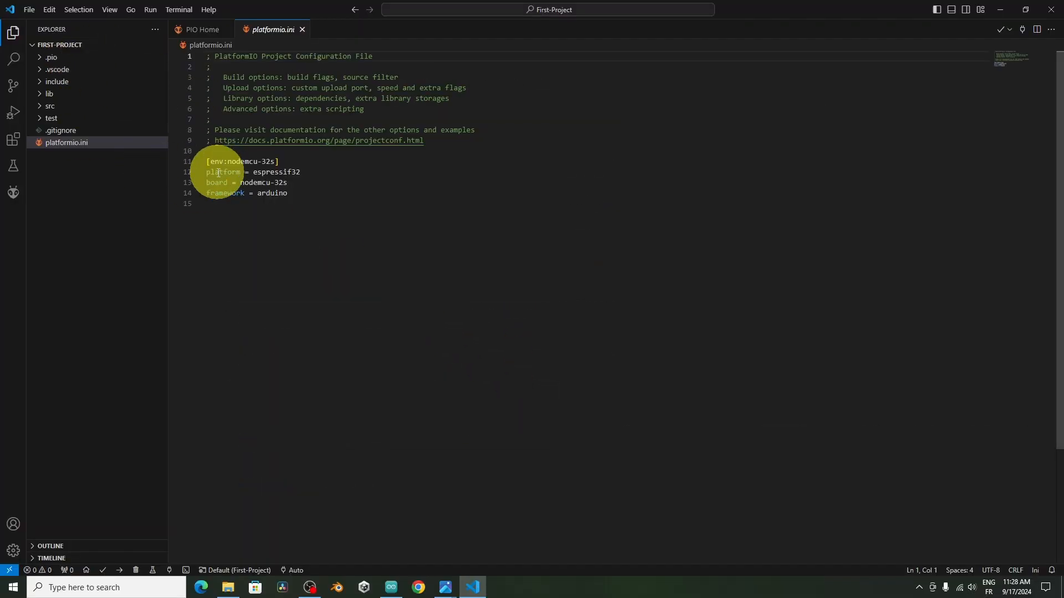
{"action": "mouse_move", "coordinate": [218, 172]}
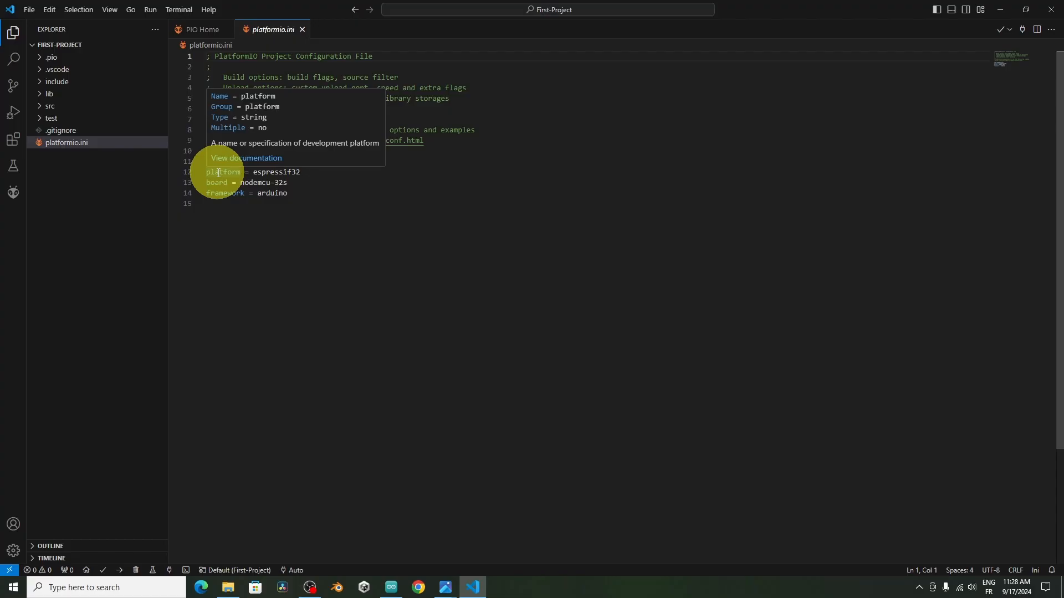
{"action": "left_click", "coordinate": [390, 587]}
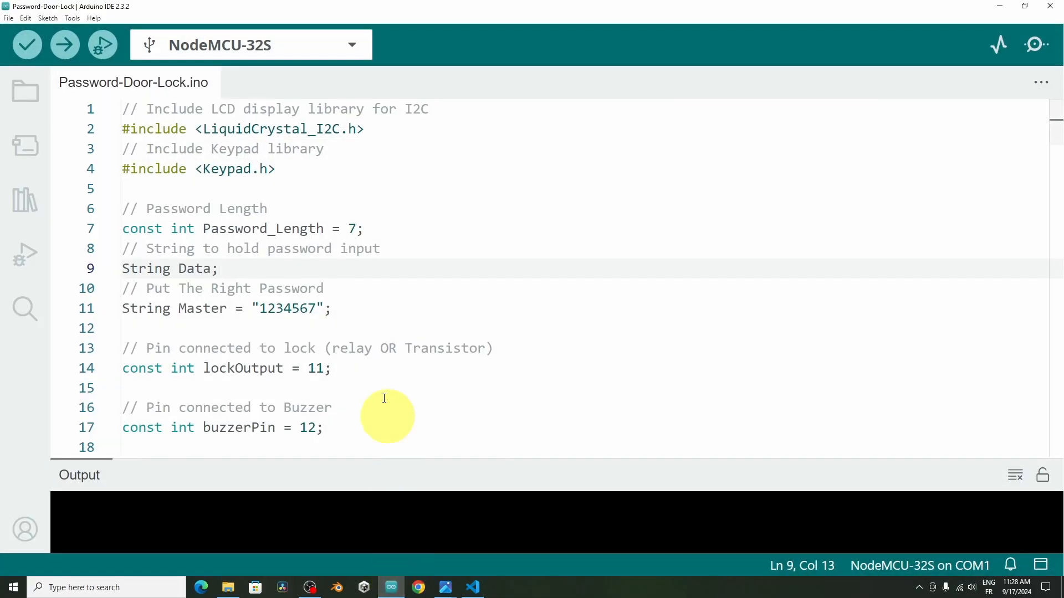
{"action": "left_click", "coordinate": [472, 587]}
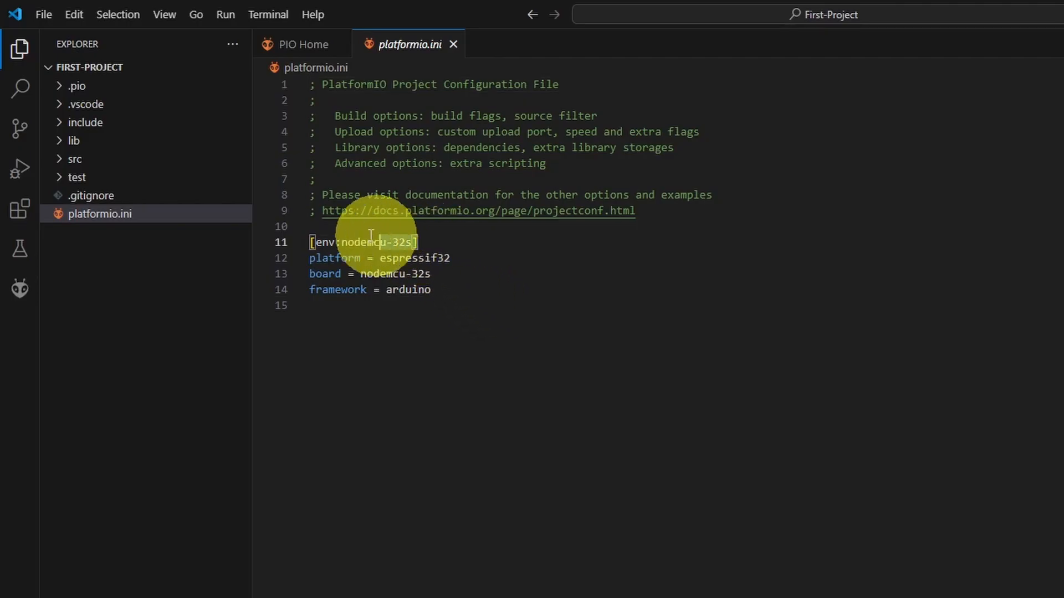
{"action": "mouse_move", "coordinate": [502, 289]}
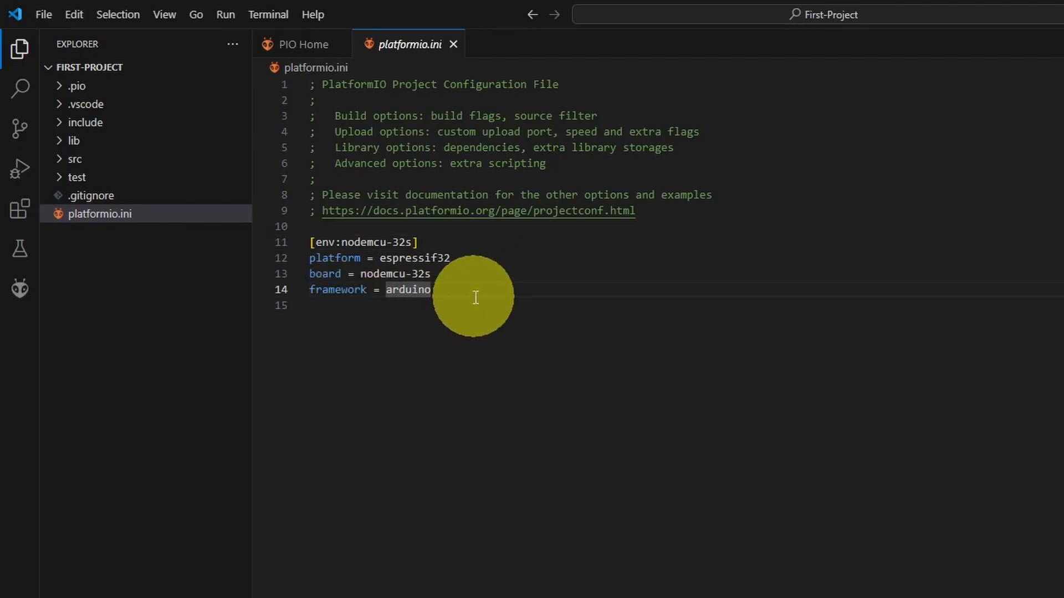
{"action": "mouse_move", "coordinate": [464, 332]}
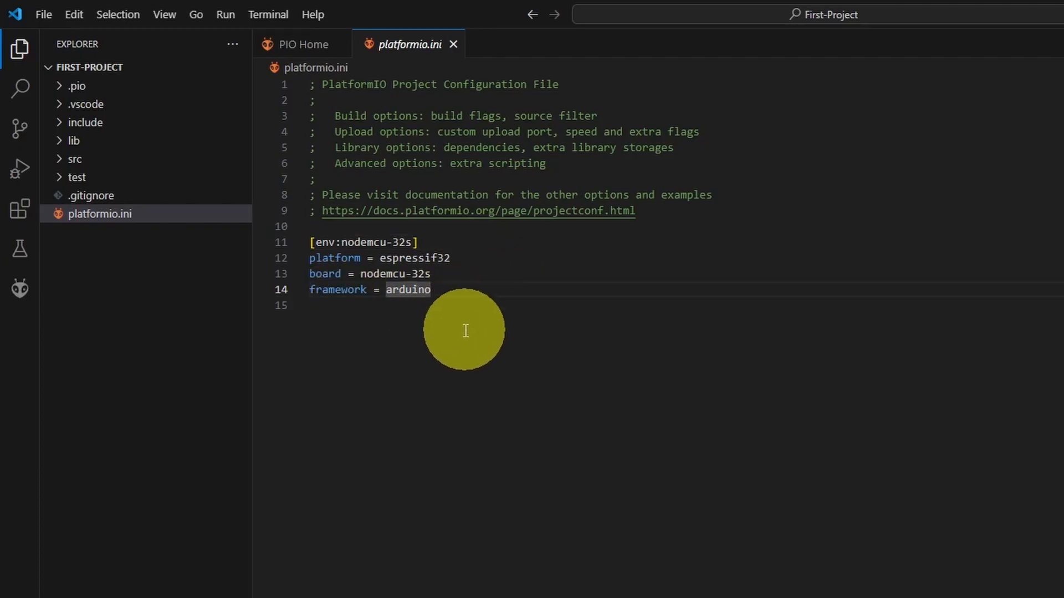
{"action": "mouse_move", "coordinate": [402, 332]}
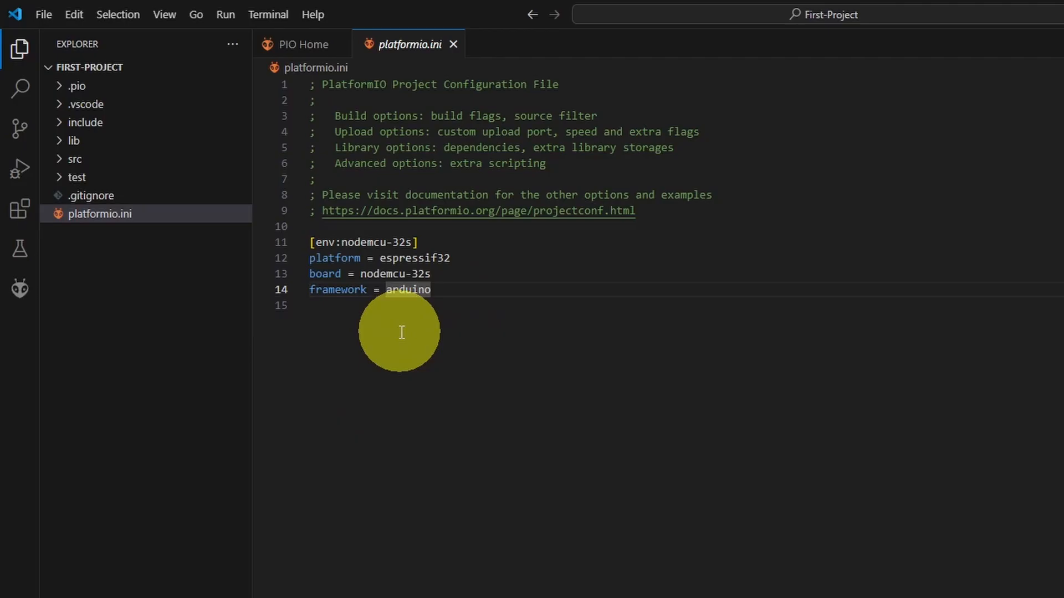
Step: Return to PIO Home and view the Projects list with First-Project and the Libraries page
{"action": "left_click", "coordinate": [302, 44]}
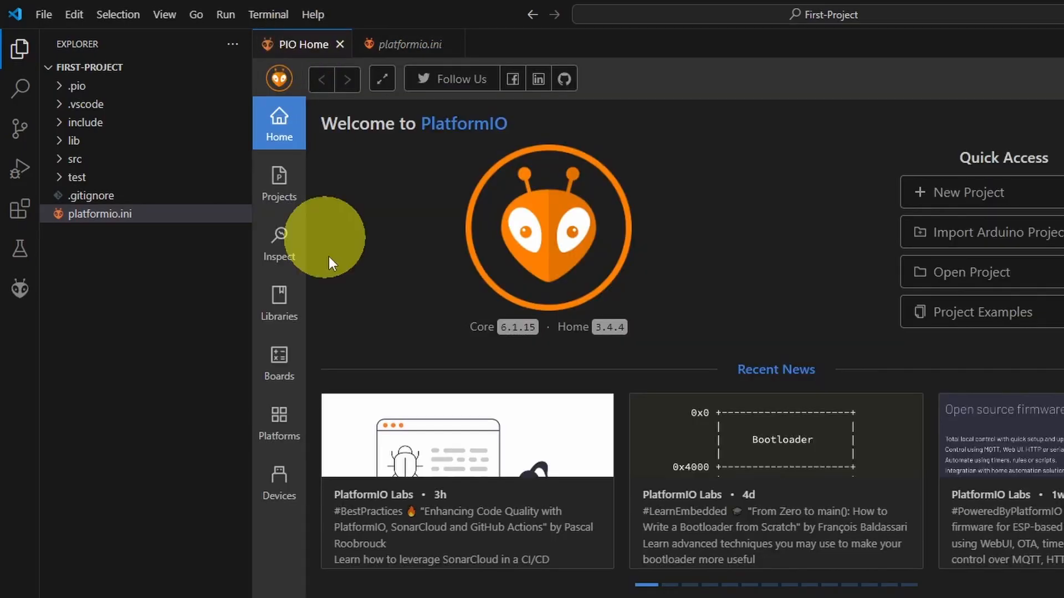
{"action": "mouse_move", "coordinate": [279, 183]}
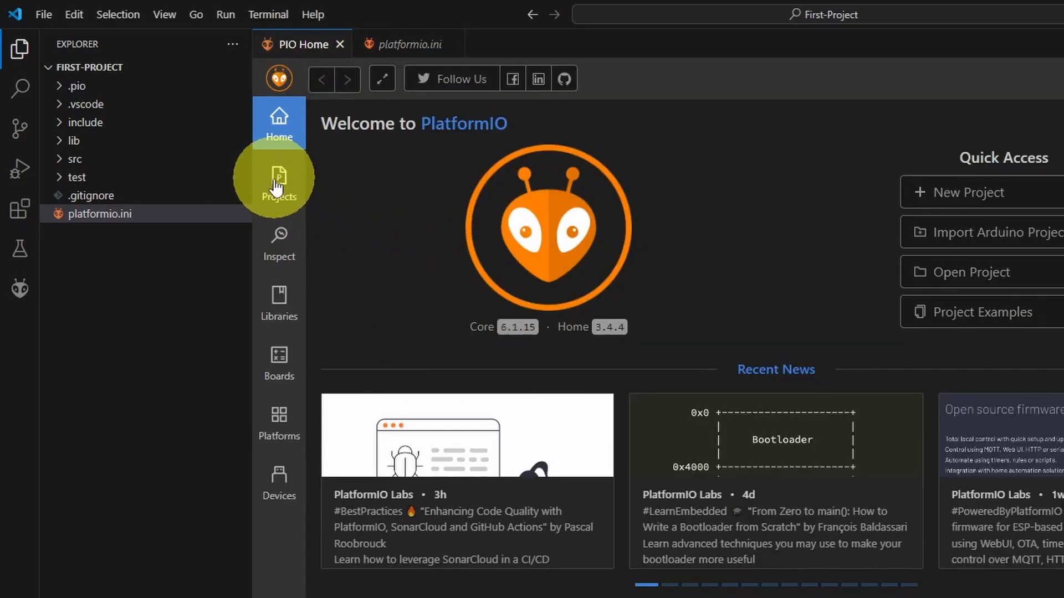
{"action": "left_click", "coordinate": [278, 176]}
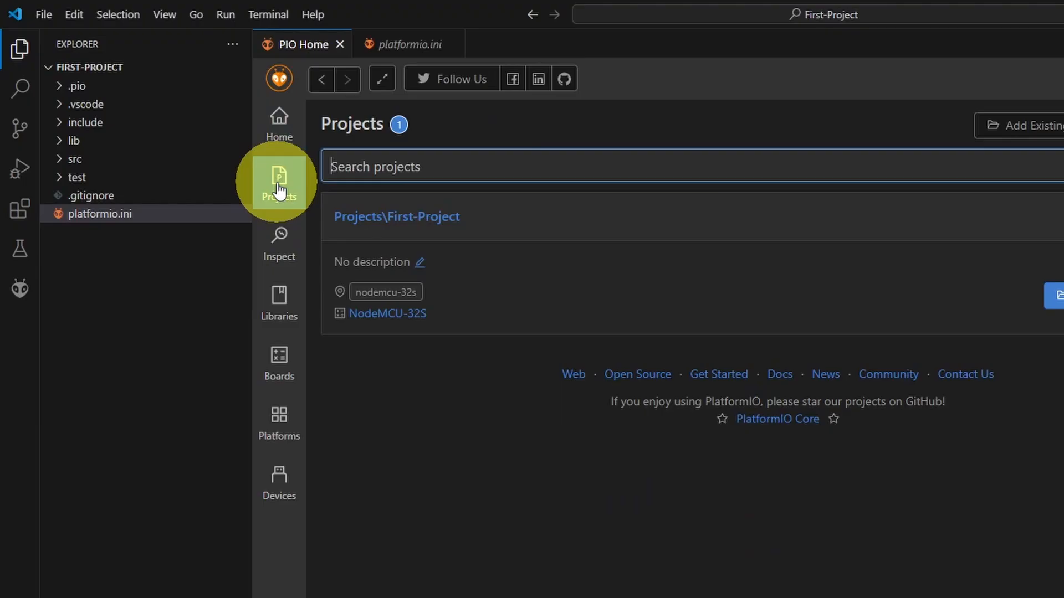
{"action": "mouse_move", "coordinate": [394, 349]}
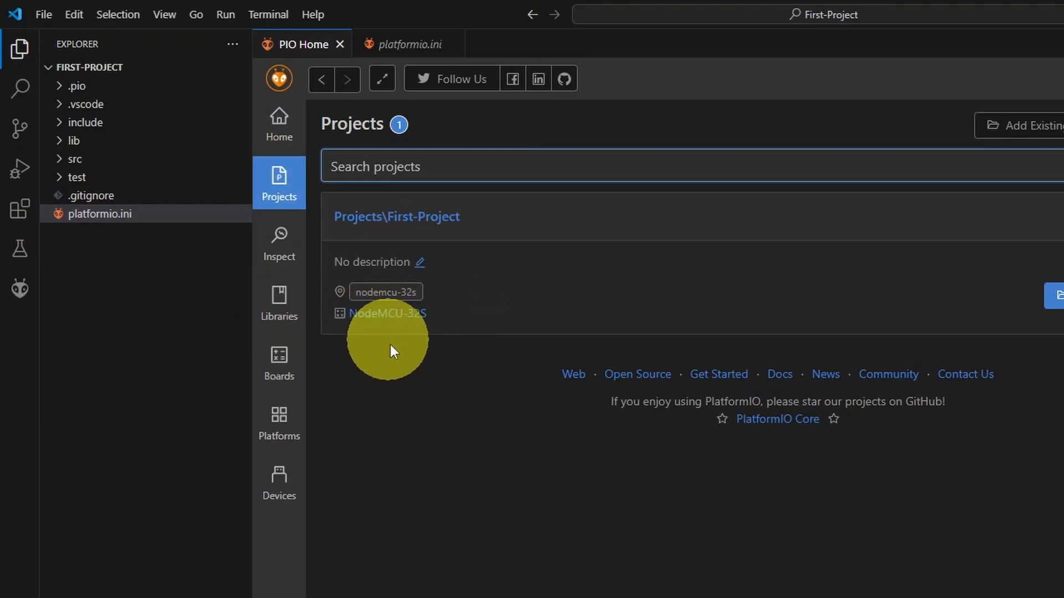
{"action": "left_click", "coordinate": [278, 301]}
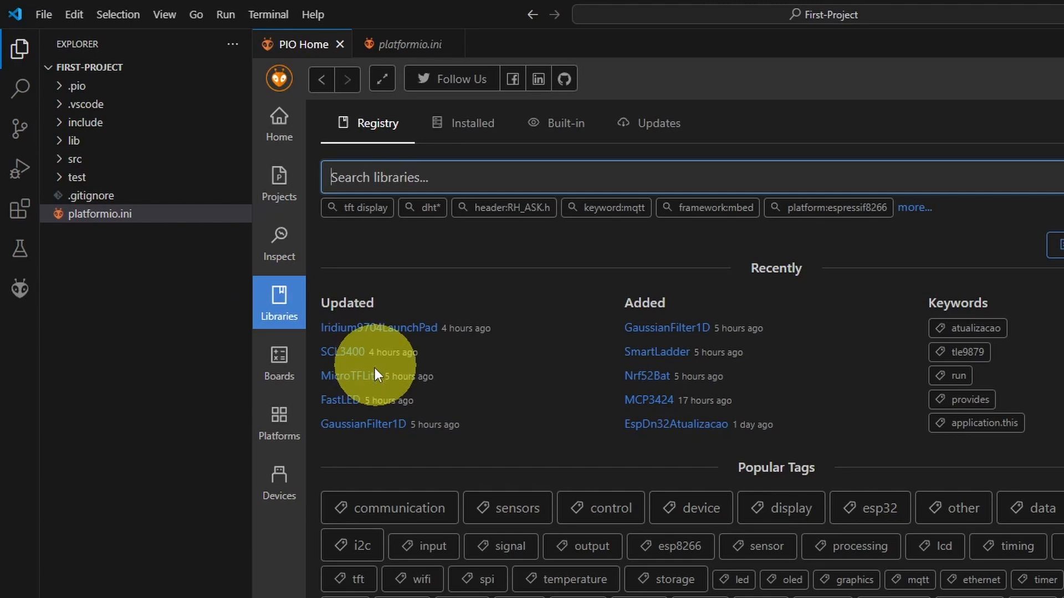
{"action": "mouse_move", "coordinate": [275, 376]}
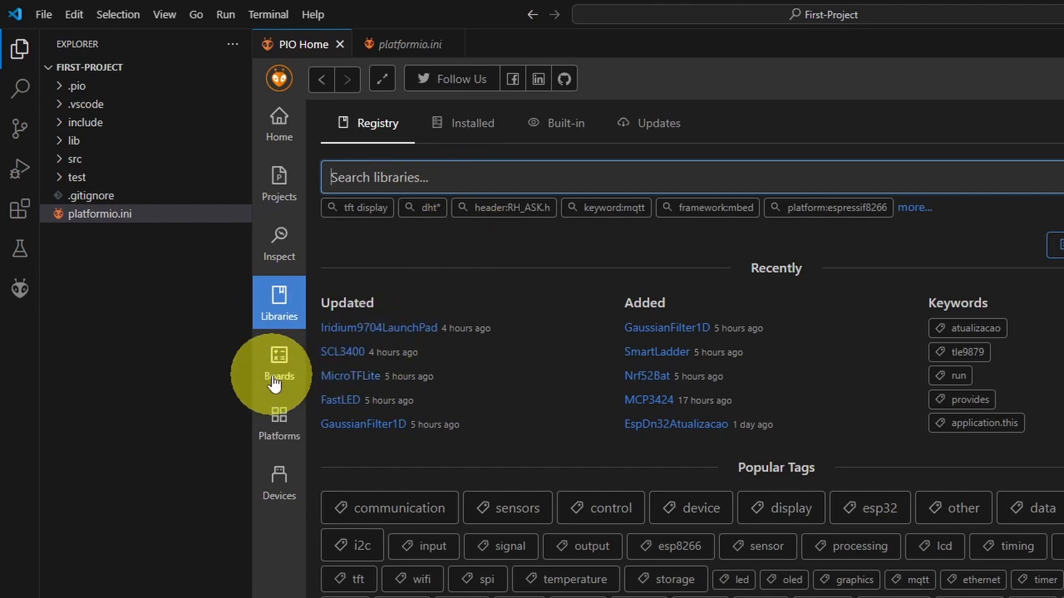
Step: View the Boards page, then Devices listing COM1 and the CP210x bridge on COM3
{"action": "left_click", "coordinate": [278, 364]}
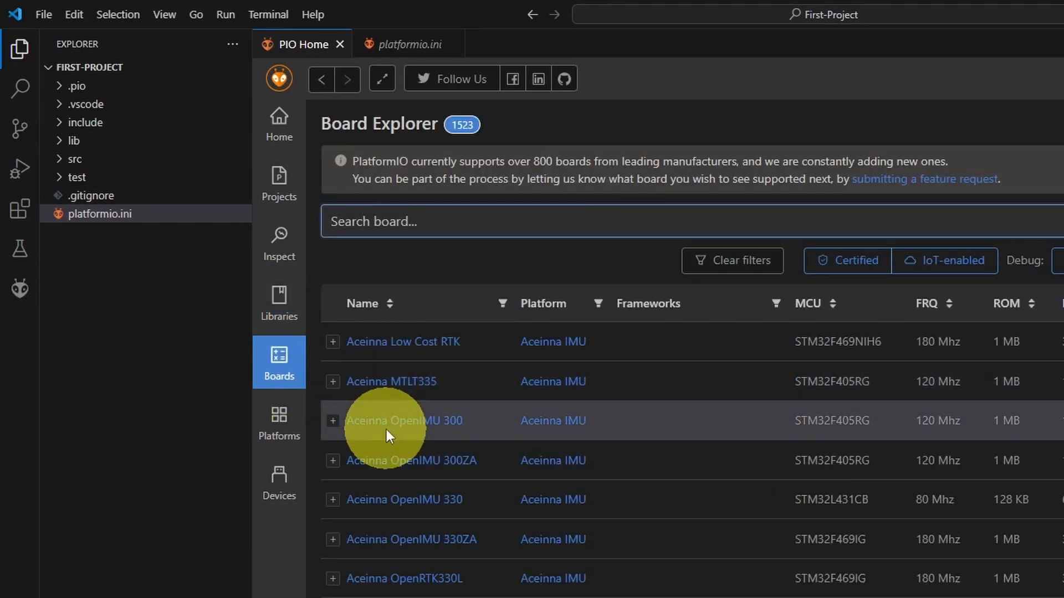
{"action": "mouse_move", "coordinate": [342, 401]}
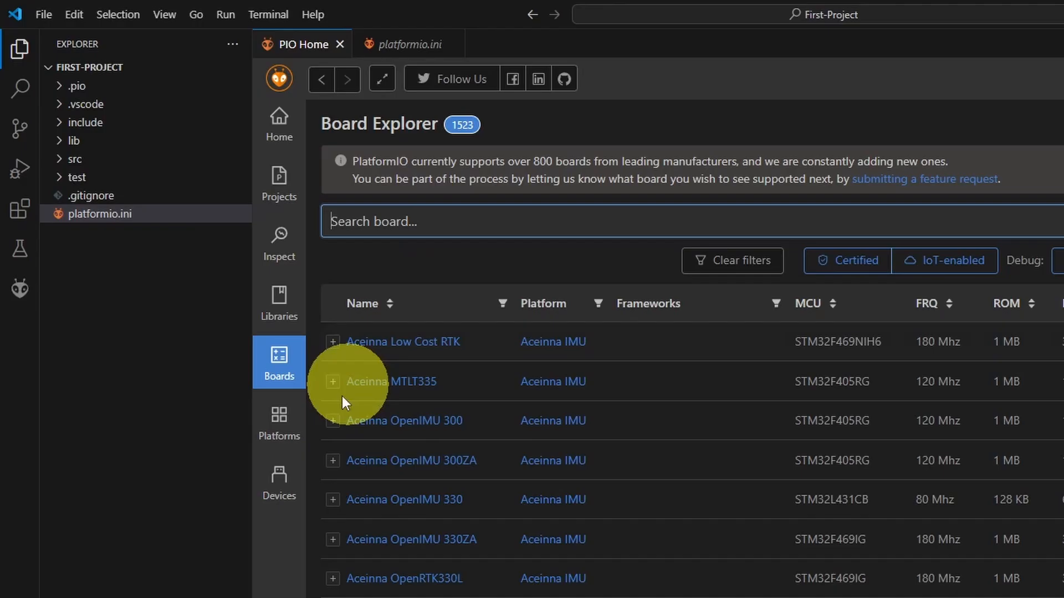
{"action": "left_click", "coordinate": [278, 482]}
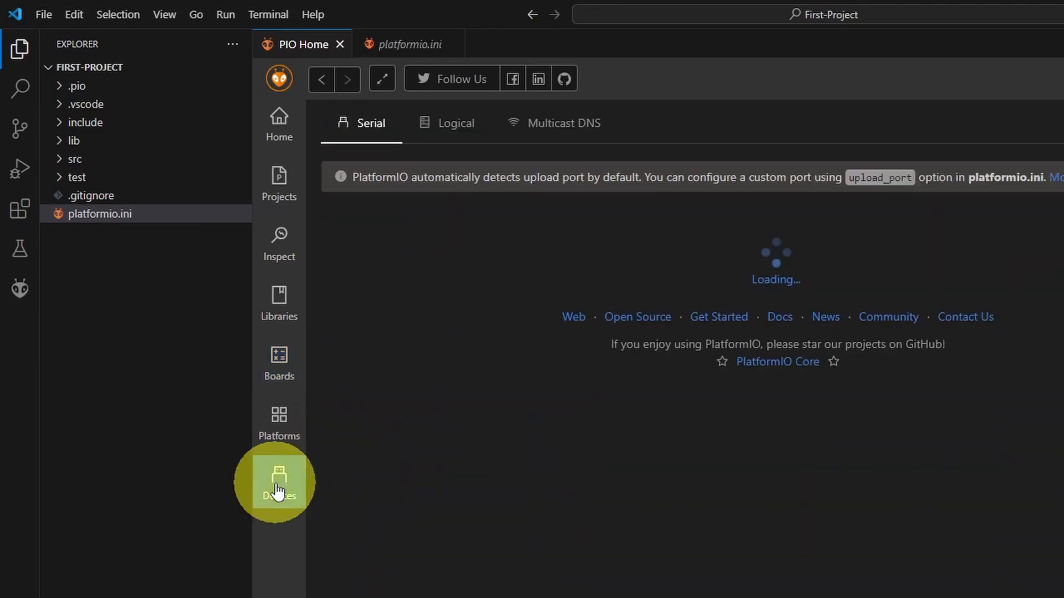
{"action": "left_click", "coordinate": [279, 482]}
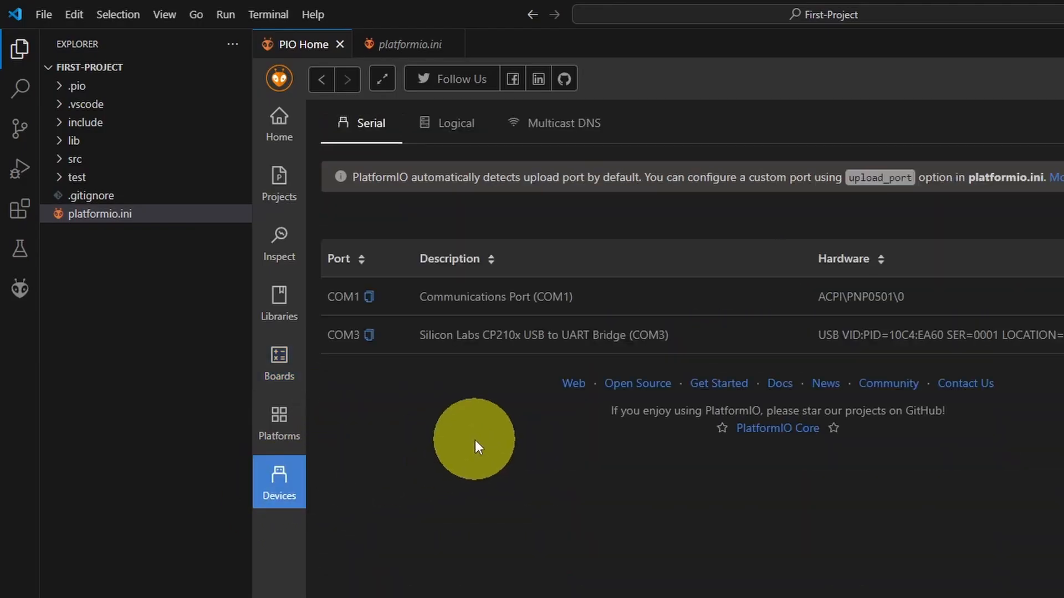
{"action": "mouse_move", "coordinate": [482, 288]}
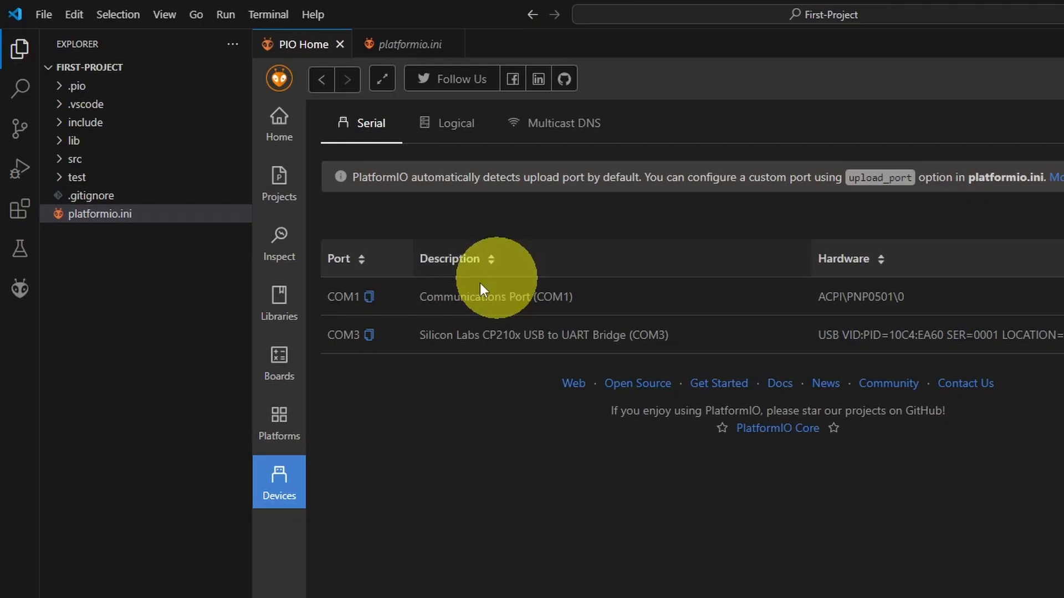
{"action": "mouse_move", "coordinate": [531, 387]}
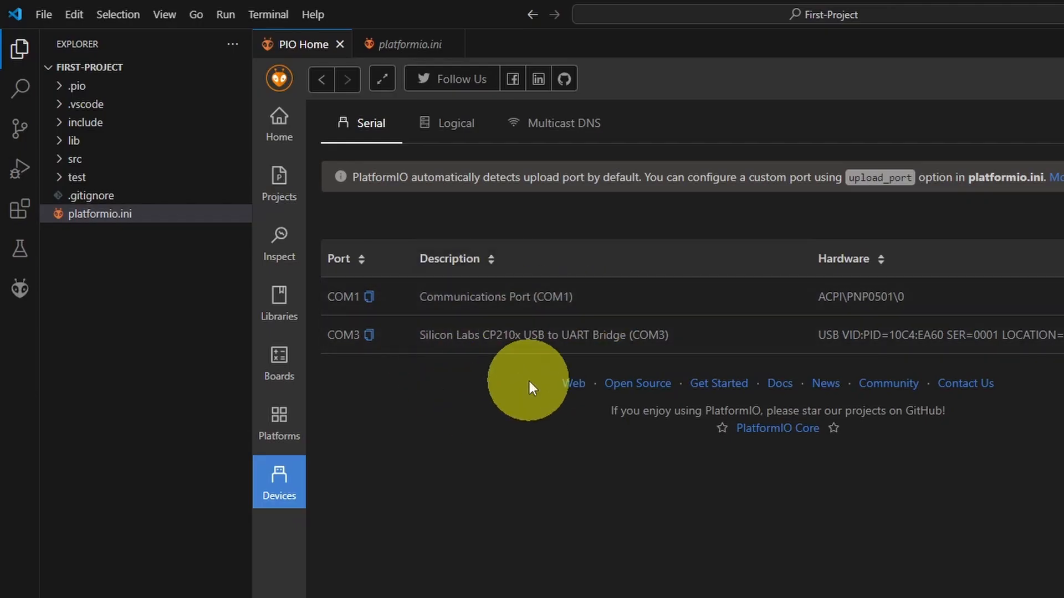
{"action": "mouse_move", "coordinate": [530, 428]}
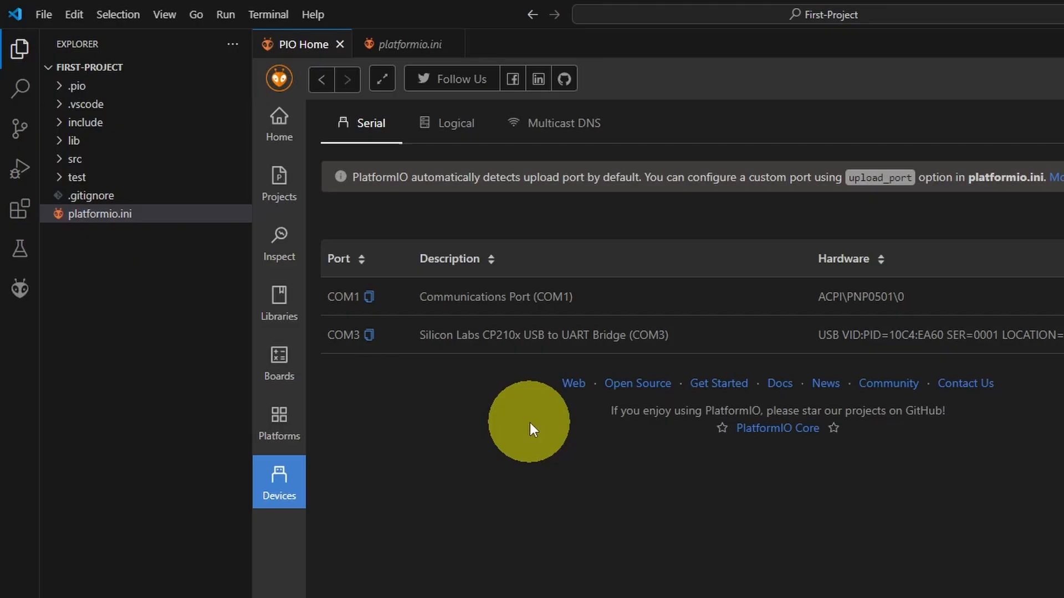
{"action": "mouse_move", "coordinate": [55, 173]}
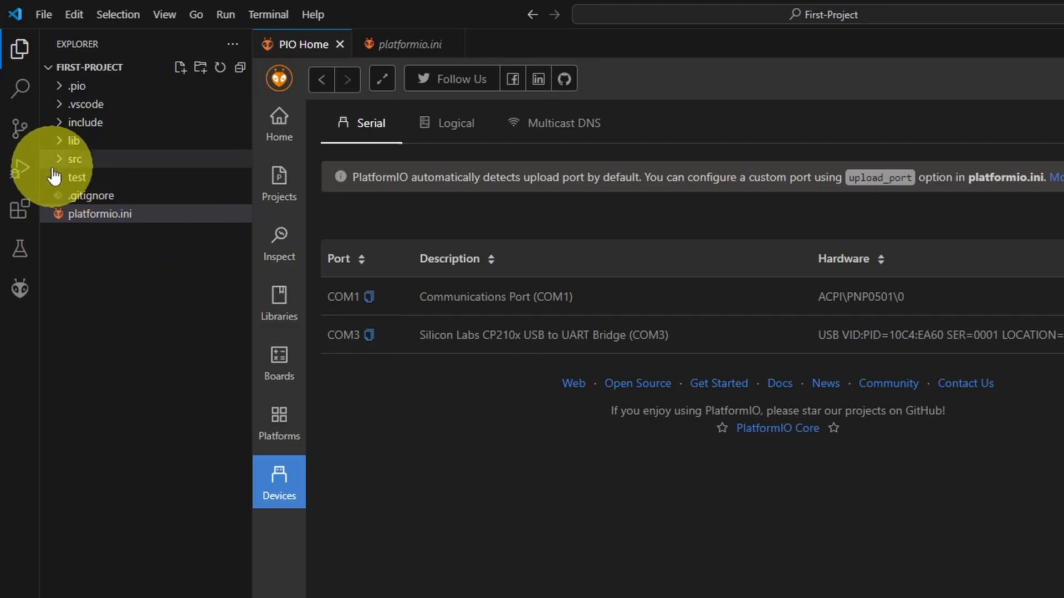
Step: Delete the sample myFunction declaration from main.cpp in the src folder
{"action": "left_click", "coordinate": [75, 158]}
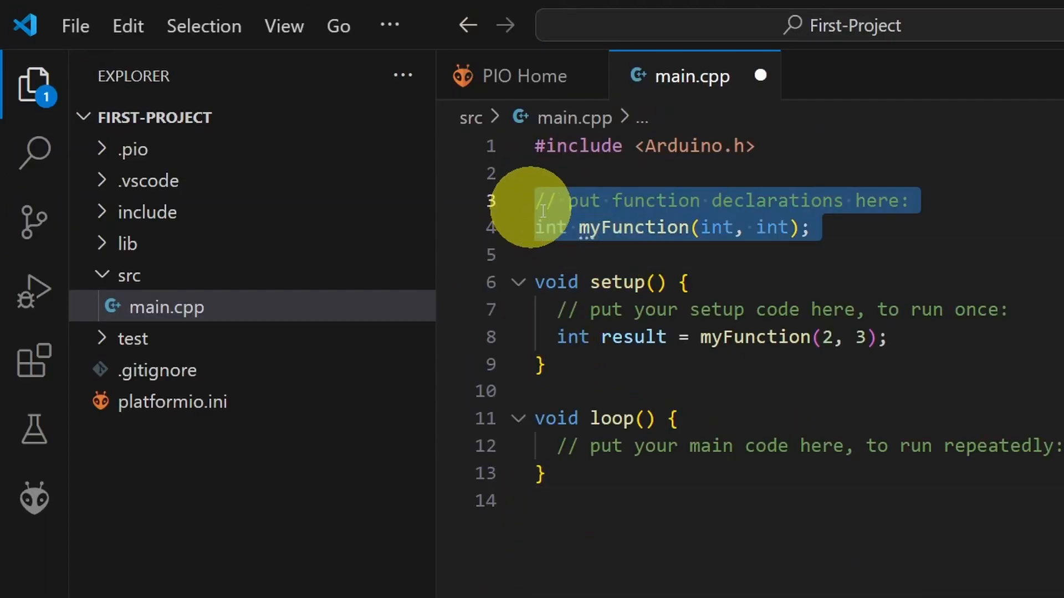
{"action": "key", "text": "Delete"}
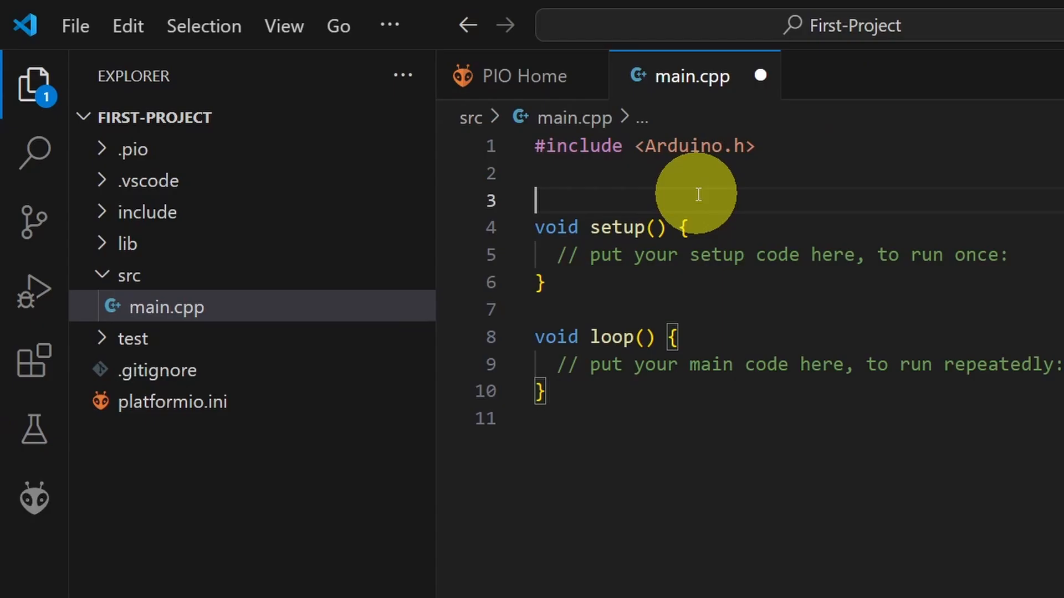
Step: Declare const int ledPin = 5 and set it as OUTPUT with pinMode in setup
{"action": "type", "text": "const int"}
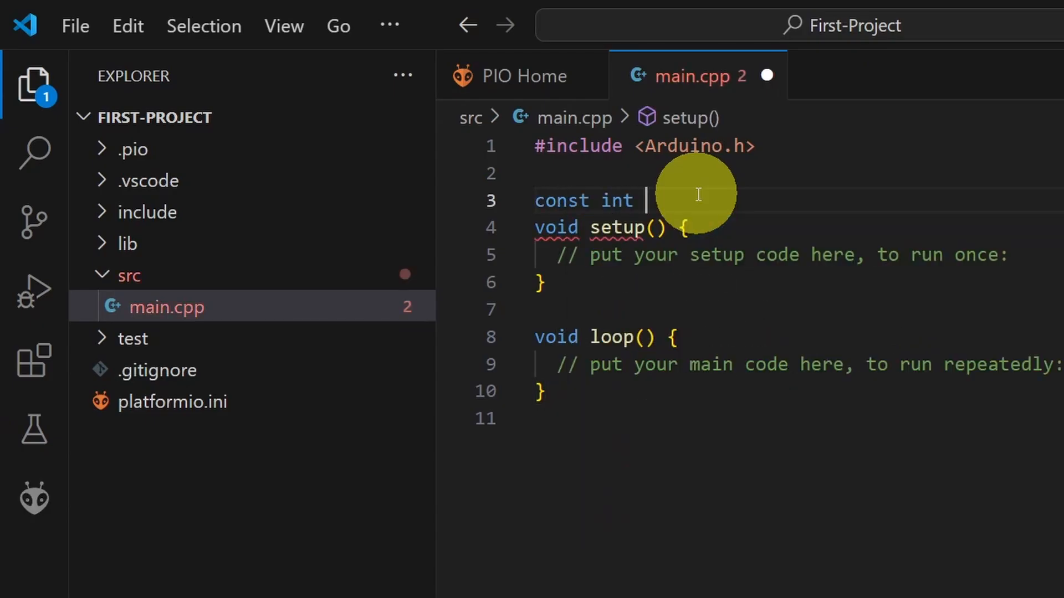
{"action": "type", "text": "ledPin ="}
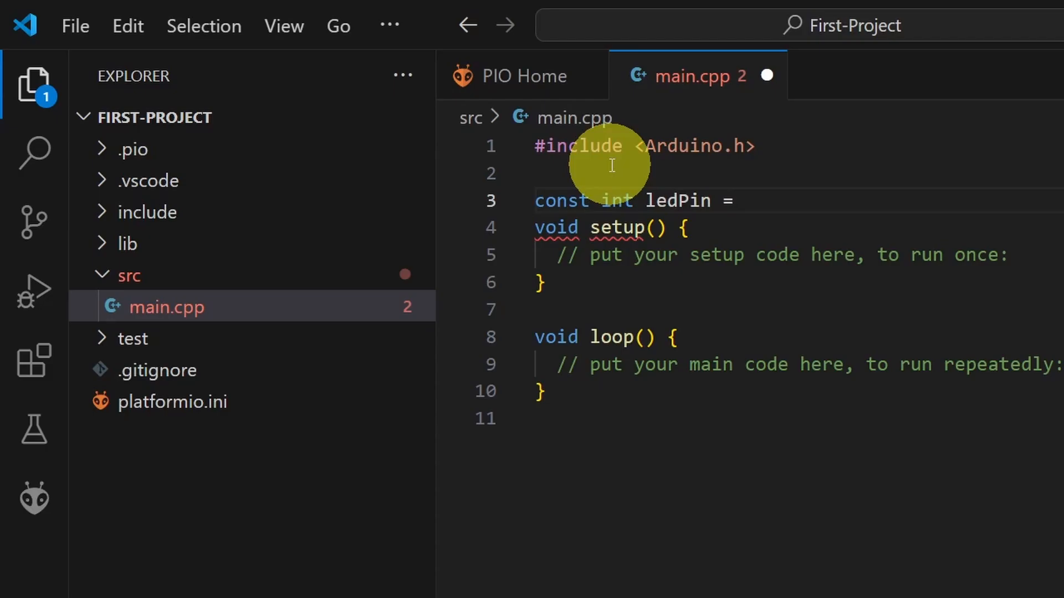
{"action": "type", "text": "D5;"}
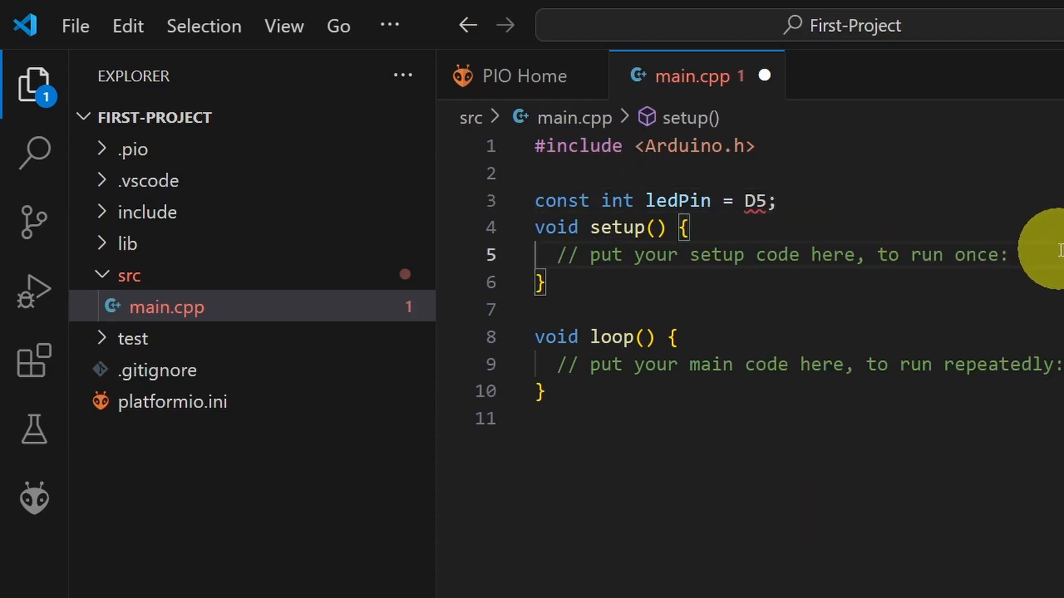
{"action": "type", "text": "pinmo"}
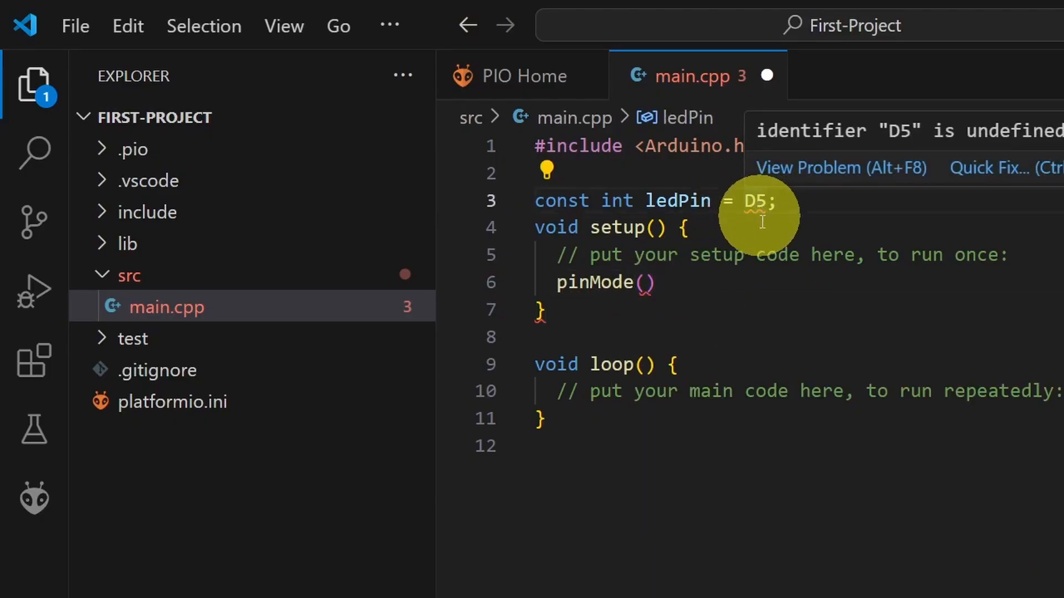
{"action": "type", "text": "ledPin, OUTPUT"}
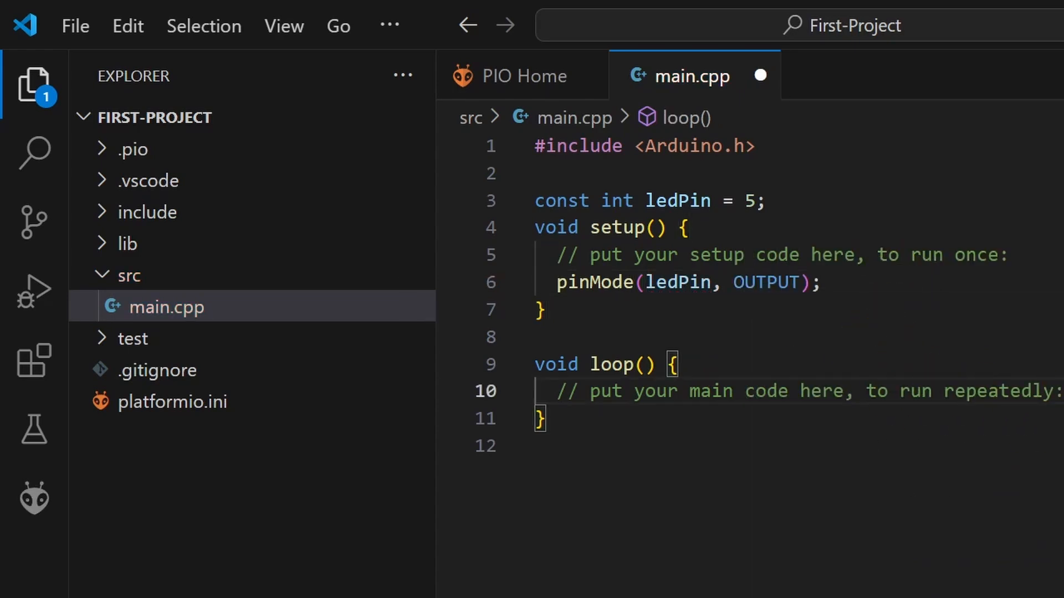
Step: In loop, digitalWrite ledPin HIGH then LOW with delay(1000) after each
{"action": "key", "text": "Enter"}
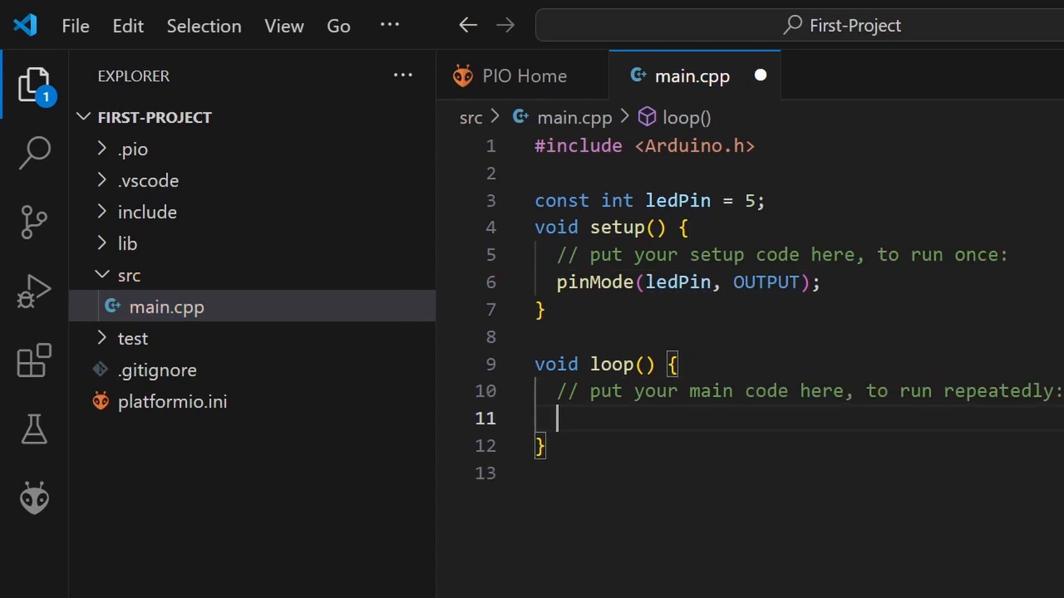
{"action": "type", "text": "di"}
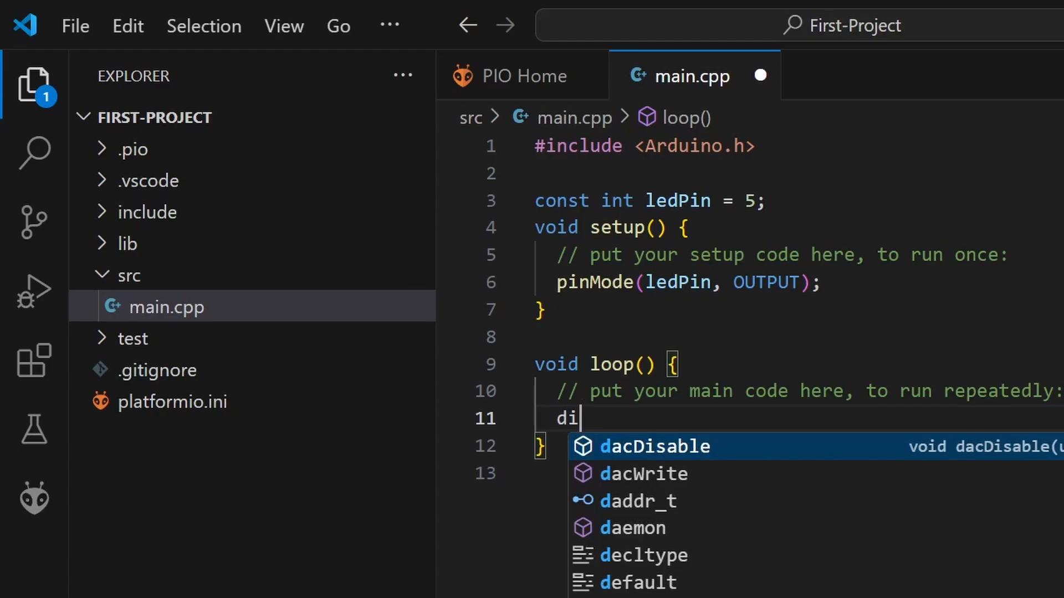
{"action": "type", "text": "digitalWrite("}
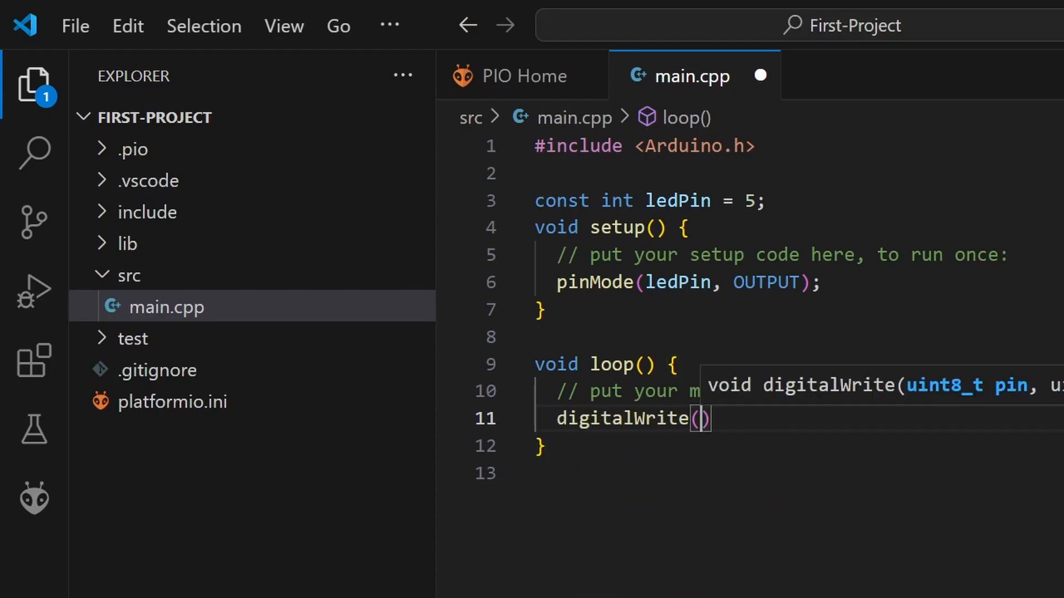
{"action": "type", "text": "ledPin, HIGH"}
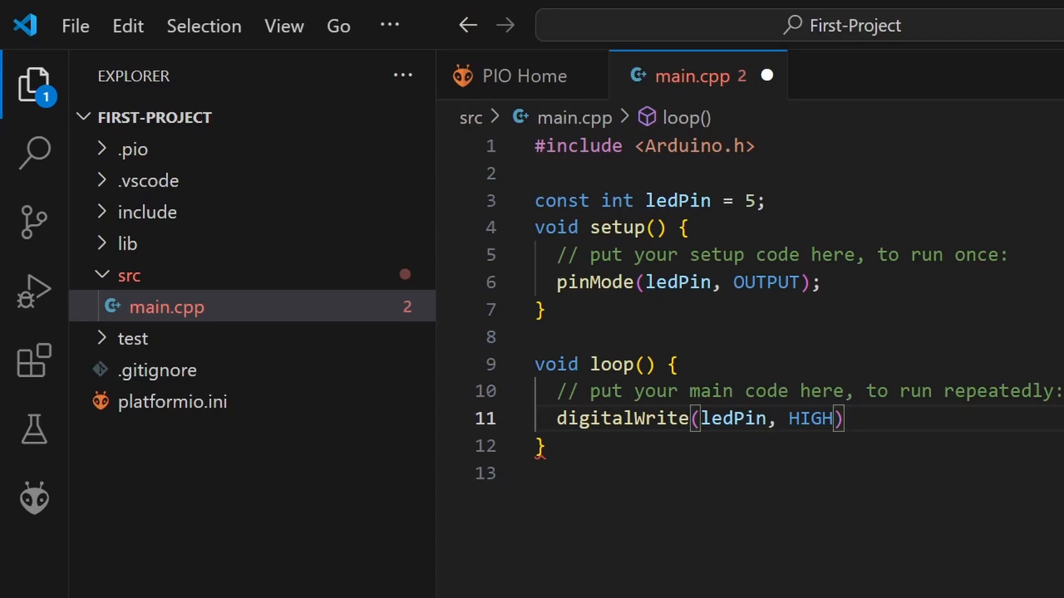
{"action": "type", "text": ";"}
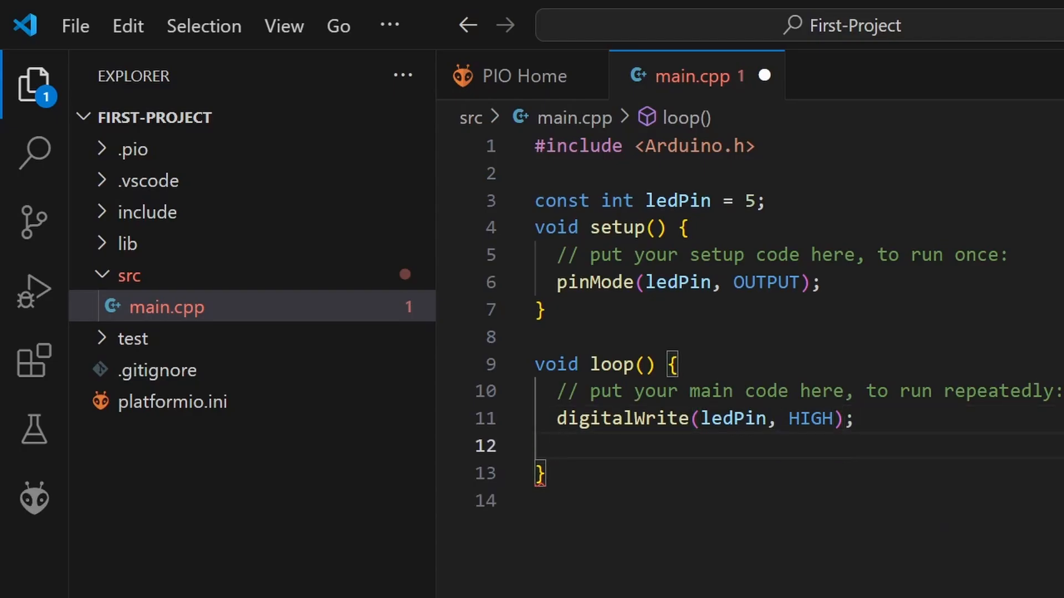
{"action": "type", "text": "delay("}
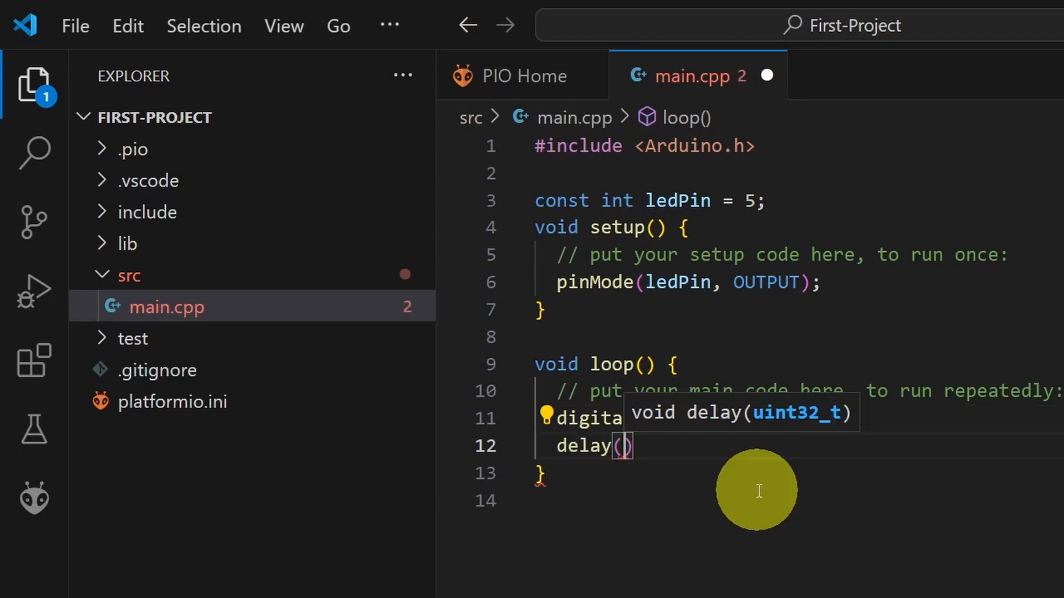
{"action": "type", "text": "1000"}
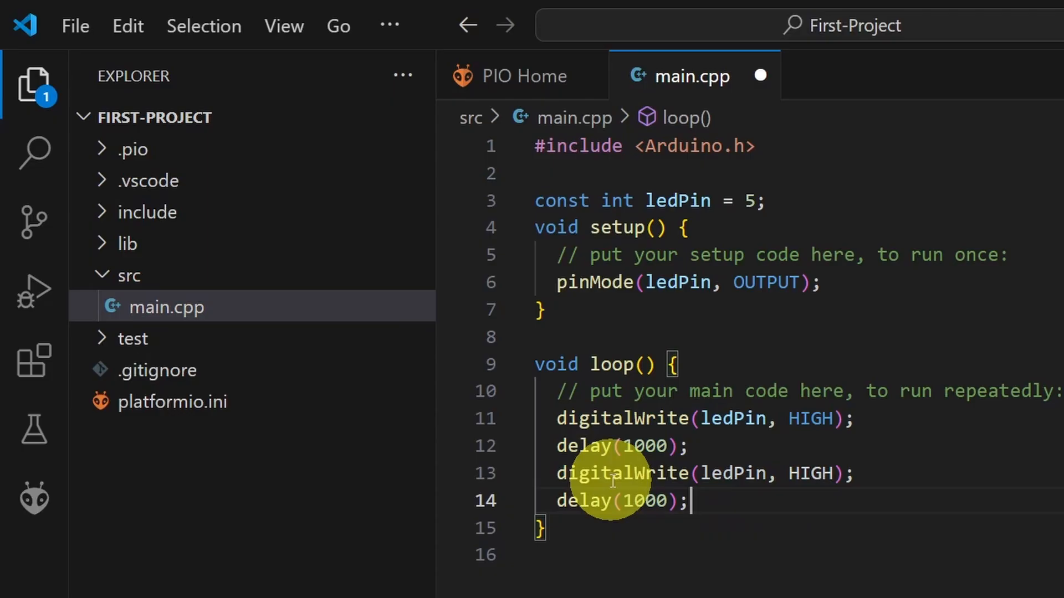
{"action": "mouse_move", "coordinate": [711, 473]}
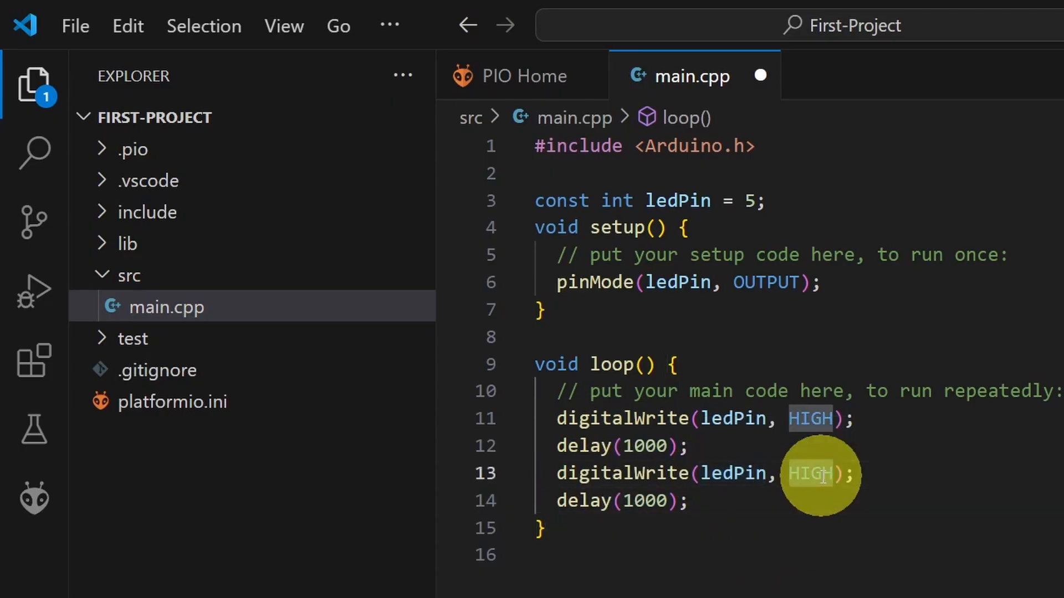
{"action": "type", "text": "LOW"}
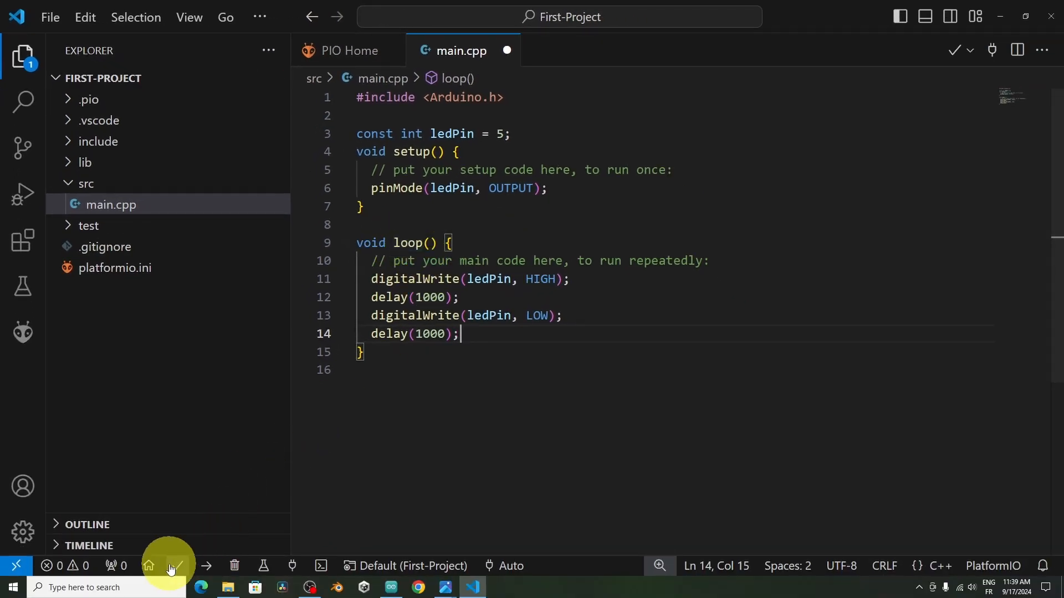
Step: Build and upload the blink program via PlatformIO, then hide the upload output
{"action": "left_click", "coordinate": [389, 588]}
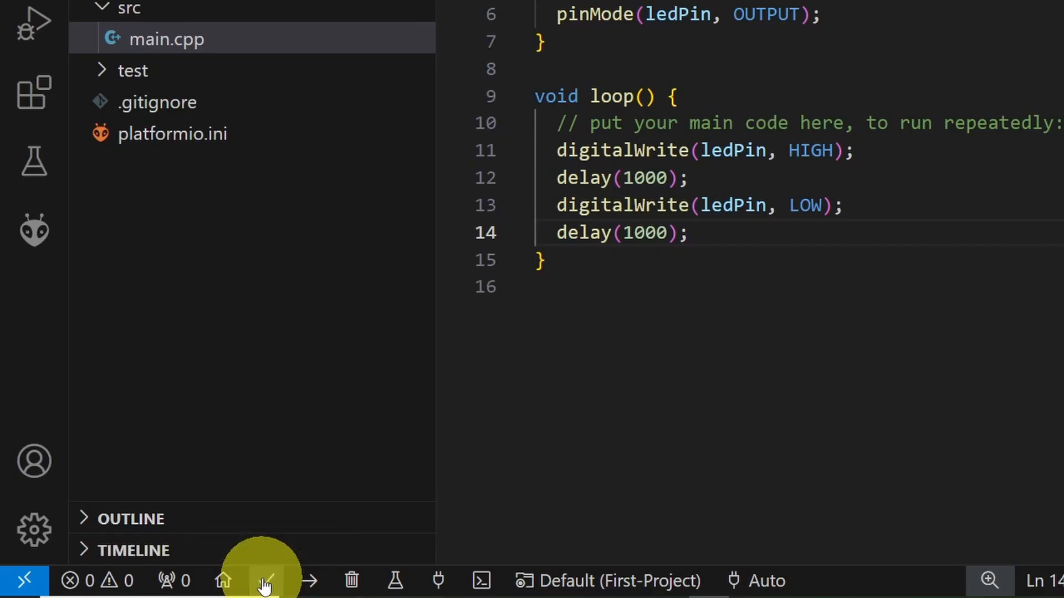
{"action": "left_click", "coordinate": [268, 581]}
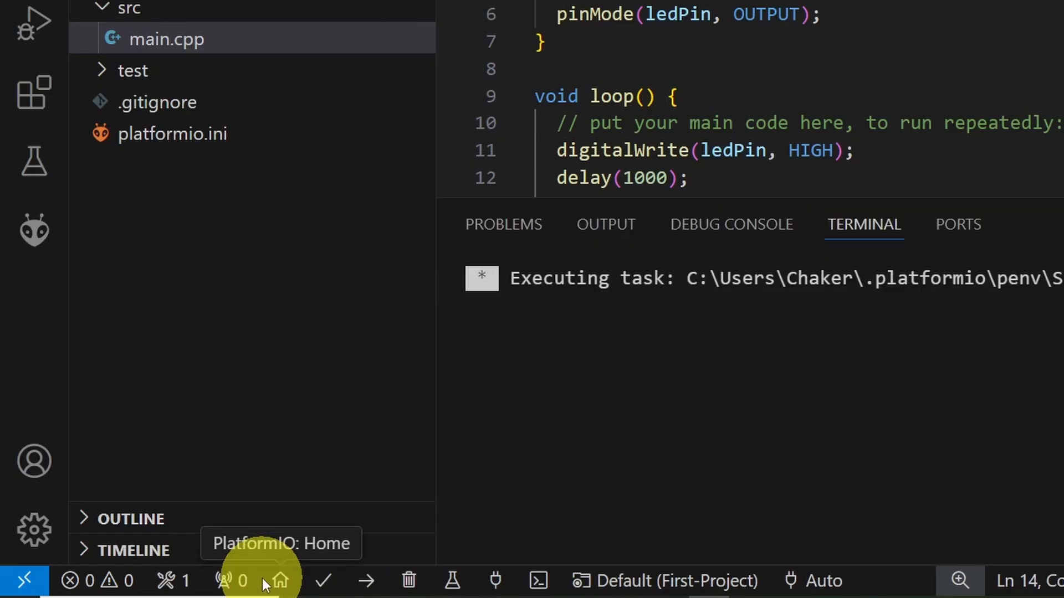
{"action": "left_click", "coordinate": [324, 580]}
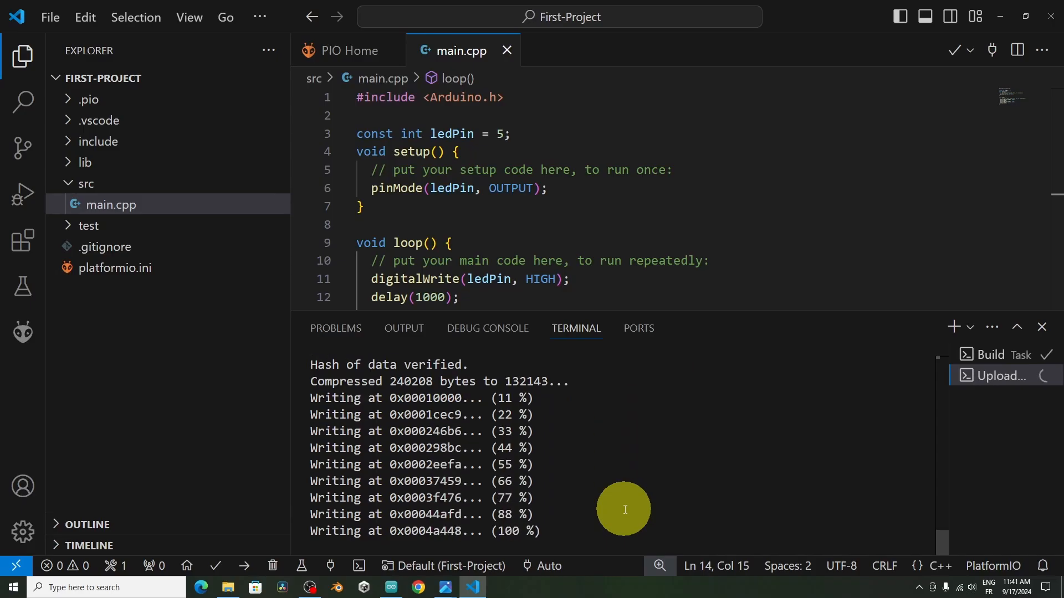
{"action": "left_click", "coordinate": [1044, 326]}
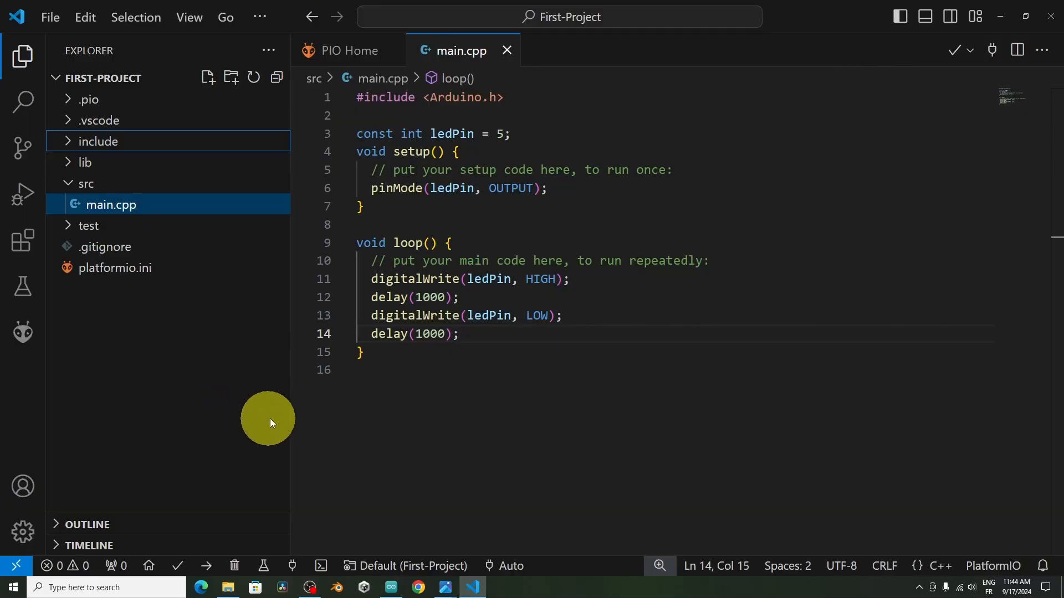
Step: Search the PlatformIO library registry for 'liqui' and view LiquidCrystal_I2C
{"action": "left_click", "coordinate": [24, 331]}
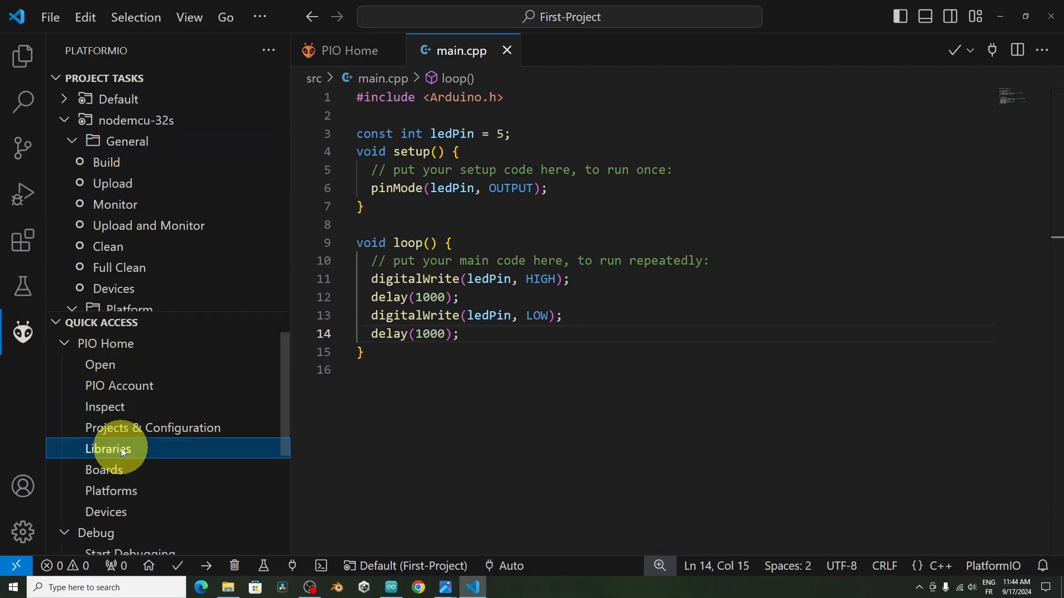
{"action": "left_click", "coordinate": [108, 449]}
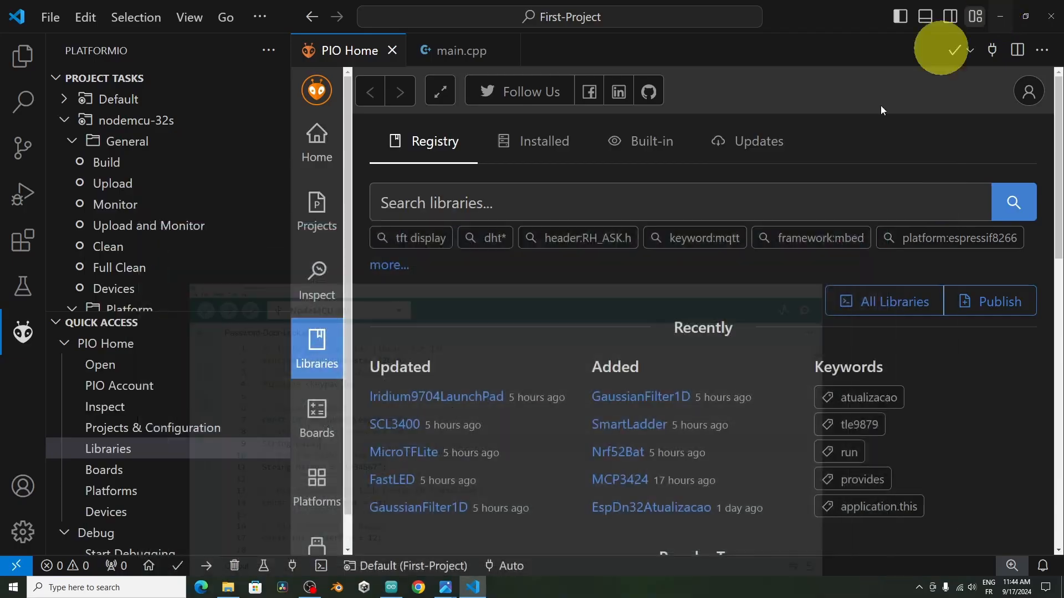
{"action": "type", "text": "liquidcrystal i2c"}
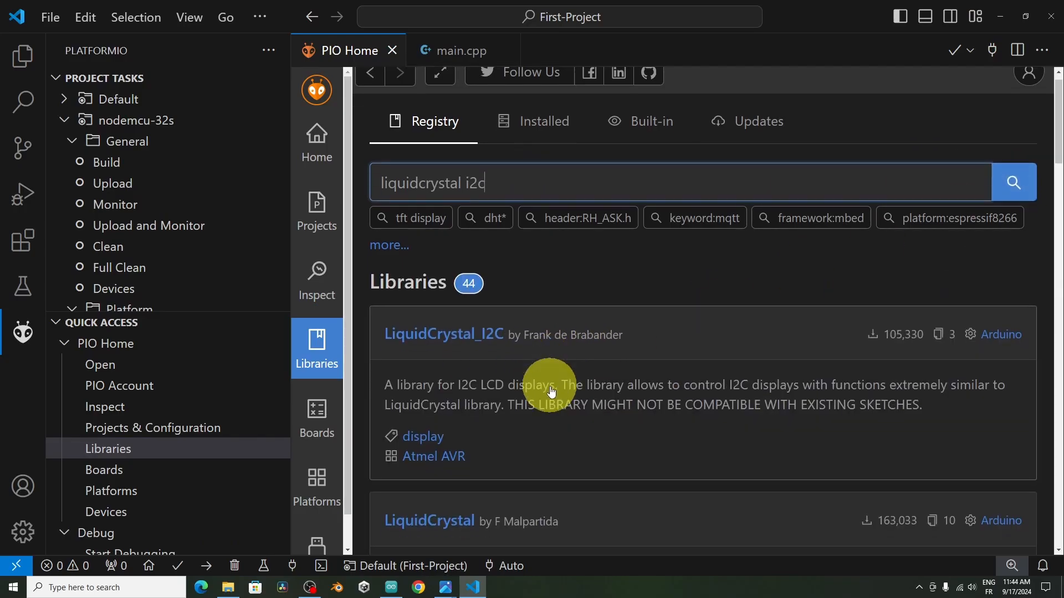
{"action": "left_click", "coordinate": [443, 334]}
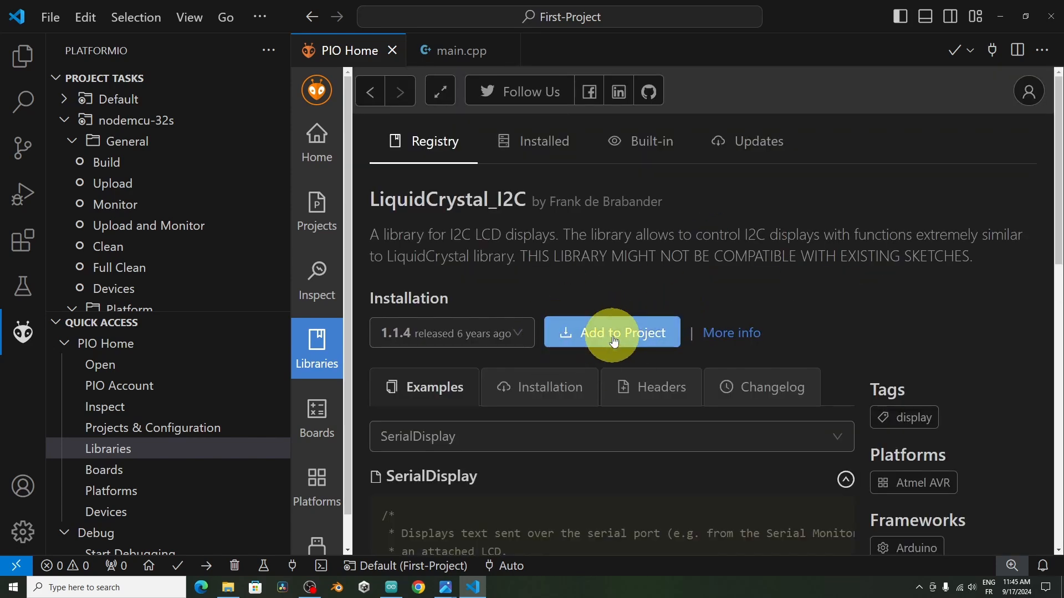
Step: Add LiquidCrystal_I2C to First-Project's lib_deps
{"action": "left_click", "coordinate": [612, 332]}
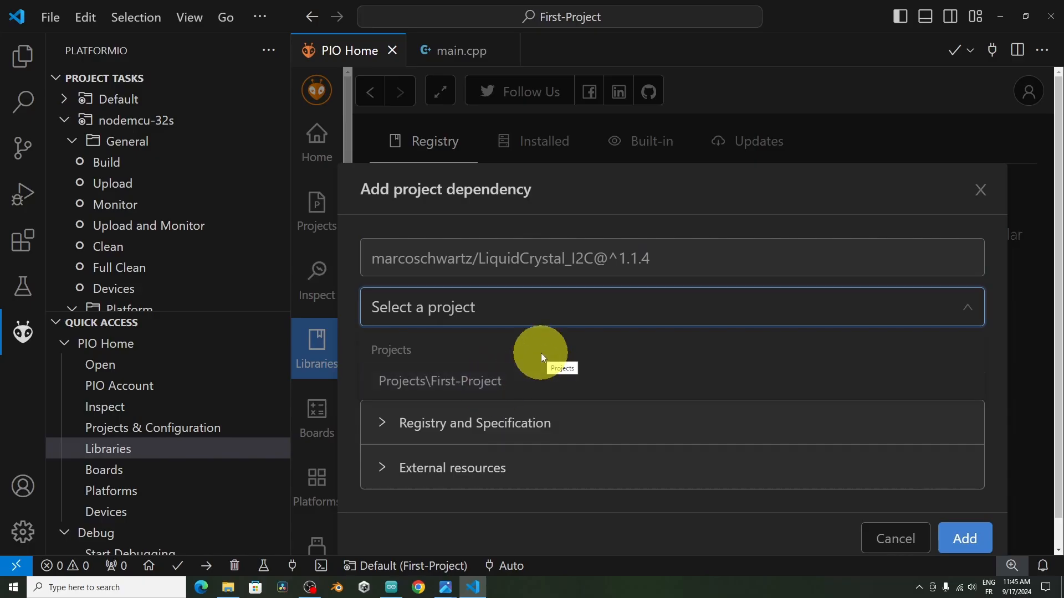
{"action": "left_click", "coordinate": [439, 380]}
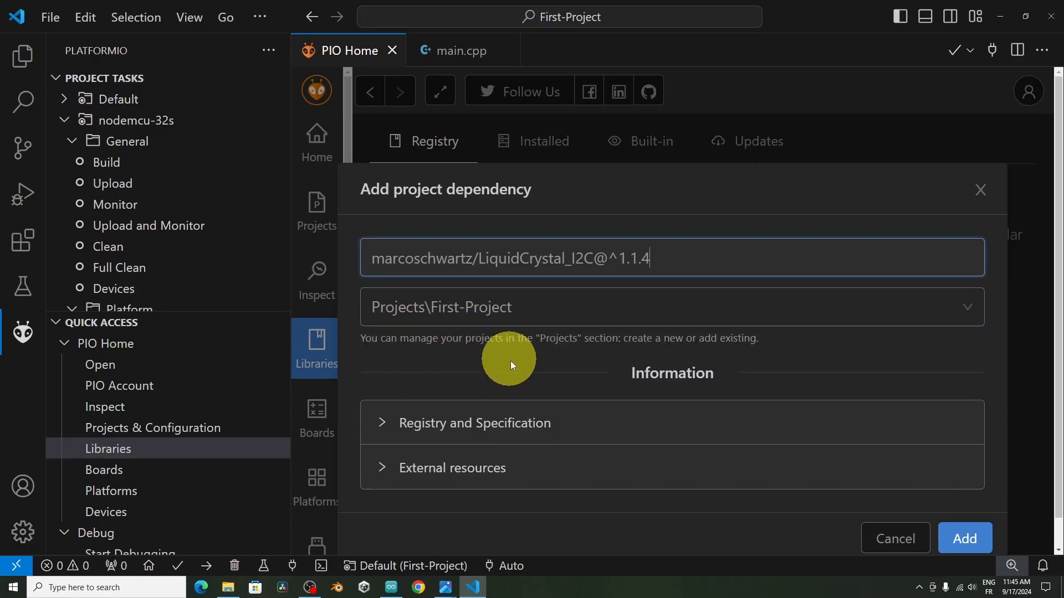
{"action": "left_click", "coordinate": [964, 538]}
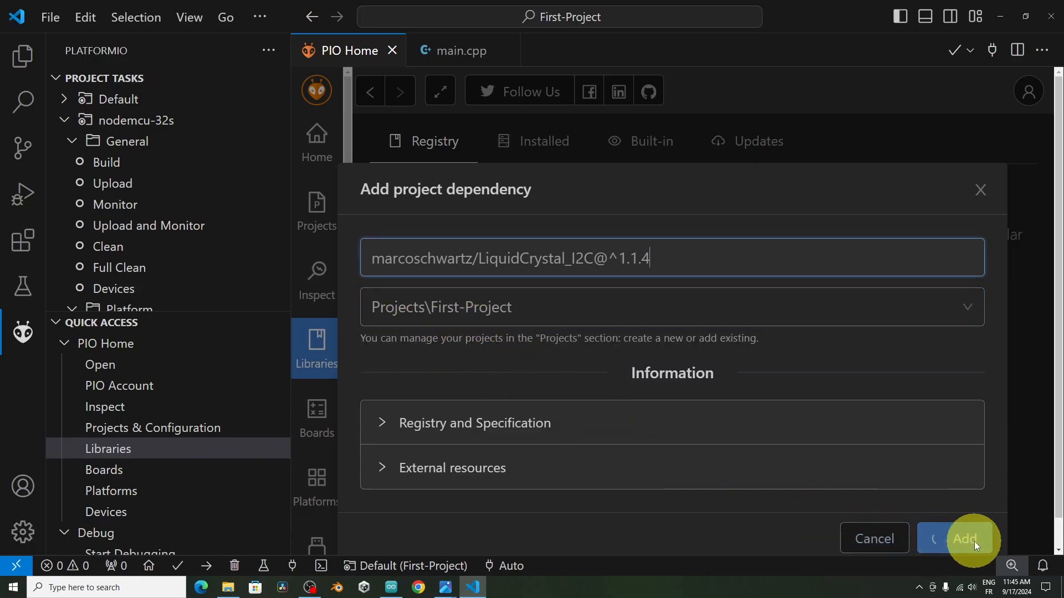
{"action": "left_click", "coordinate": [965, 539]}
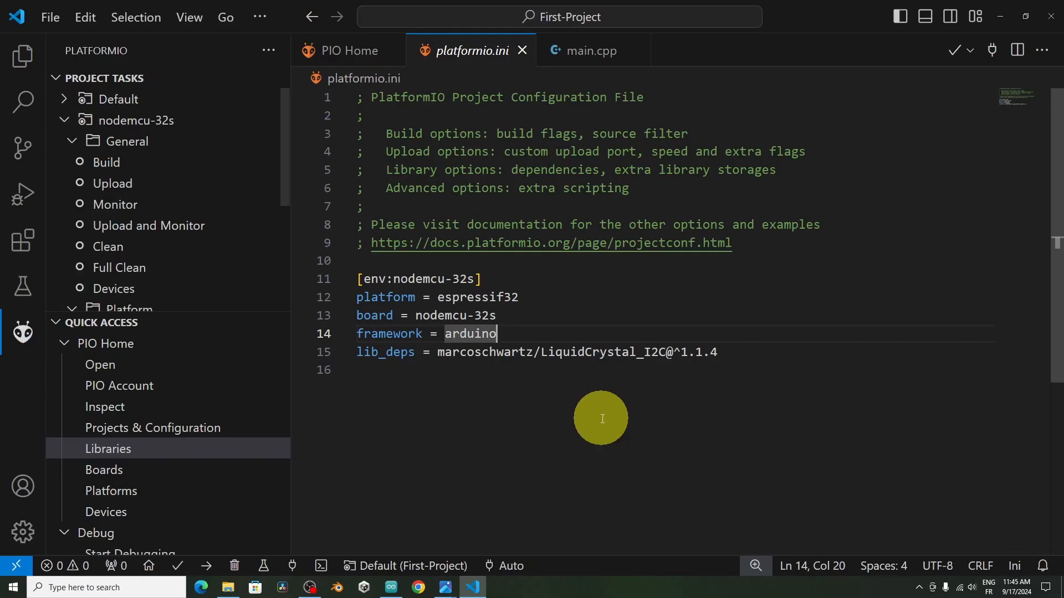
{"action": "mouse_move", "coordinate": [650, 289]}
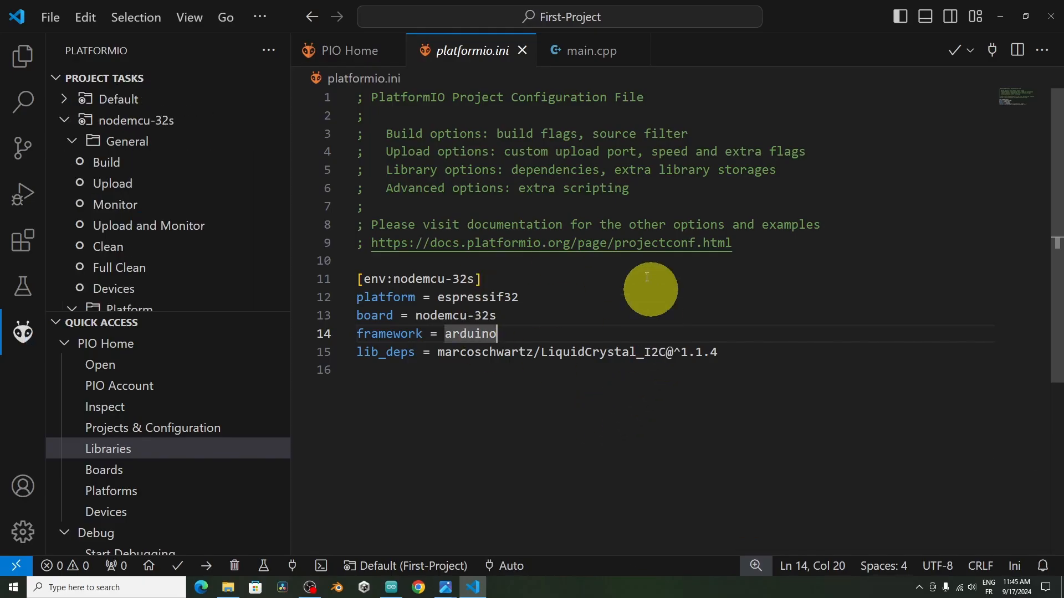
{"action": "mouse_move", "coordinate": [192, 459]}
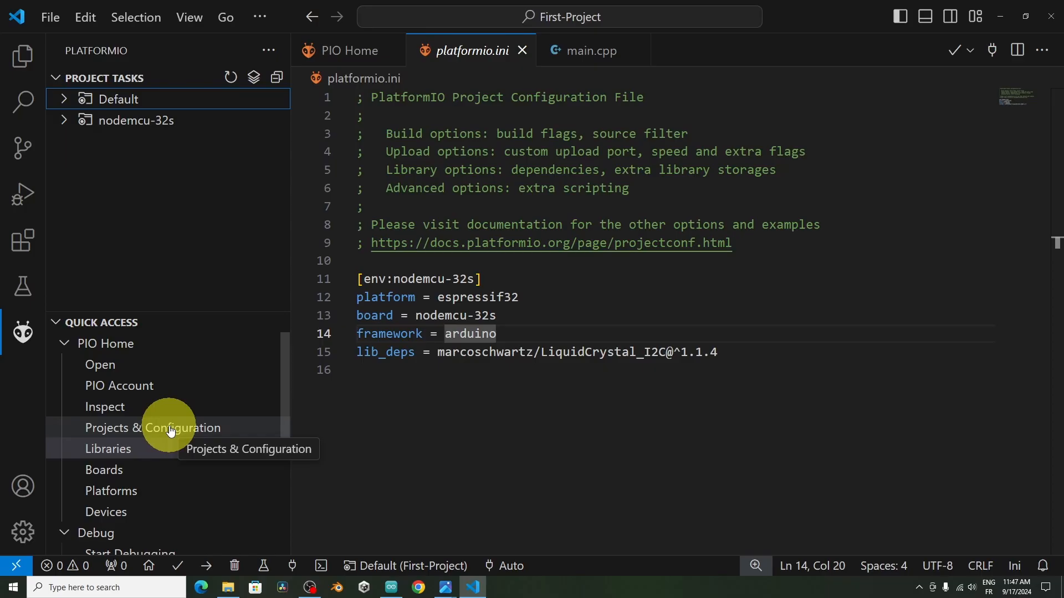
{"action": "mouse_move", "coordinate": [135, 371]}
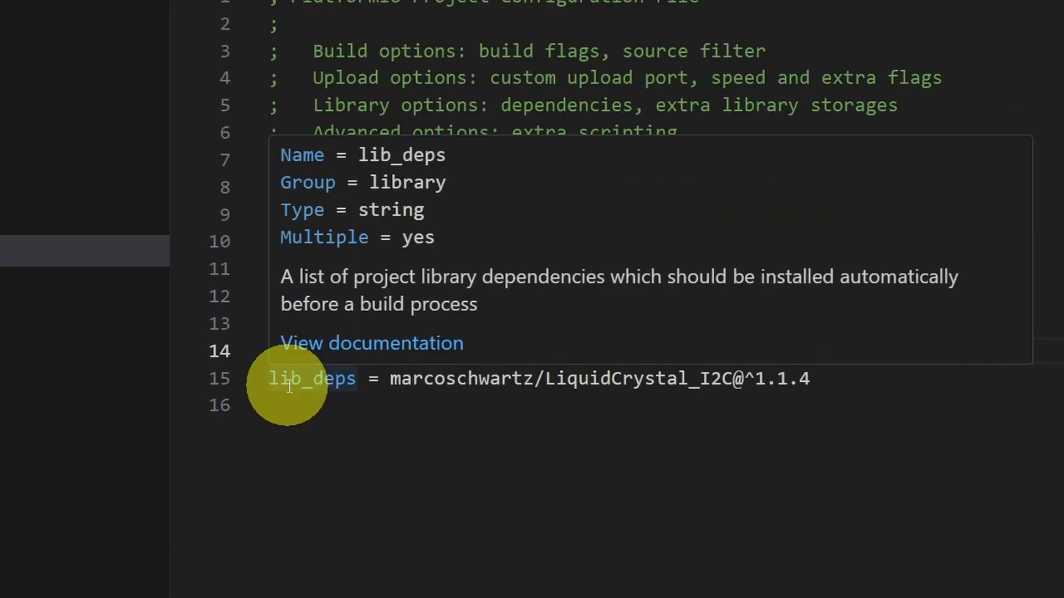
{"action": "mouse_move", "coordinate": [757, 379]}
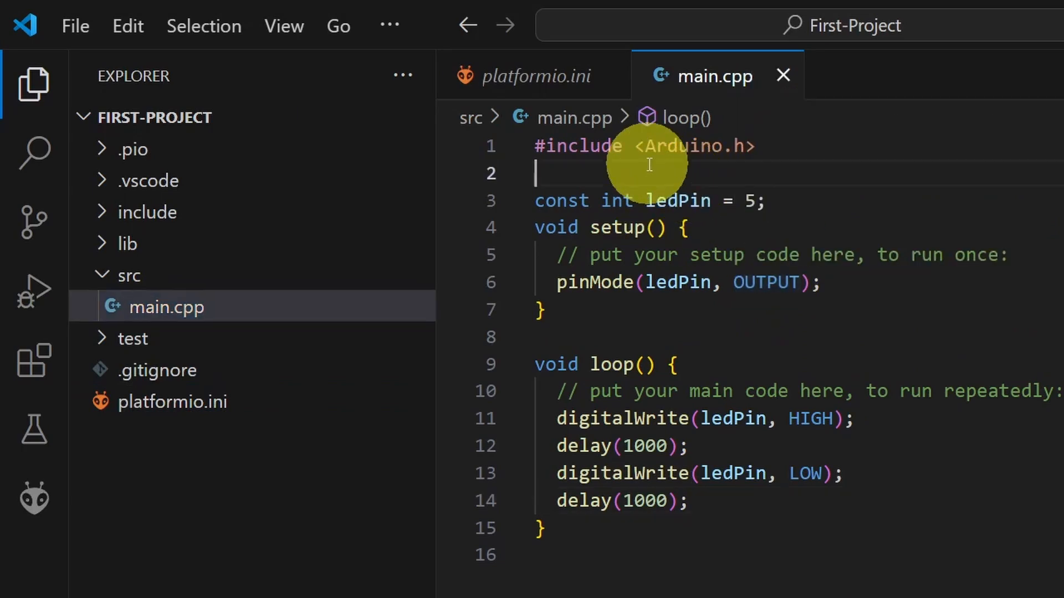
Step: Add #include <LiquidCrystal_I2C.h> to main.cpp
{"action": "type", "text": "#"}
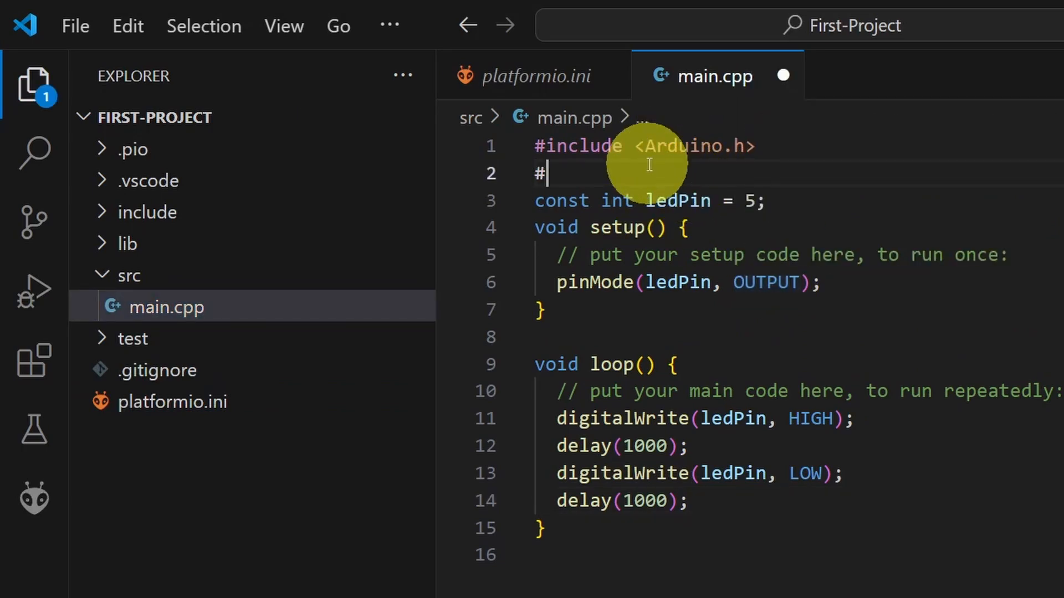
{"action": "type", "text": "include"}
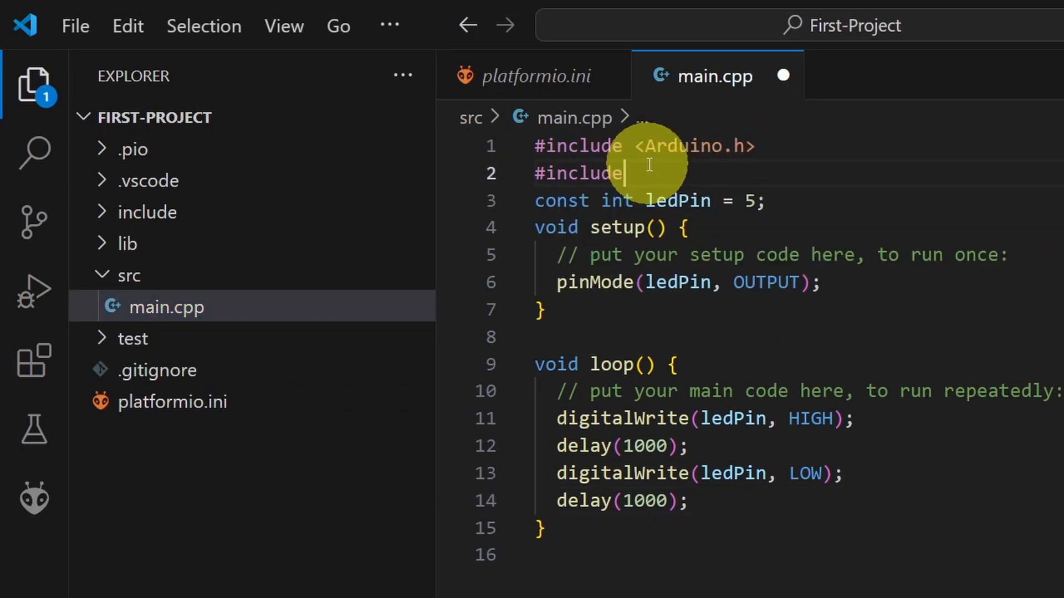
{"action": "type", "text": "<LiquidCrystal_I2C.h>"}
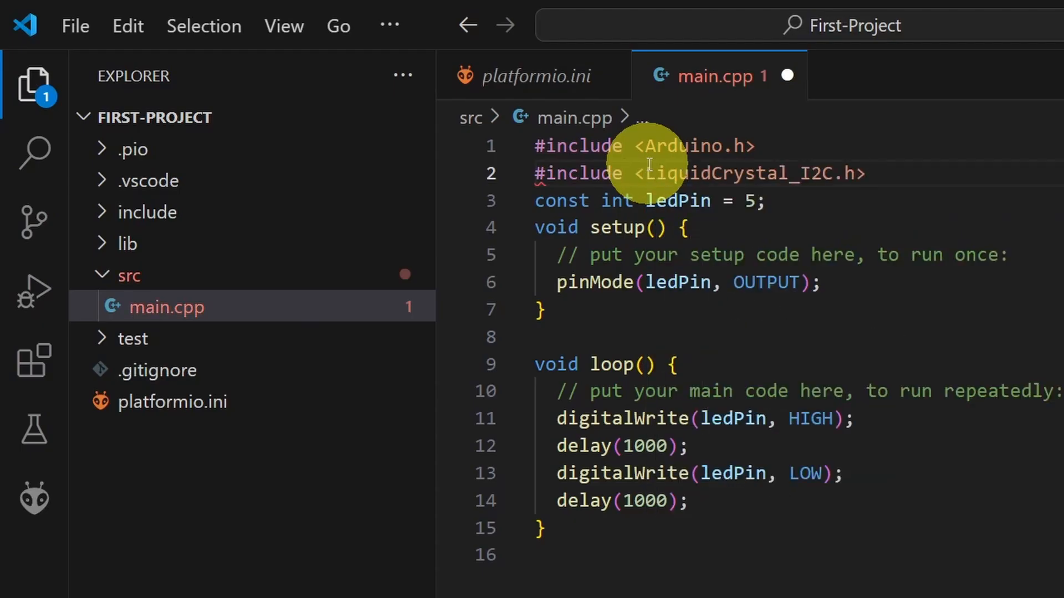
{"action": "key", "text": "Enter"}
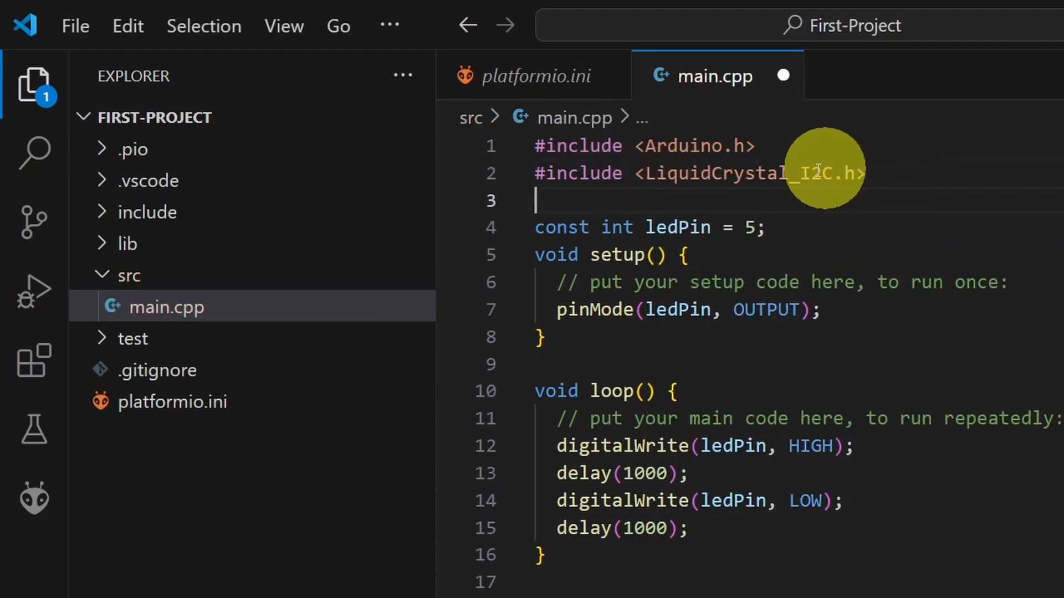
{"action": "mouse_move", "coordinate": [808, 187]}
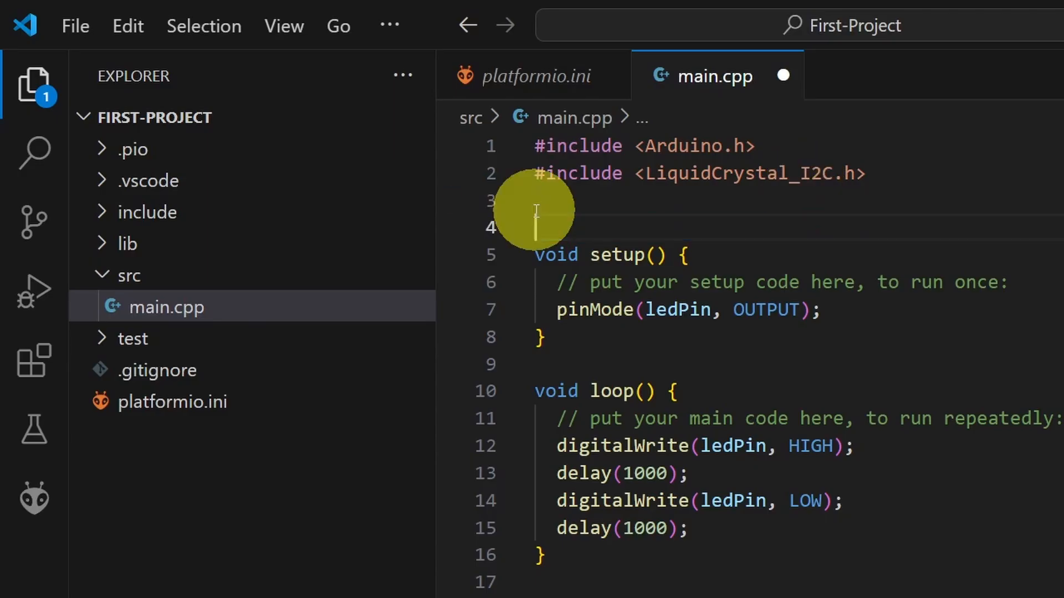
Step: Declare a LiquidCrystal_I2C lcd object at address 0x3F in place of ledPin
{"action": "type", "text": "Lis"}
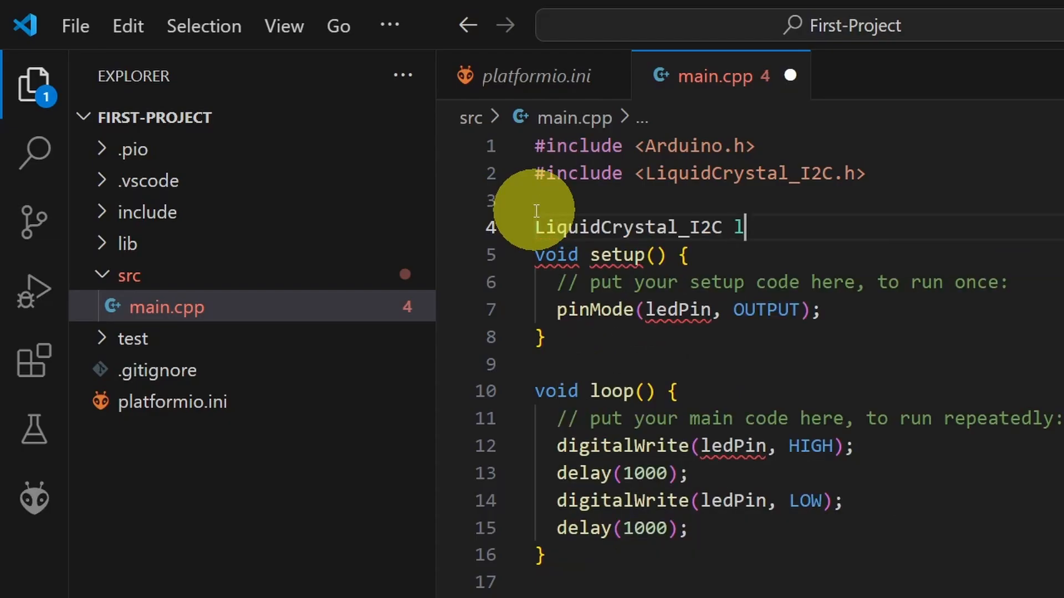
{"action": "type", "text": "cd()"}
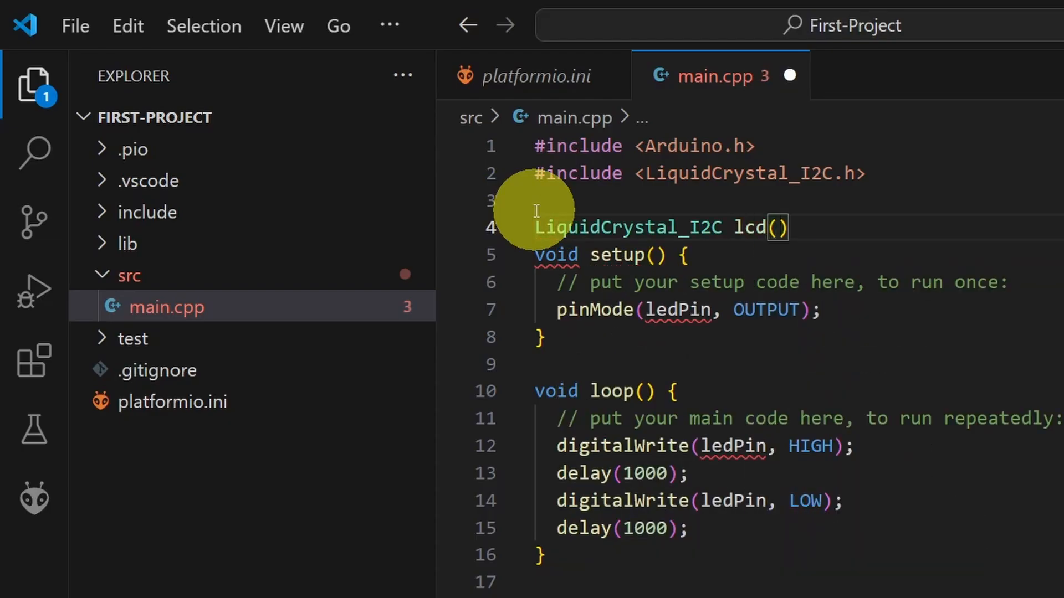
{"action": "type", "text": "0x"}
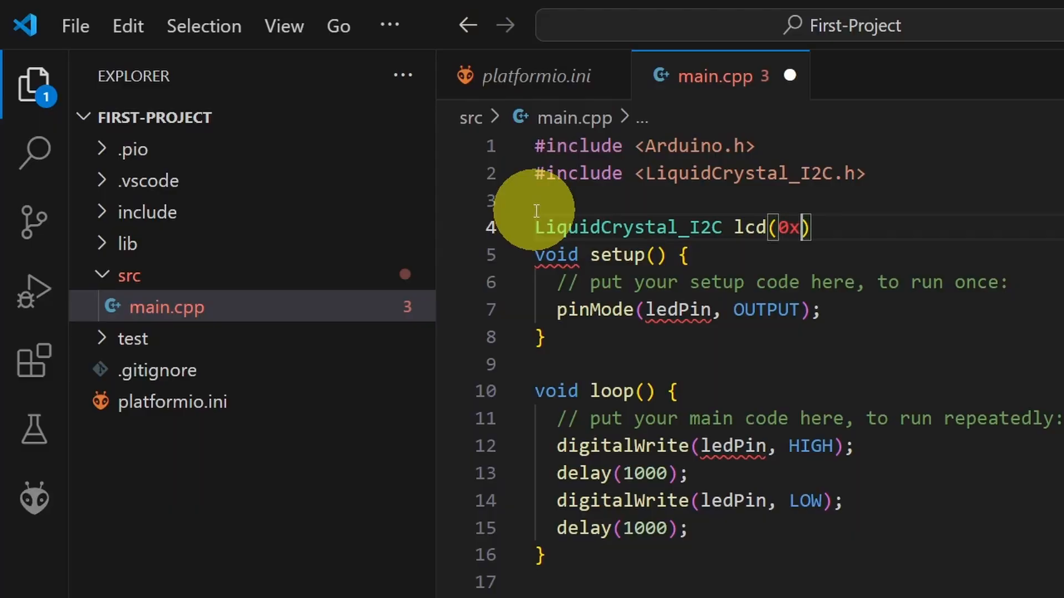
{"action": "type", "text": "3F"}
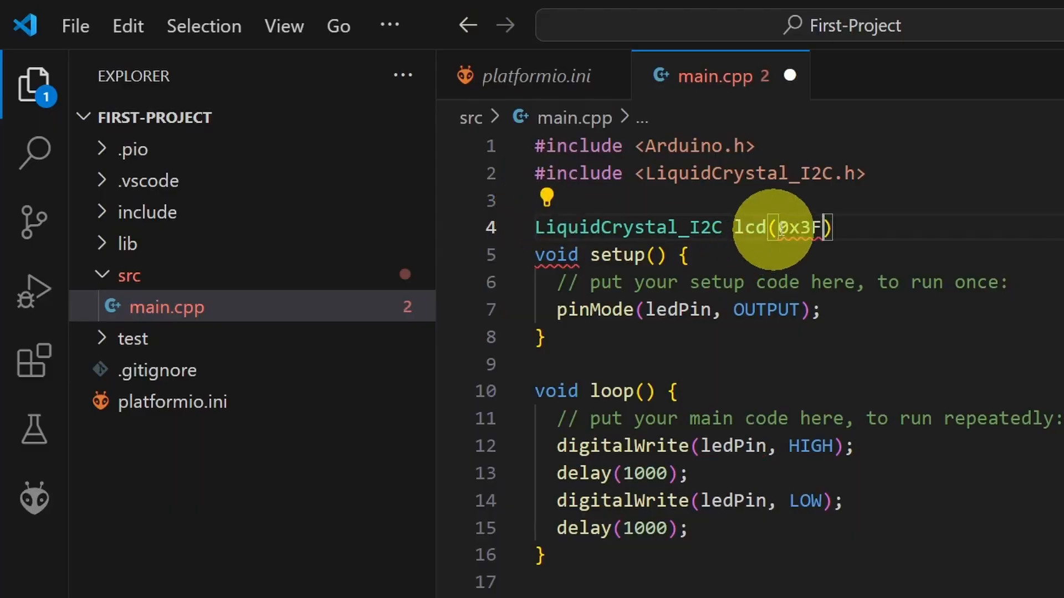
{"action": "type", "text": ",16,2"}
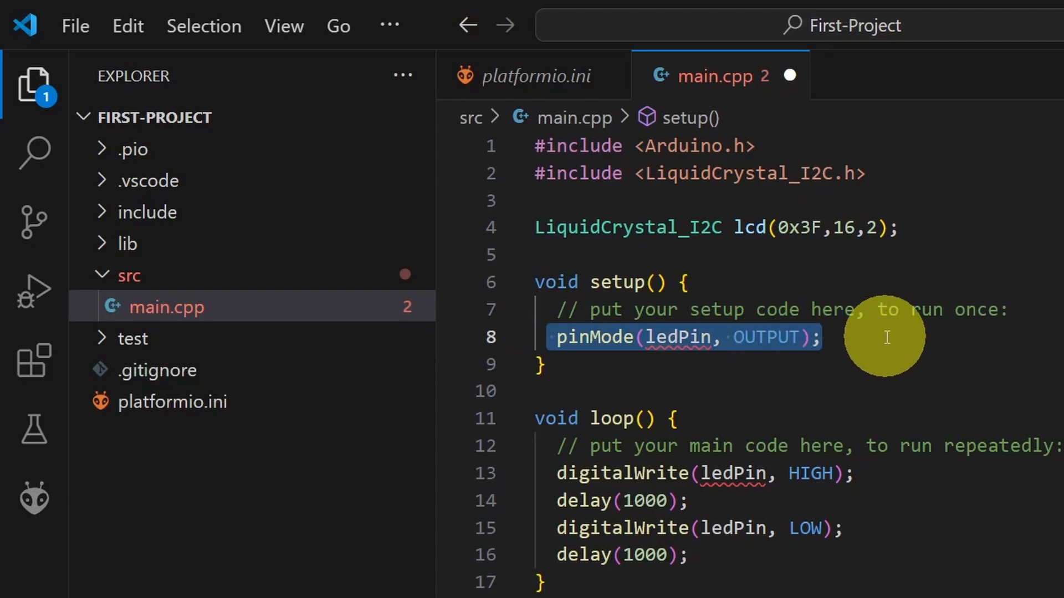
Step: In setup add lcd.init(), lcd.backlight() and lcd.print("Hello Platform IO"), selecting the old blink code for removal
{"action": "type", "text": "lcd.init();"}
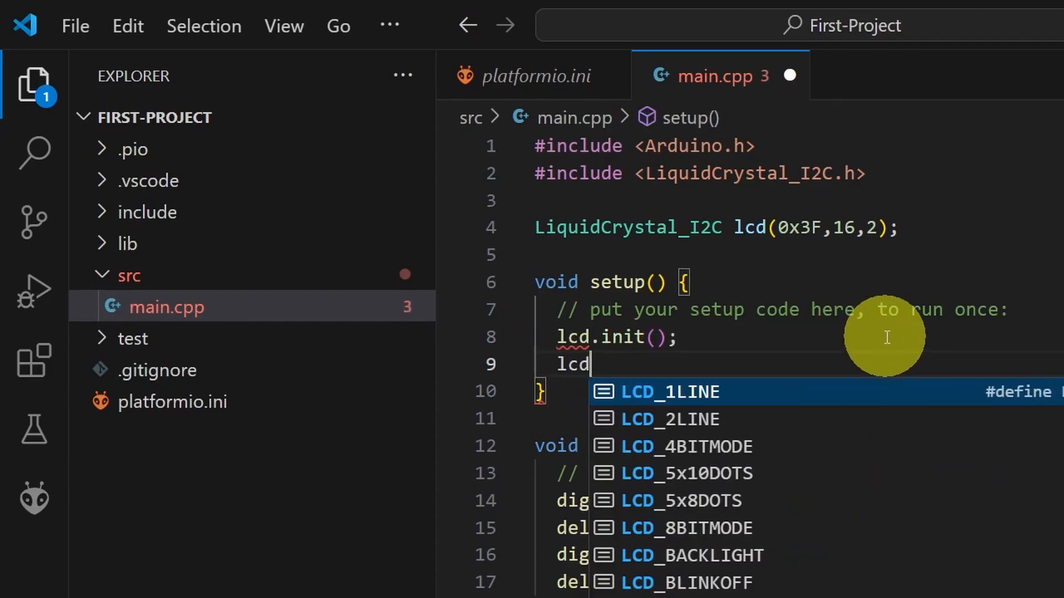
{"action": "type", "text": ".ba"}
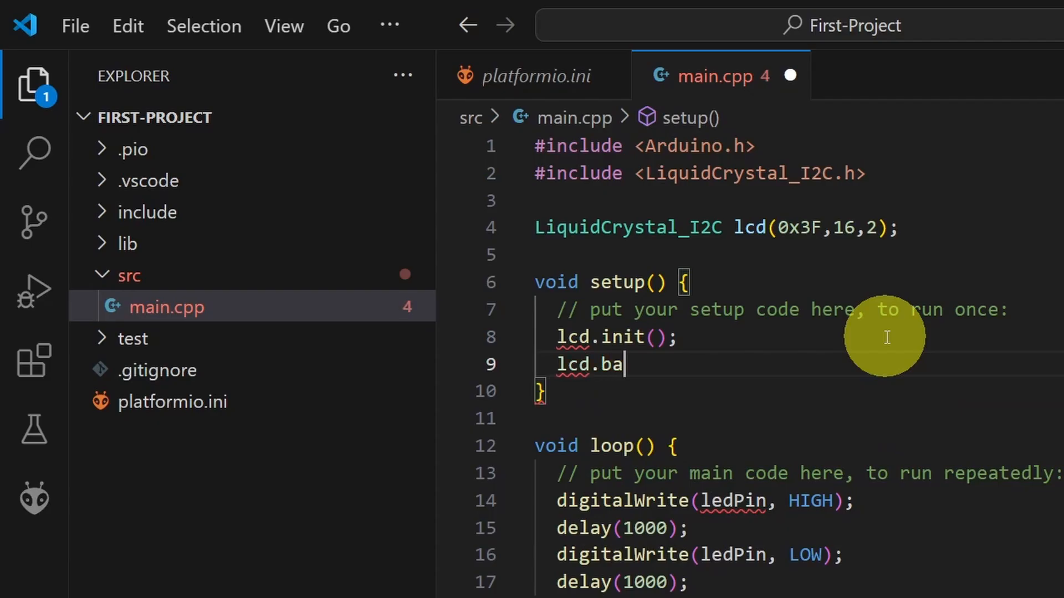
{"action": "type", "text": "cklight();"}
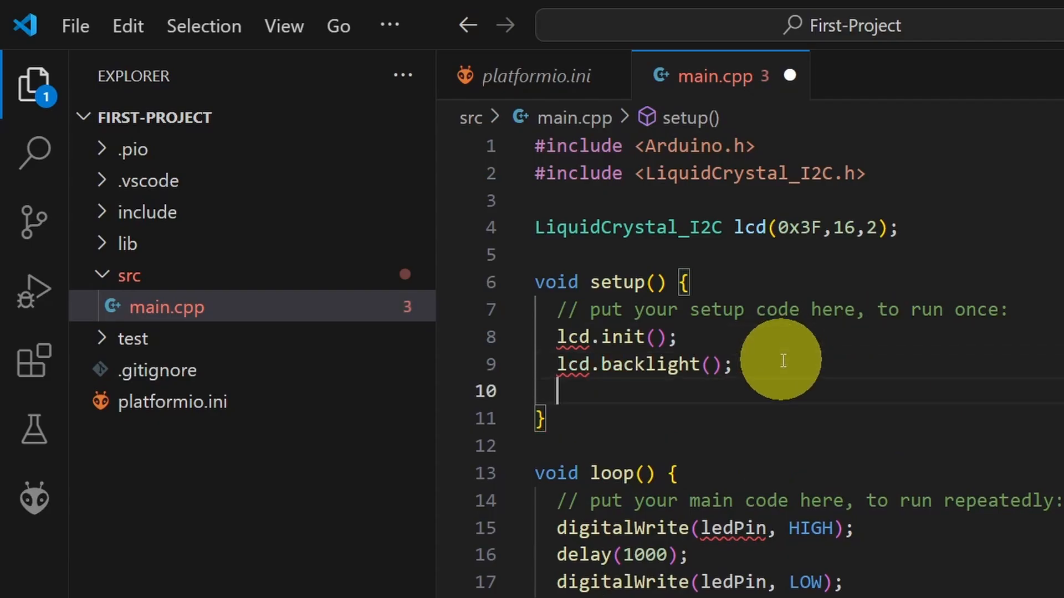
{"action": "type", "text": "lcd."}
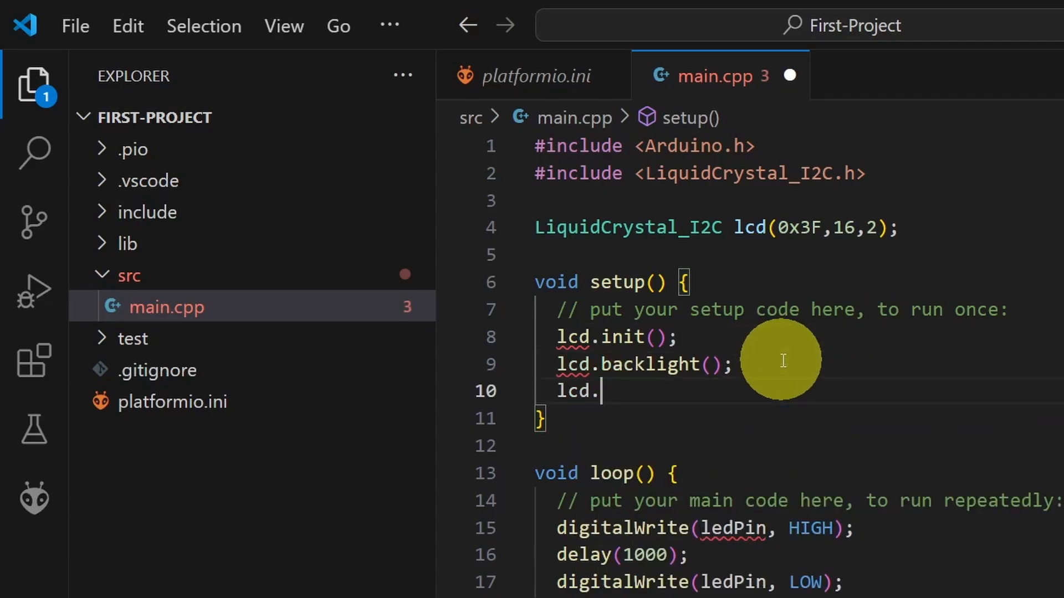
{"action": "type", "text": "printl"}
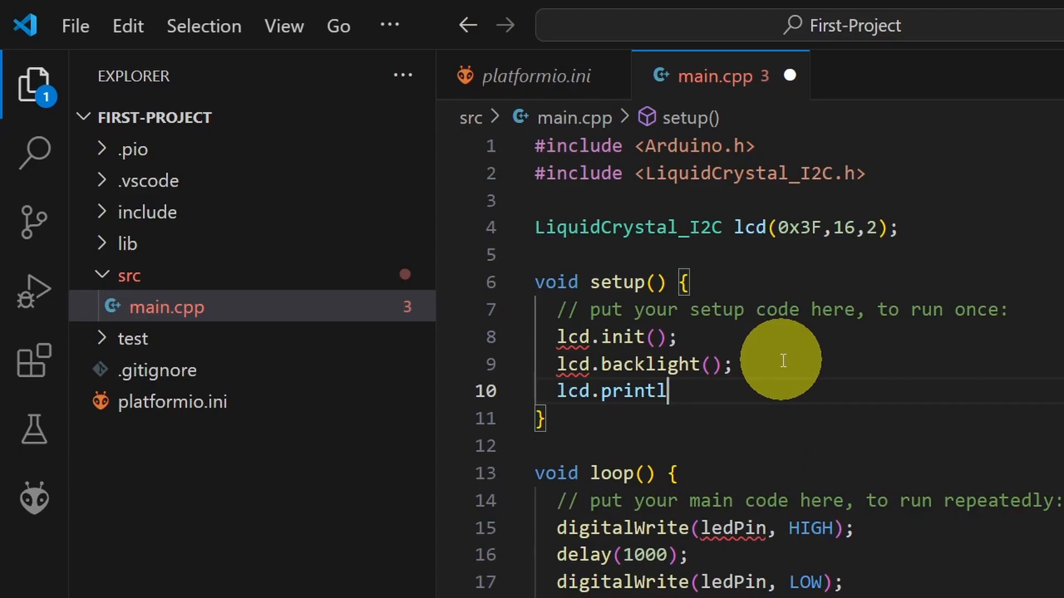
{"action": "type", "text": "(\"Hello Platform IO\");"}
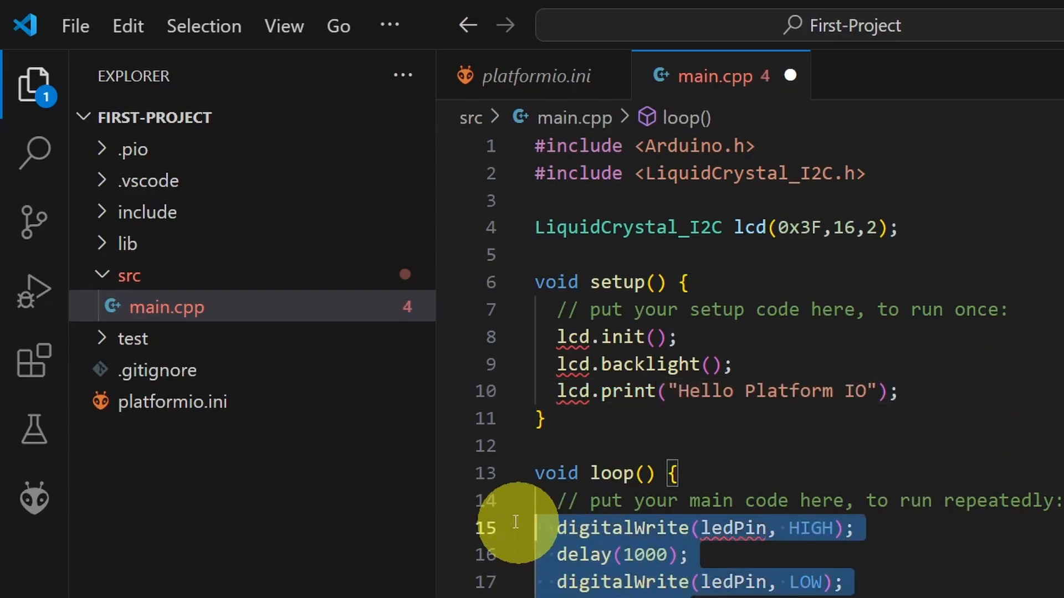
{"action": "left_click", "coordinate": [50, 17]}
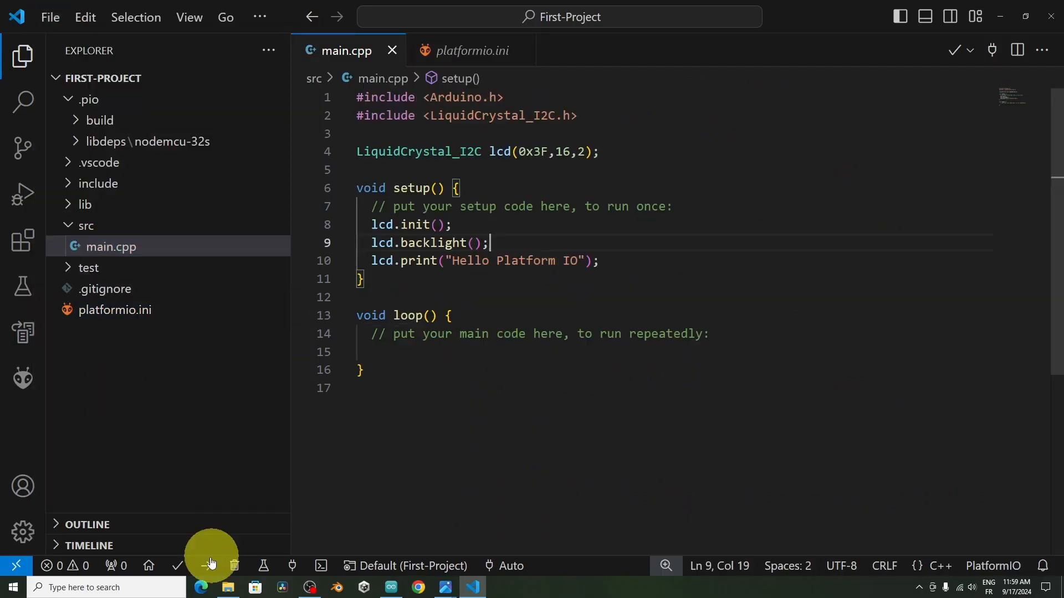
{"action": "mouse_move", "coordinate": [179, 566]}
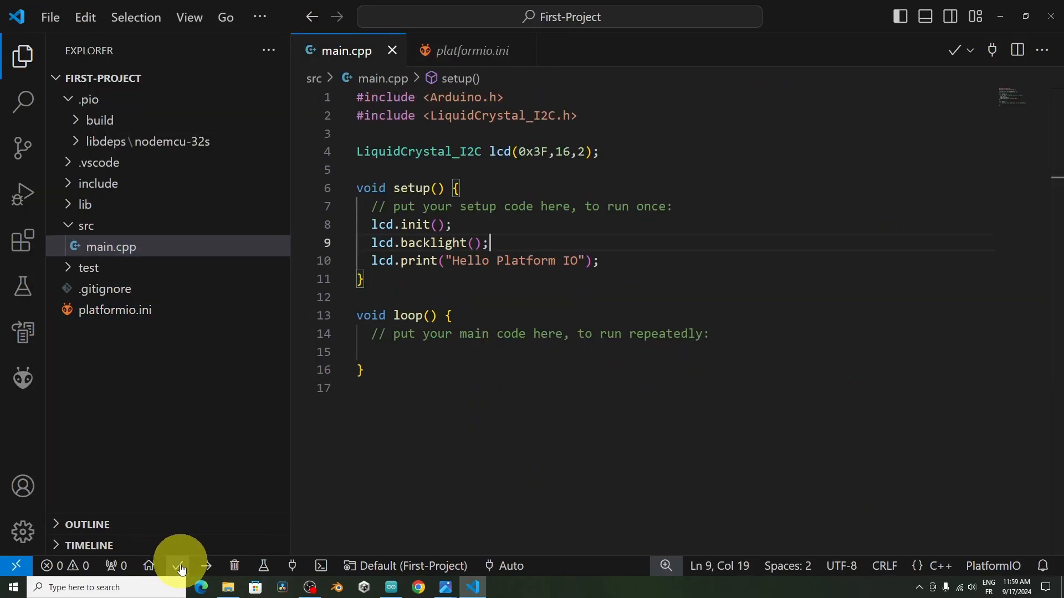
Step: Upload the LCD program to the ESP32 board via PlatformIO
{"action": "left_click", "coordinate": [204, 566]}
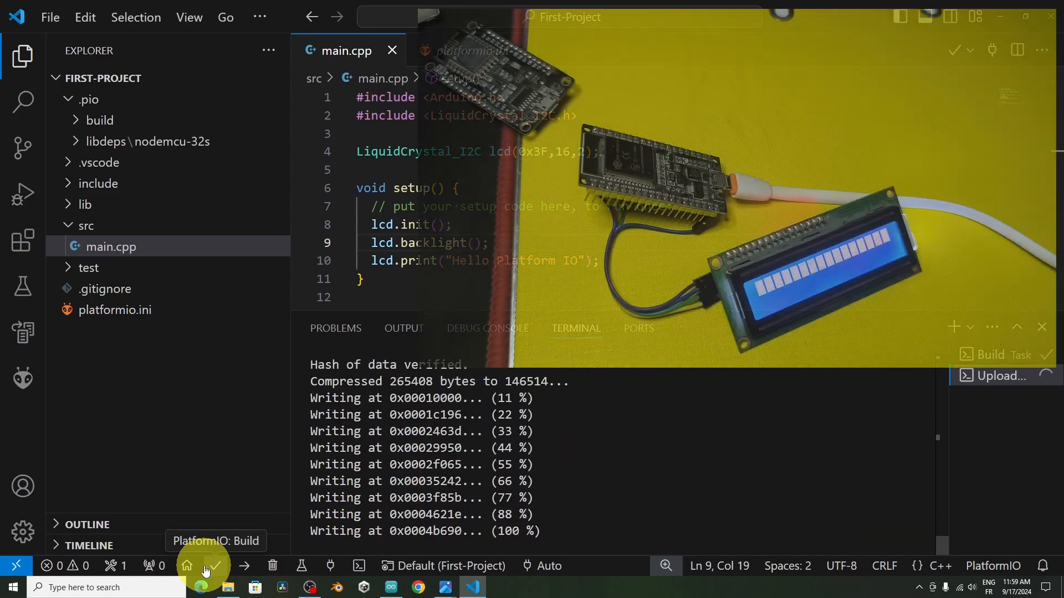